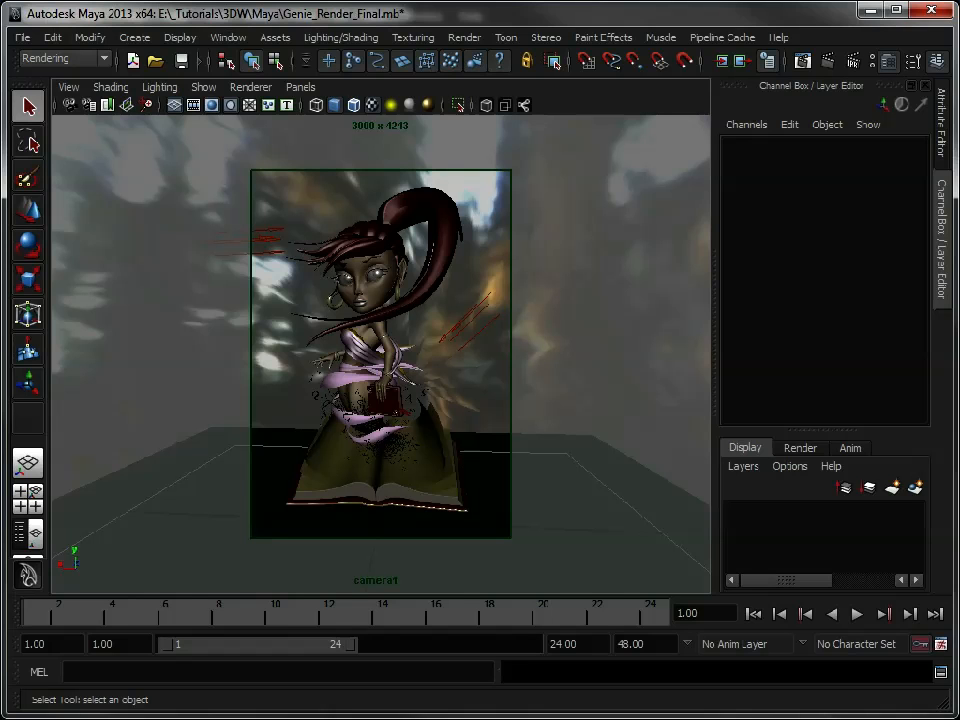
pyautogui.moveTo(530, 408)
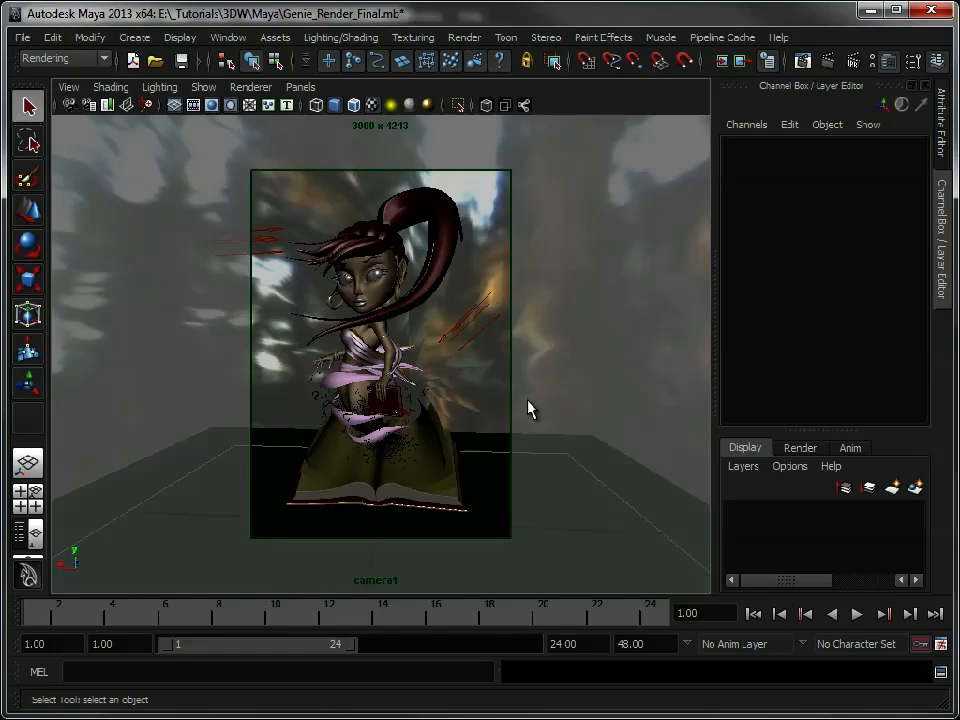
pyautogui.moveTo(462, 330)
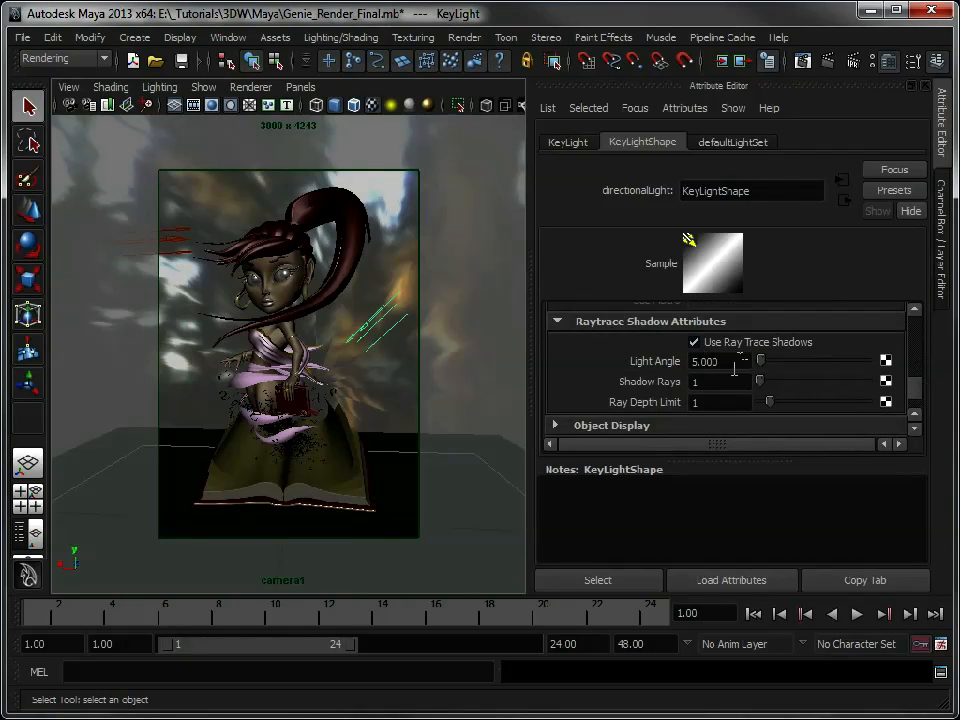
# Step: Set the KeyLightShape raytrace Shadow Rays value to 30
pyautogui.tripleClick(704, 362)
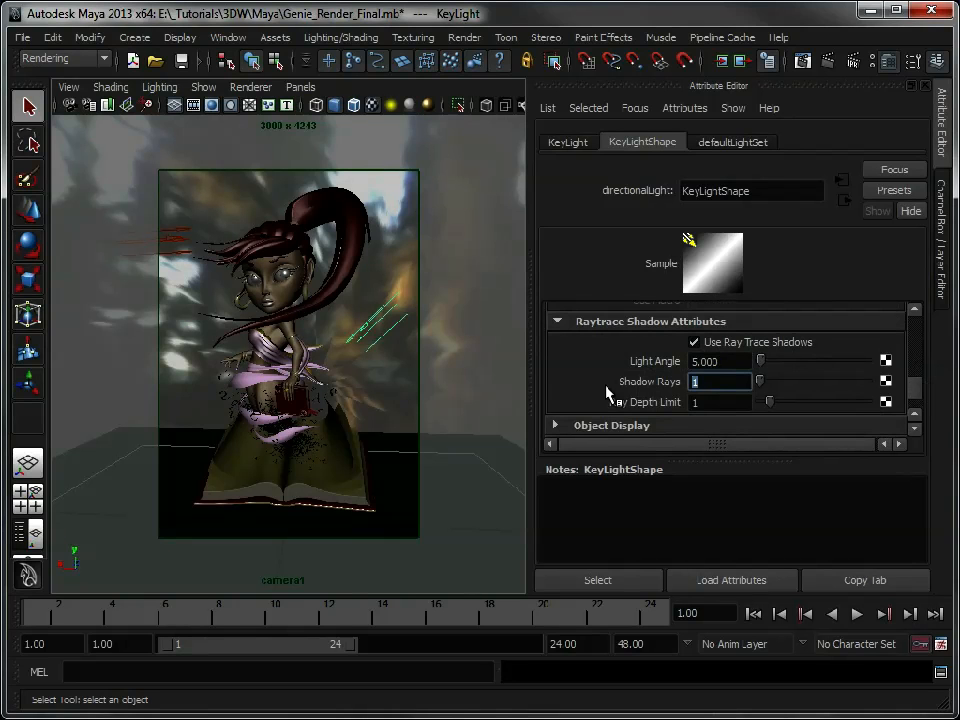
pyautogui.write('30')
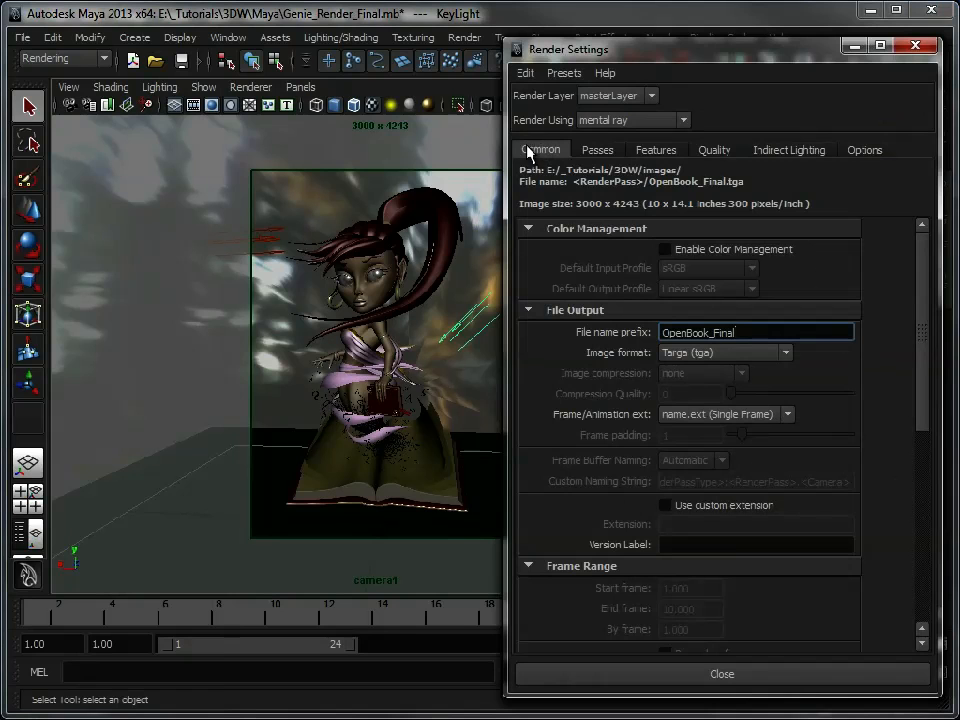
pyautogui.moveTo(772, 372)
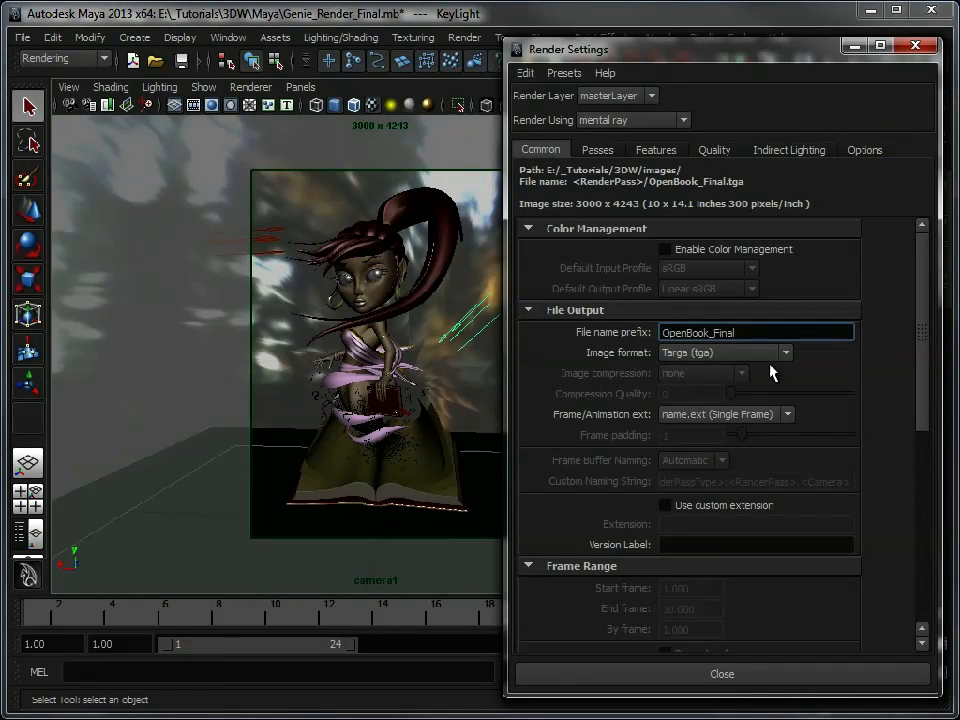
pyautogui.moveTo(730, 424)
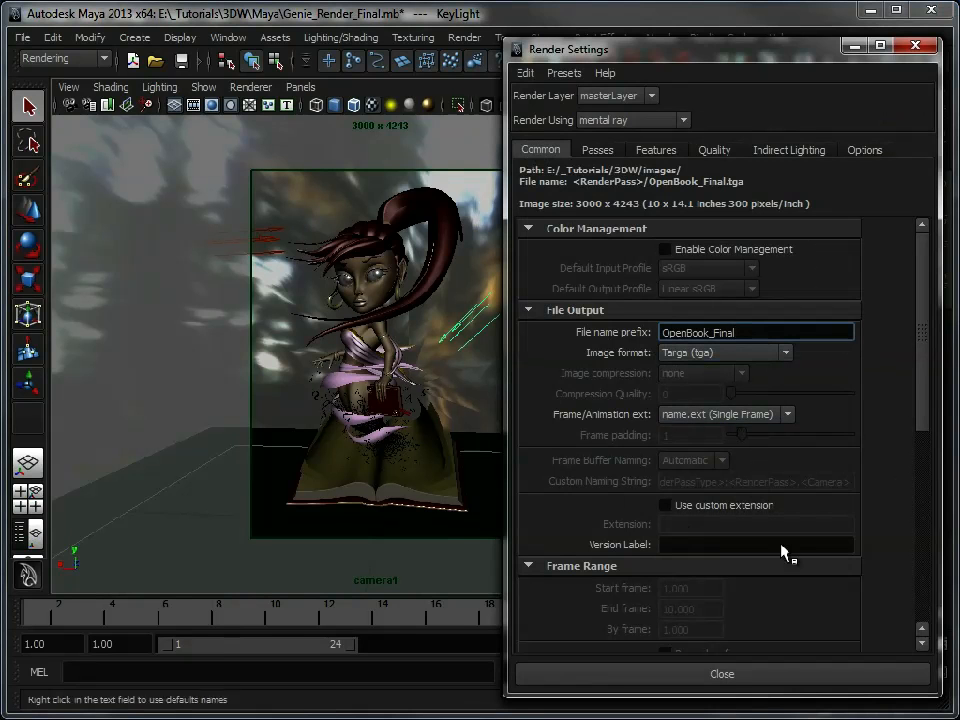
# Step: Review the Common settings: file output name, renderable camera and 3000 by 4243 image size
pyautogui.scroll(-3)
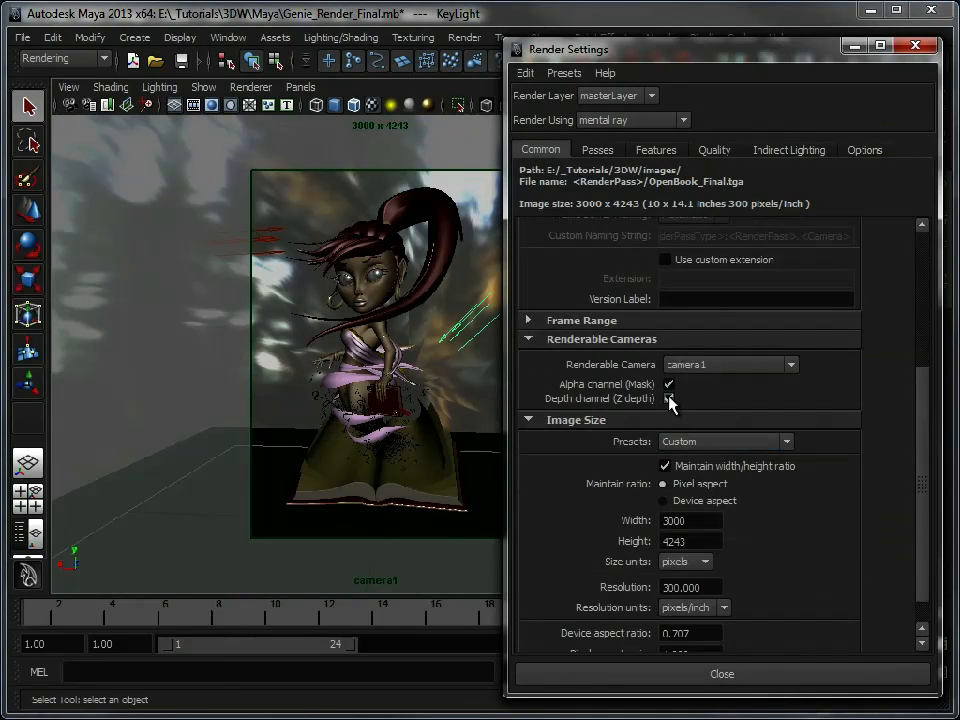
pyautogui.click(668, 400)
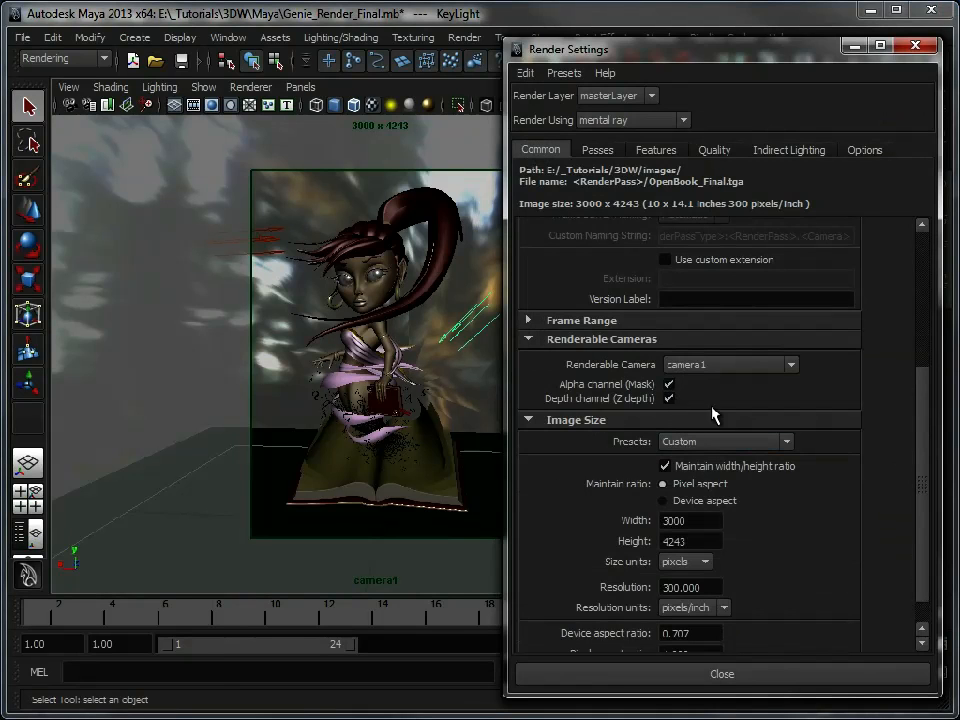
pyautogui.moveTo(890, 496)
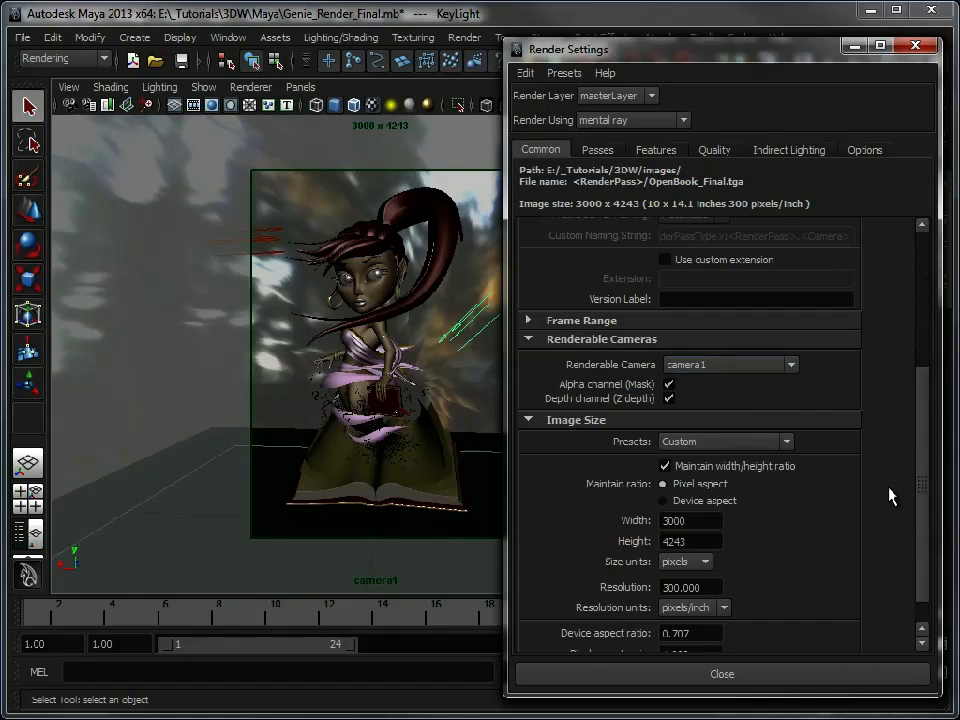
pyautogui.scroll(-3)
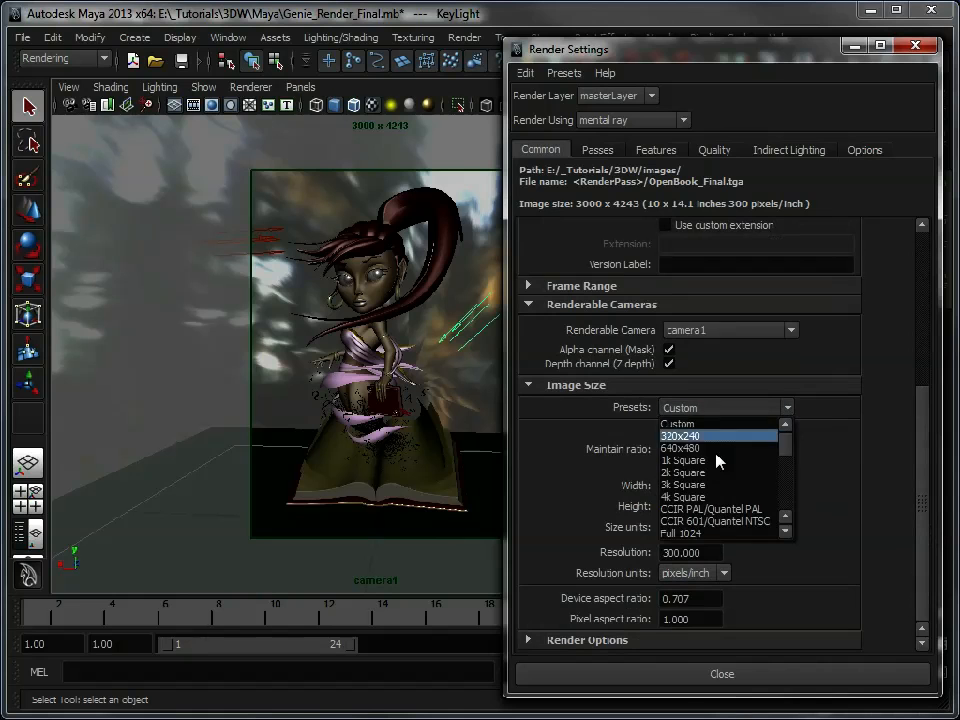
pyautogui.scroll(-3)
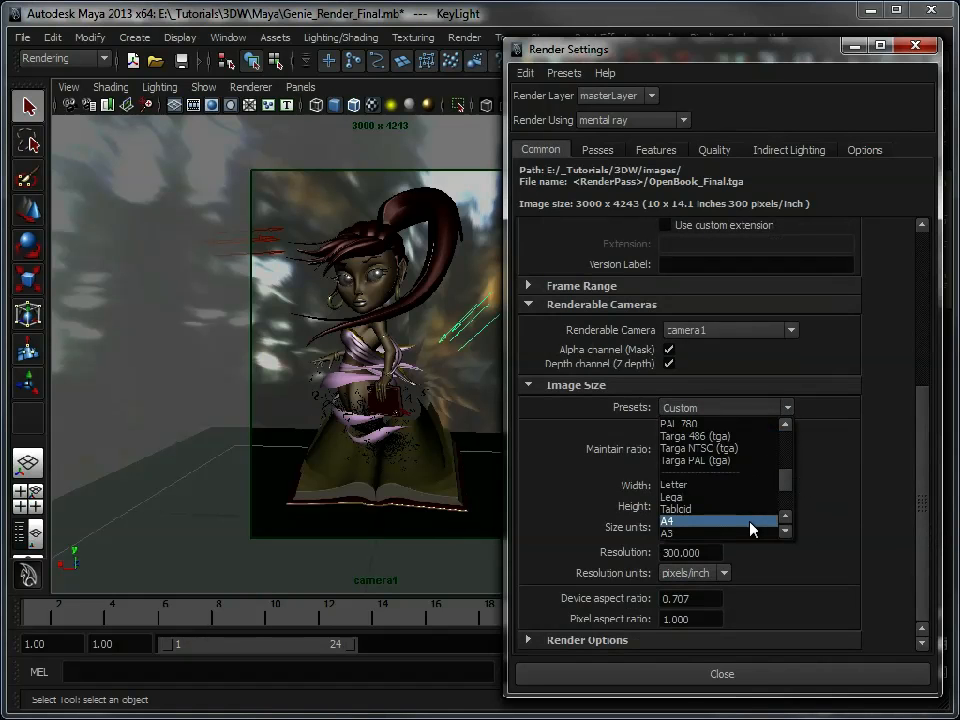
pyautogui.moveTo(910, 516)
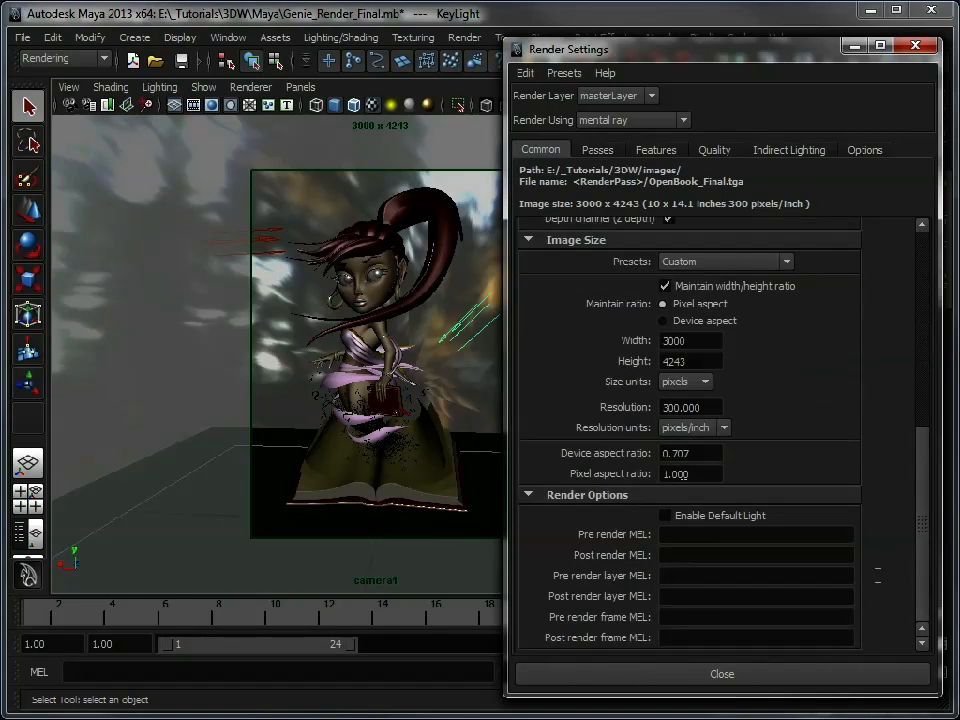
pyautogui.scroll(3)
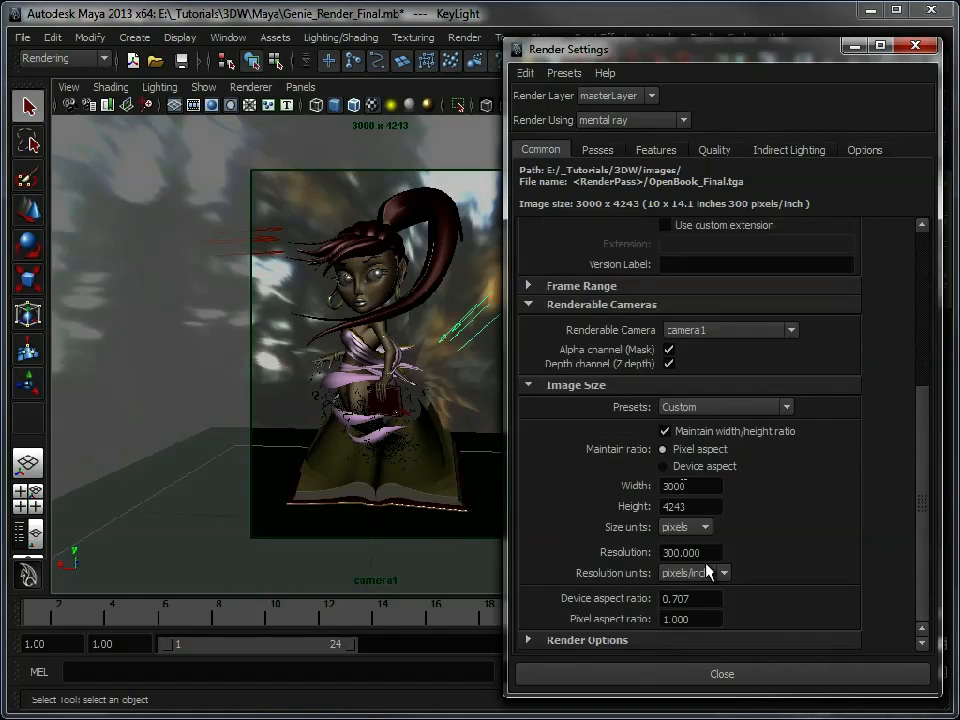
pyautogui.moveTo(800, 568)
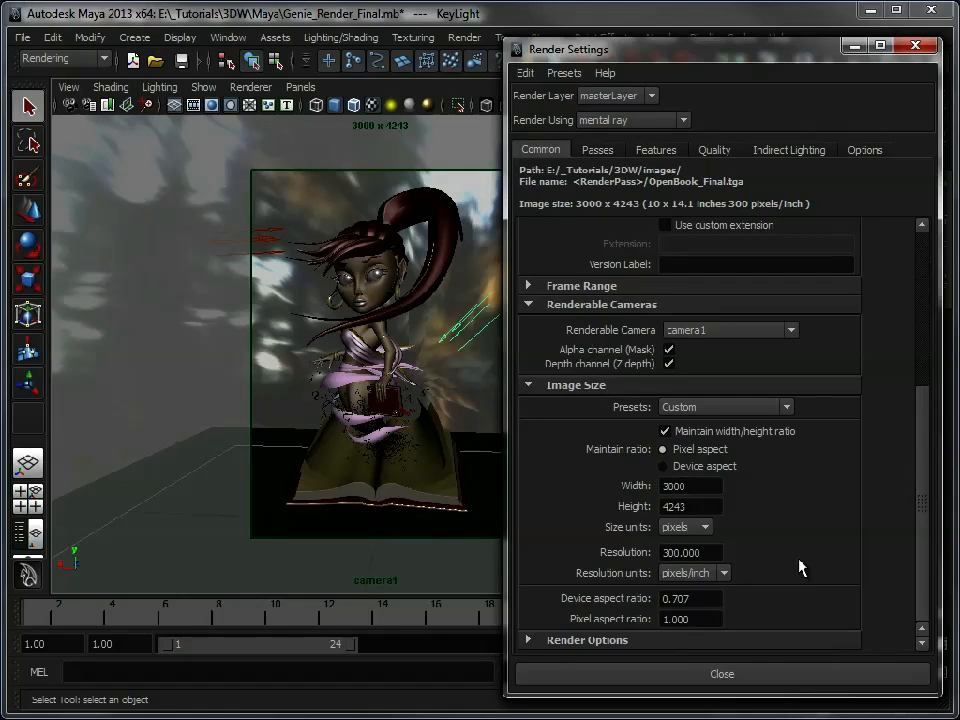
pyautogui.moveTo(620, 184)
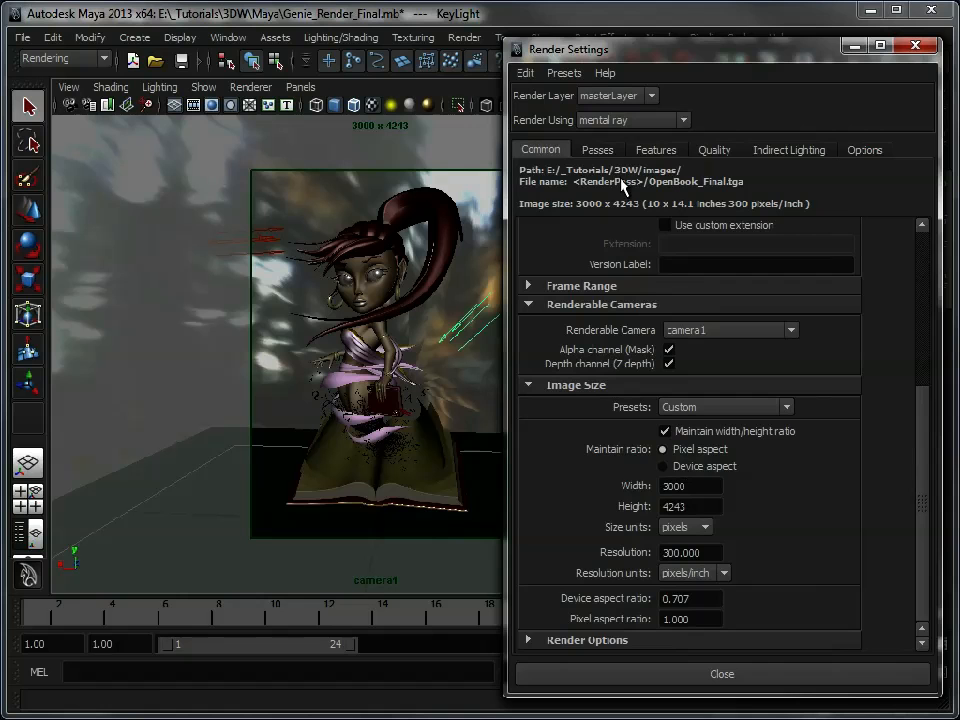
# Step: Apply the Production quality preset with a Mitchell filter and jittered sampling
pyautogui.click(596, 148)
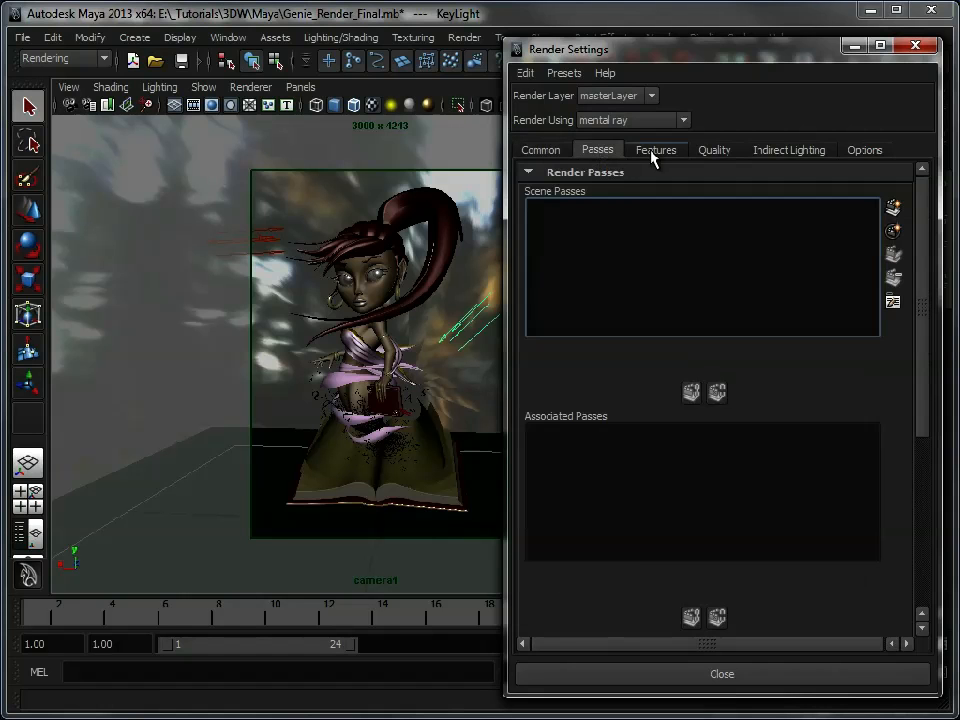
pyautogui.click(714, 148)
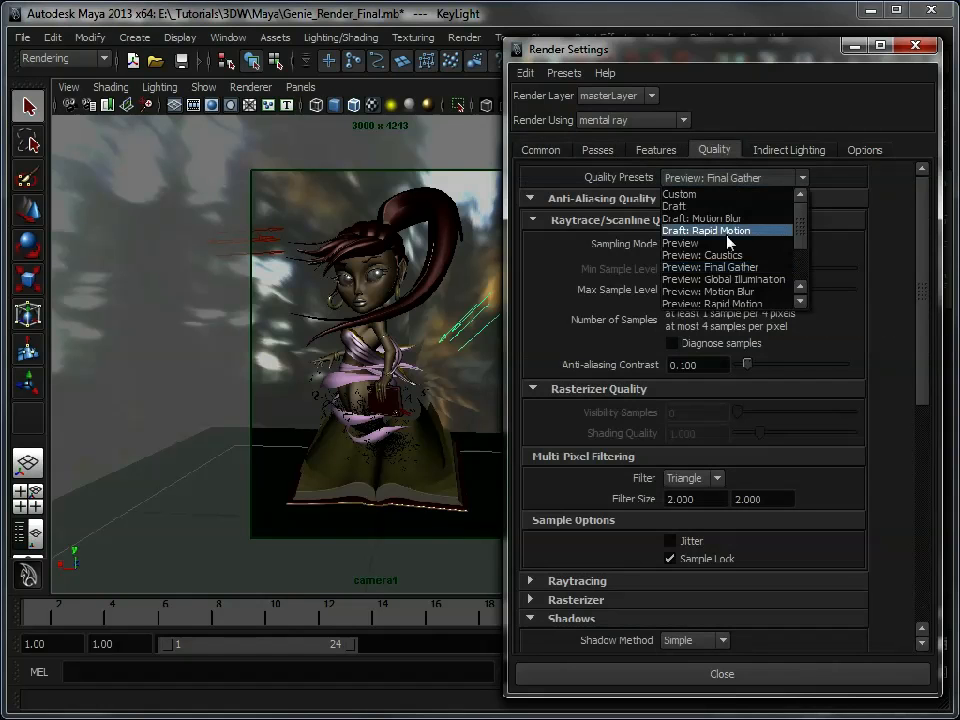
pyautogui.scroll(-3)
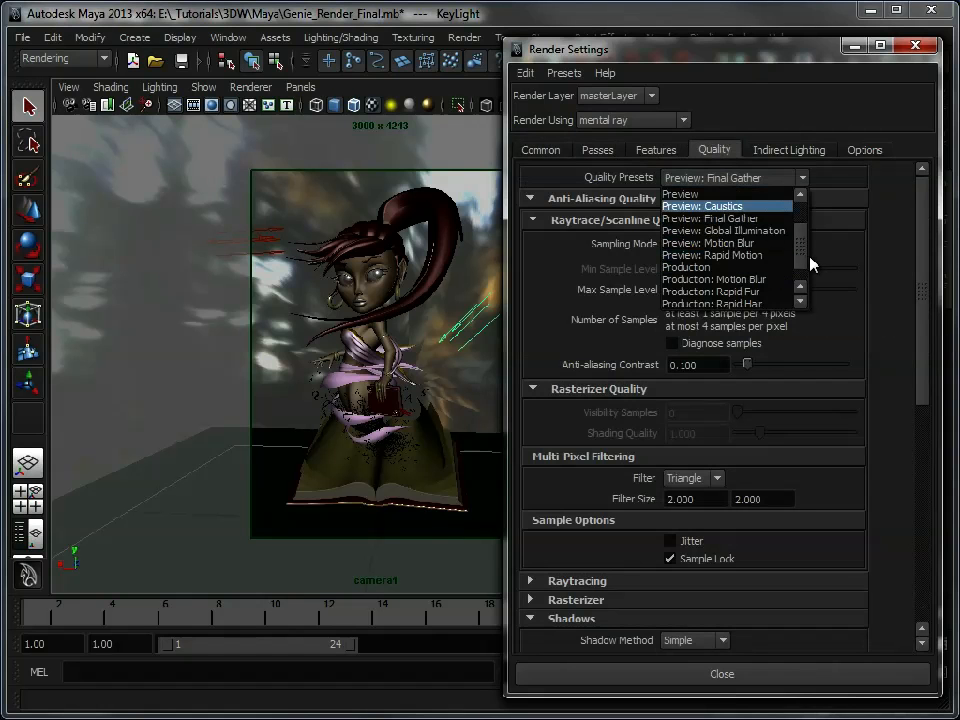
pyautogui.click(686, 268)
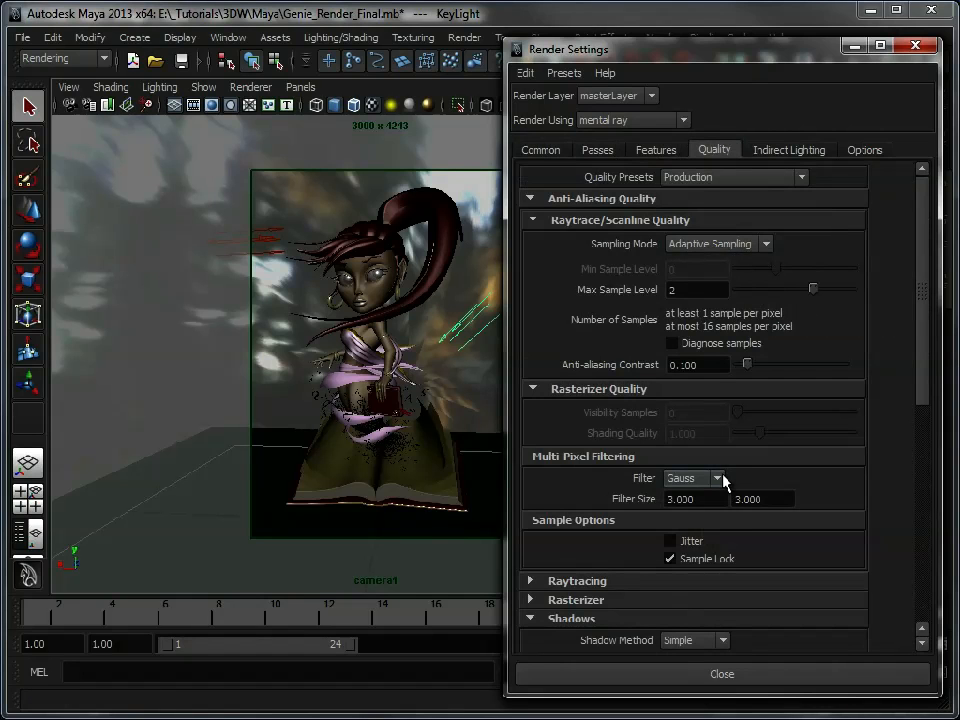
pyautogui.click(692, 476)
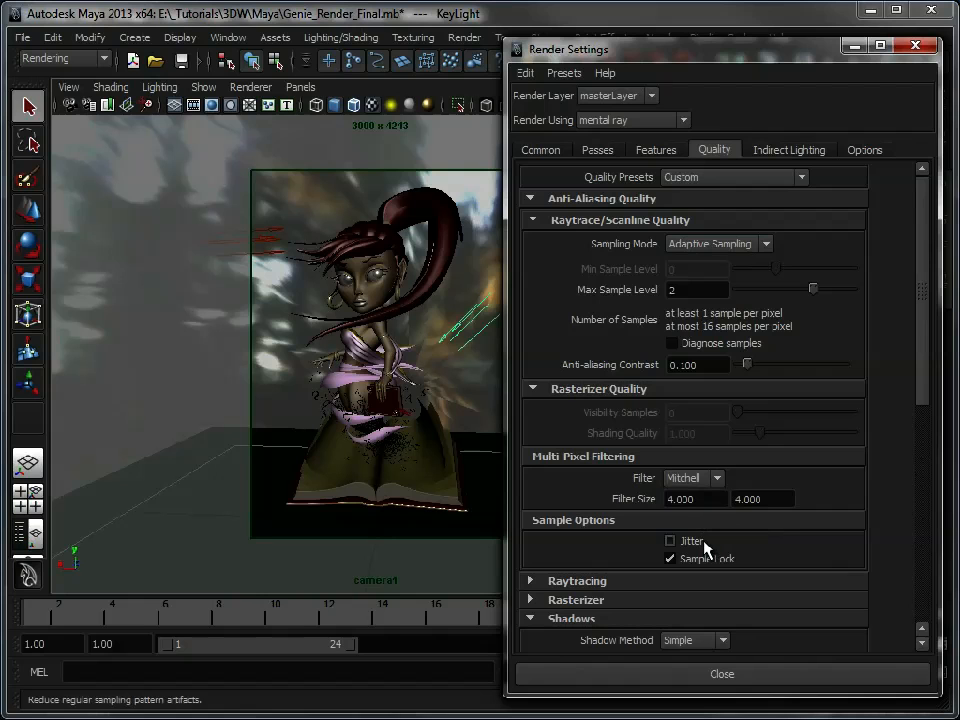
pyautogui.moveTo(700, 552)
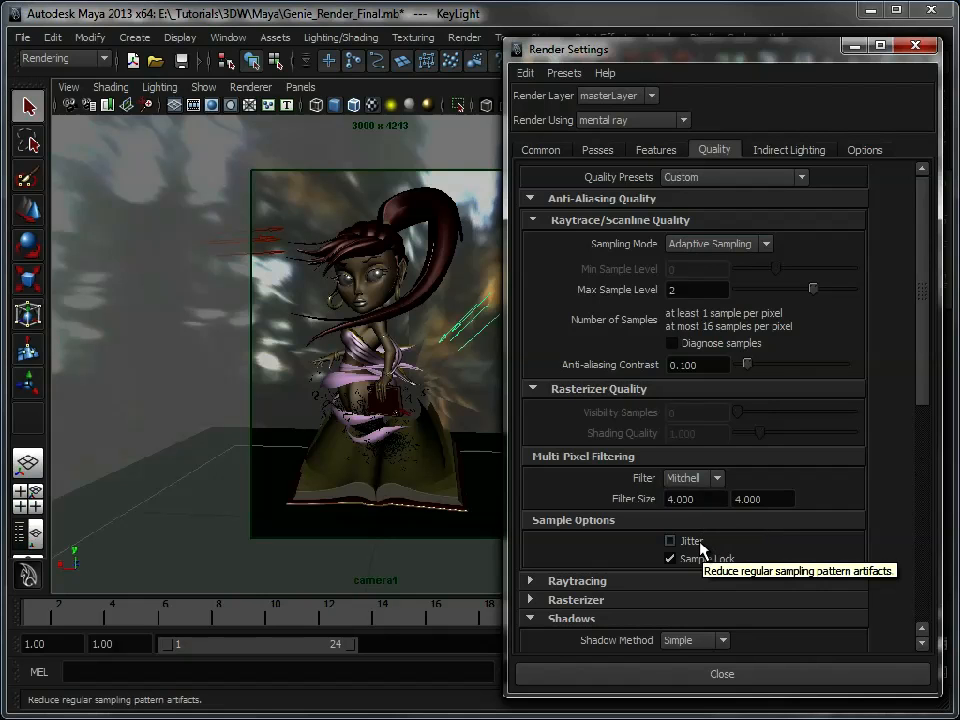
pyautogui.click(670, 540)
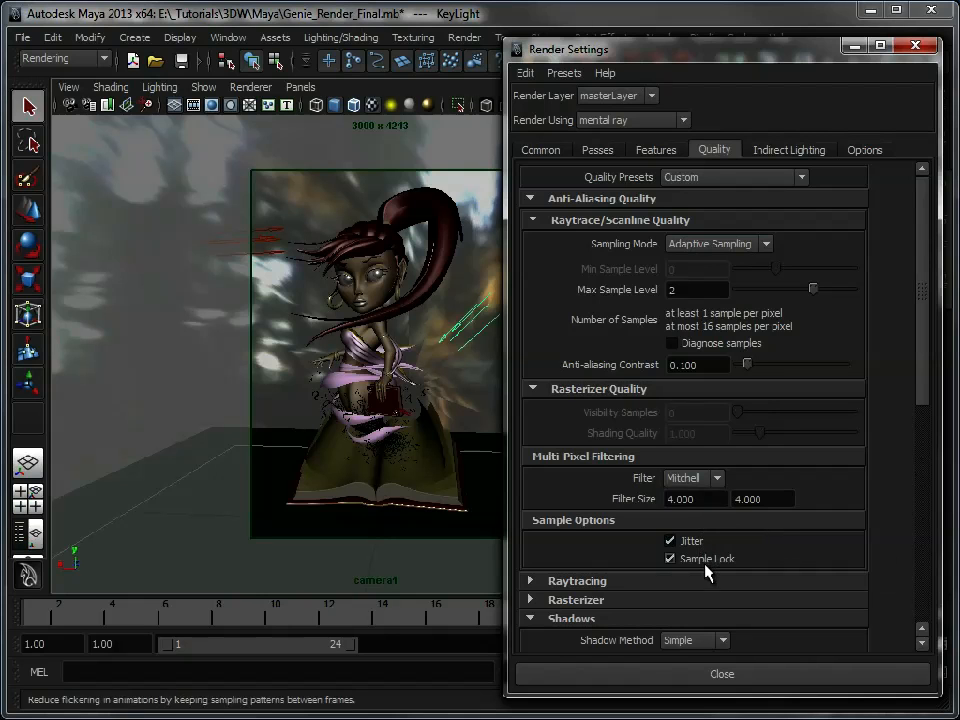
# Step: Expand the Raytracing section to confirm raytracing is enabled
pyautogui.scroll(-3)
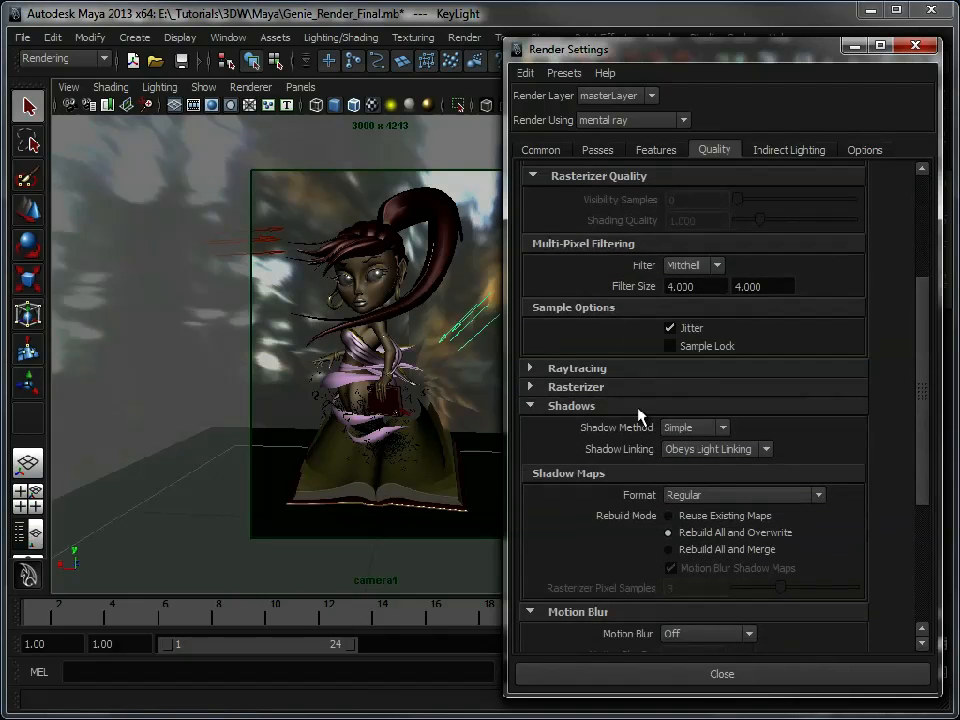
pyautogui.click(576, 368)
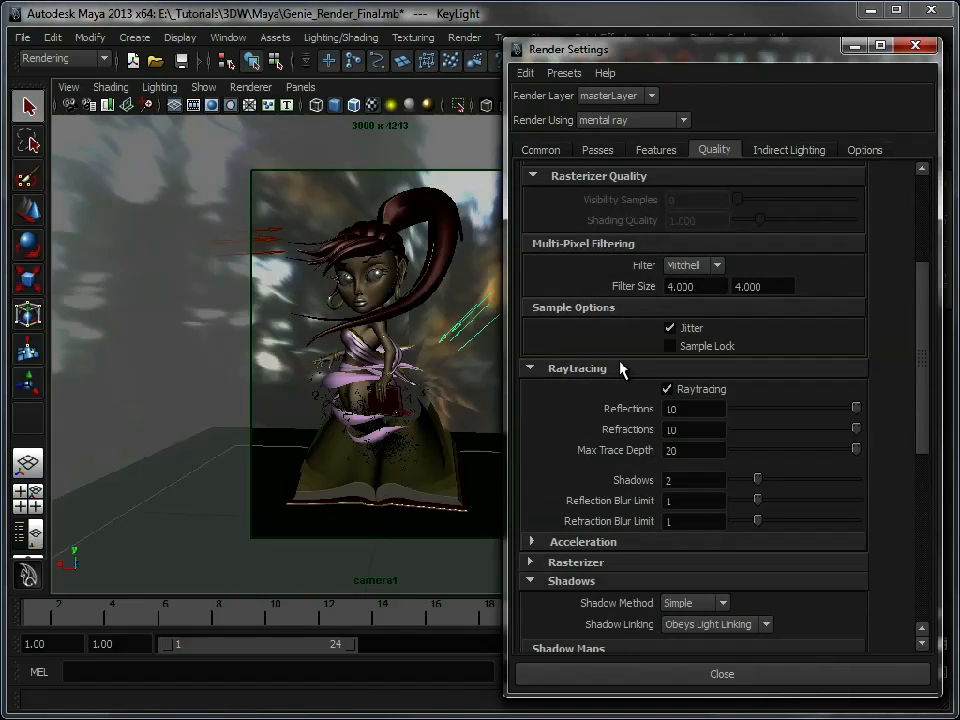
pyautogui.moveTo(620, 544)
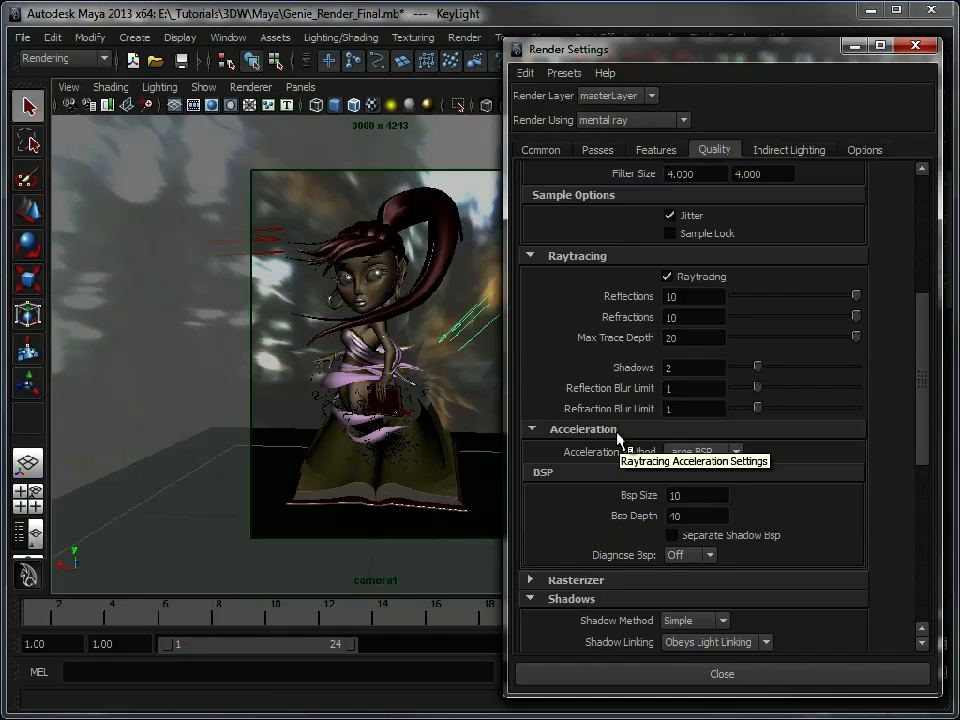
pyautogui.moveTo(616, 432)
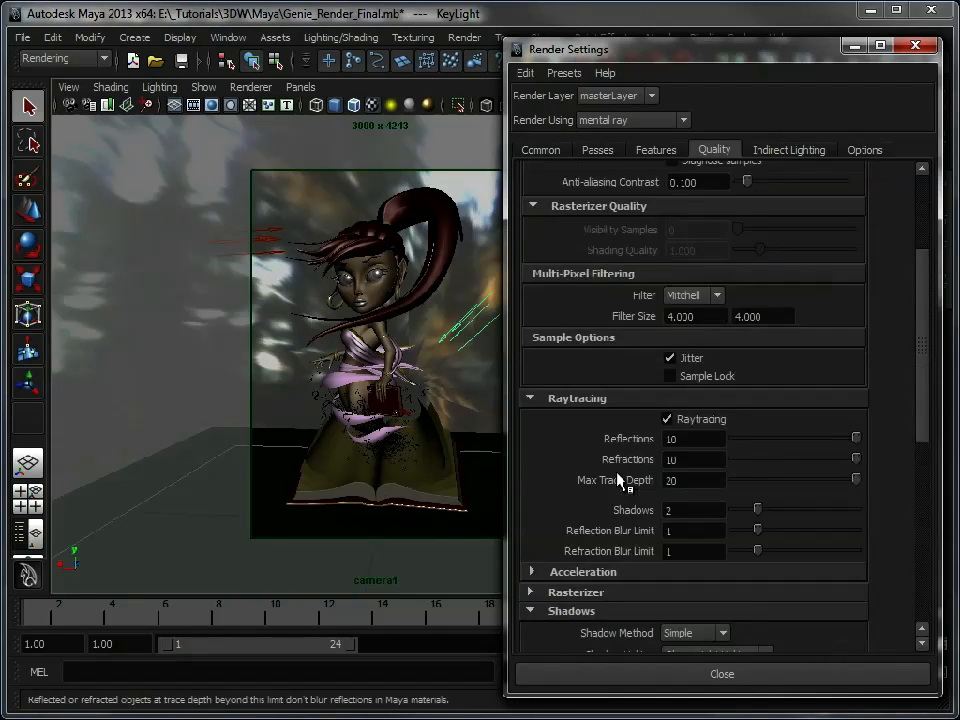
pyautogui.scroll(3)
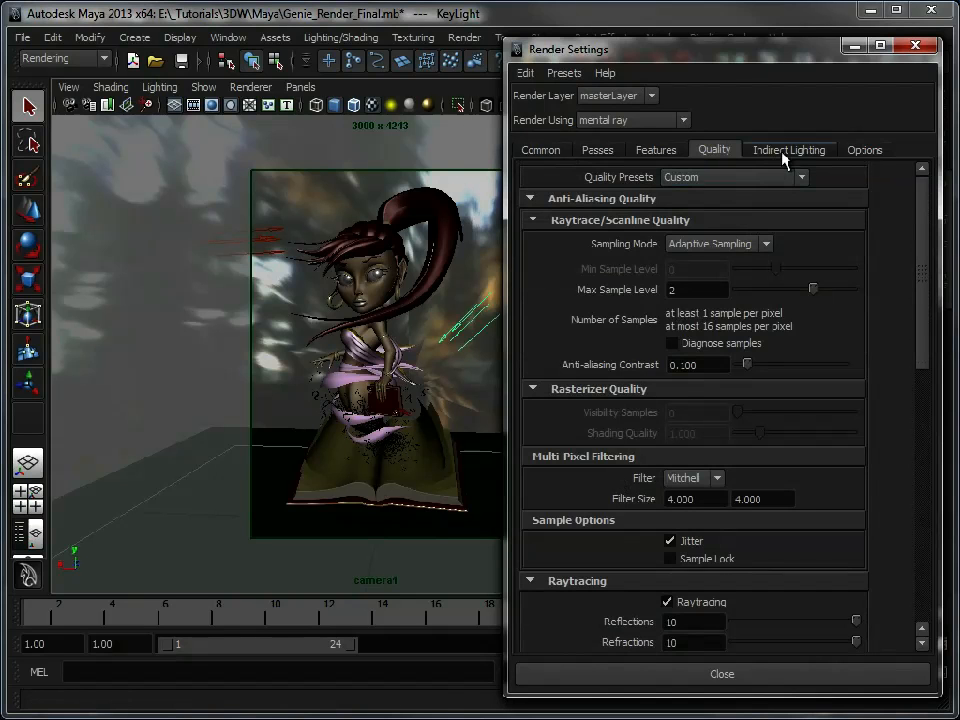
# Step: Enable Final Gathering under Features and review its accuracy 100 and point density 1 in Indirect Lighting
pyautogui.click(788, 148)
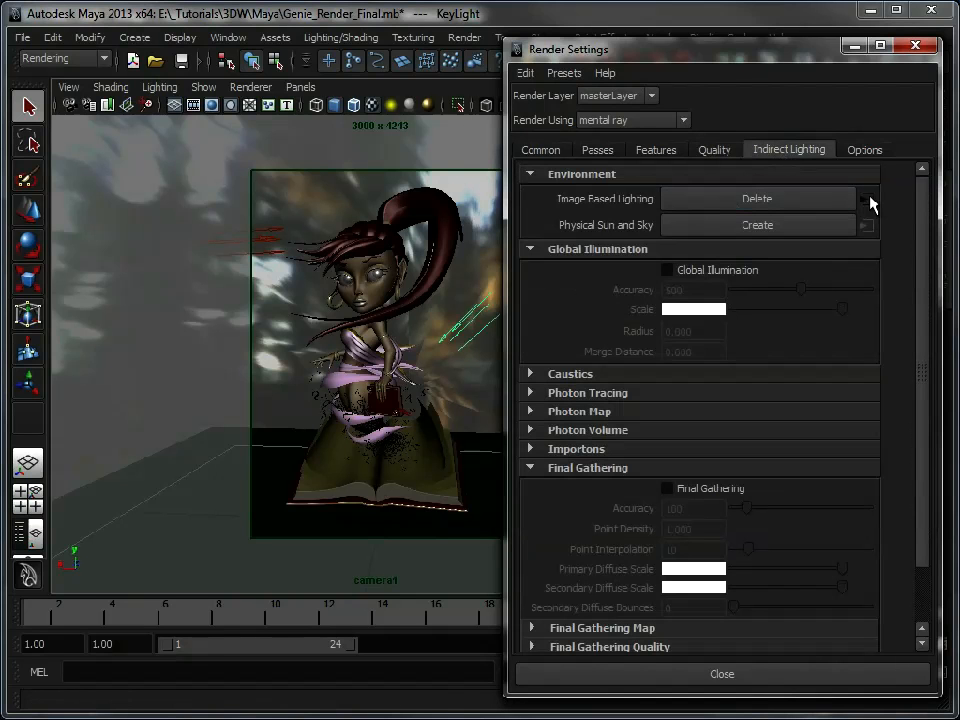
pyautogui.moveTo(710, 360)
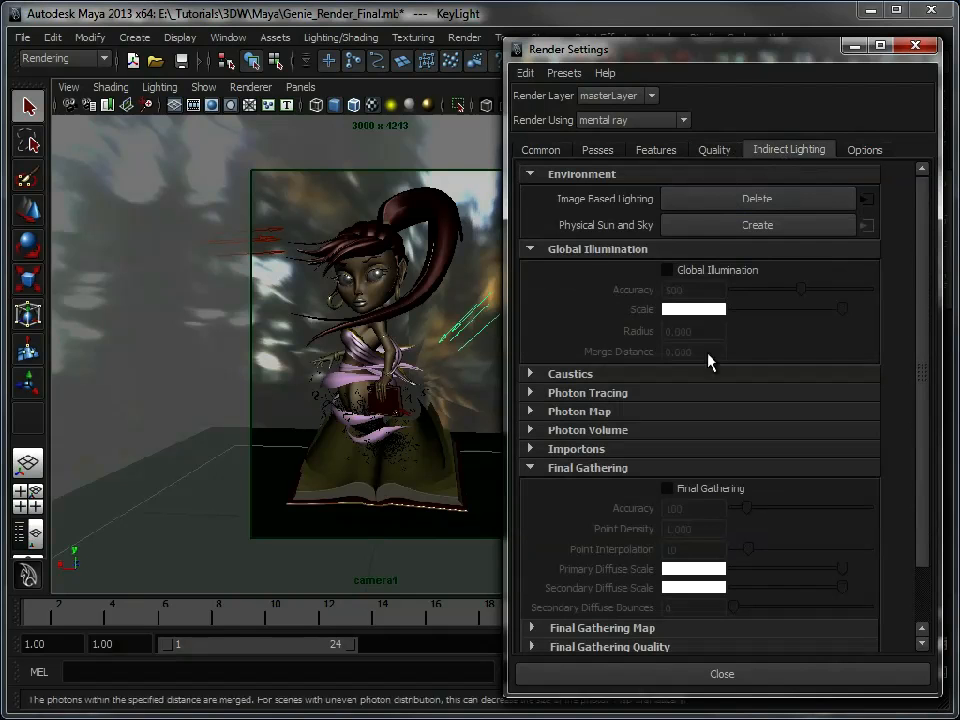
pyautogui.moveTo(732, 170)
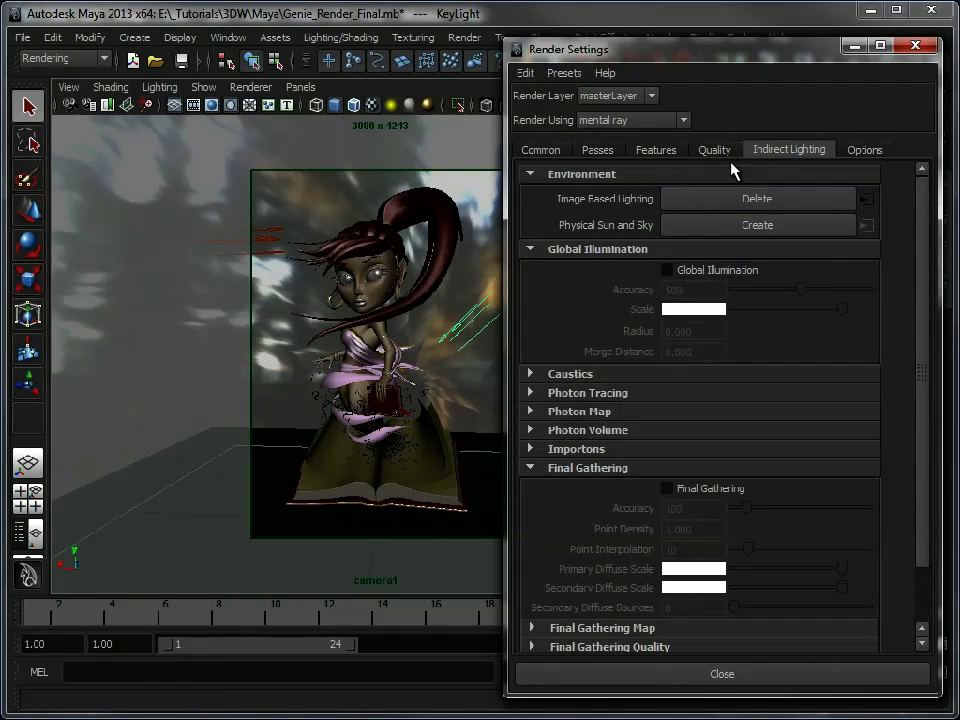
pyautogui.click(714, 148)
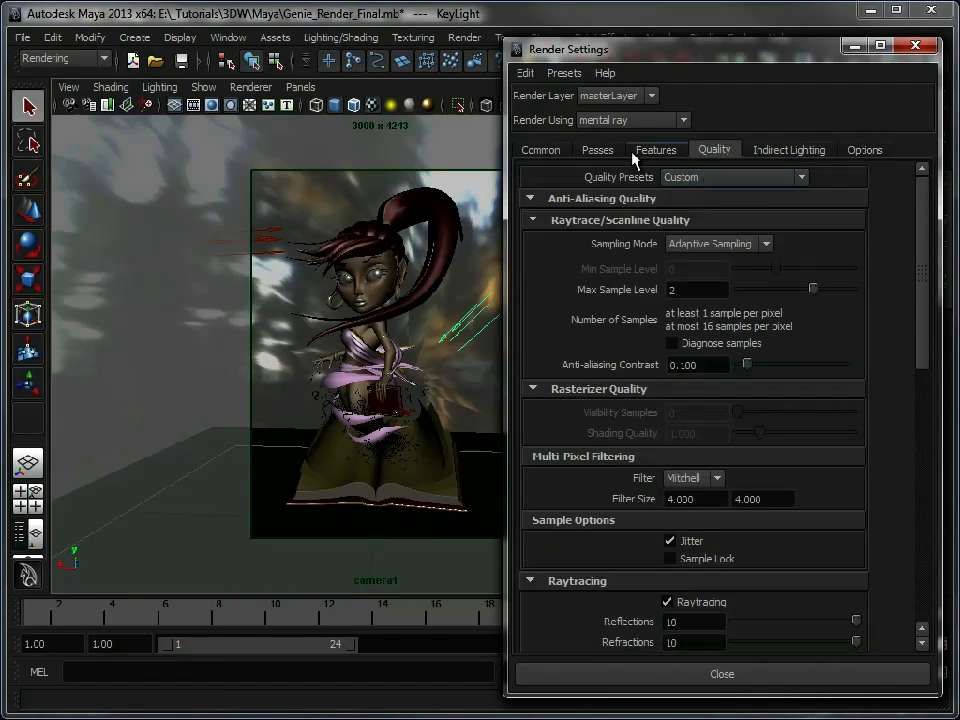
pyautogui.click(656, 148)
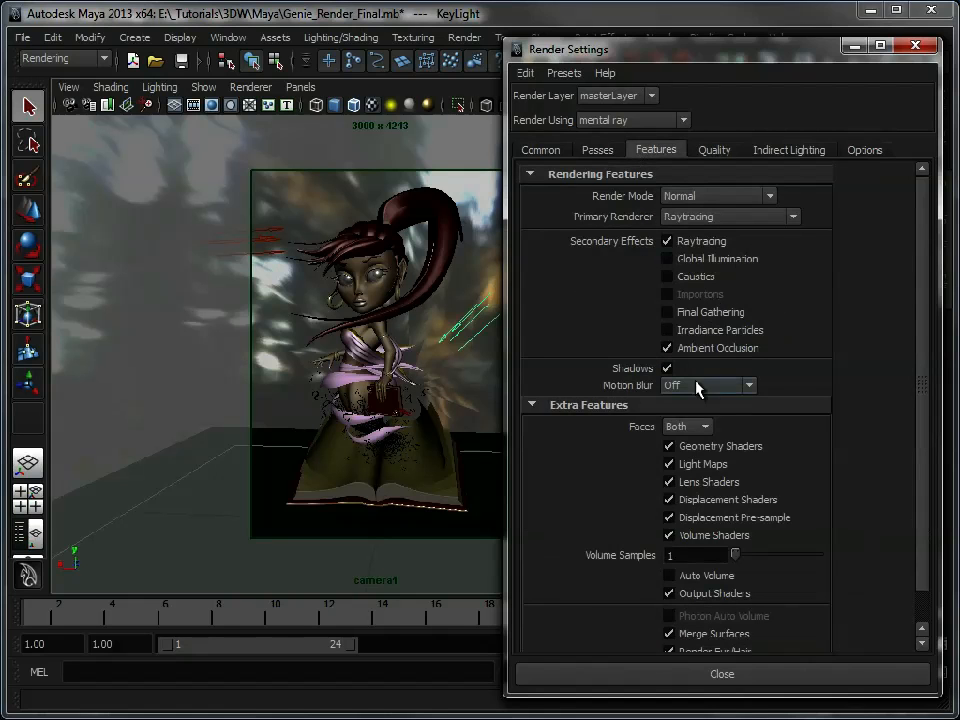
pyautogui.click(668, 312)
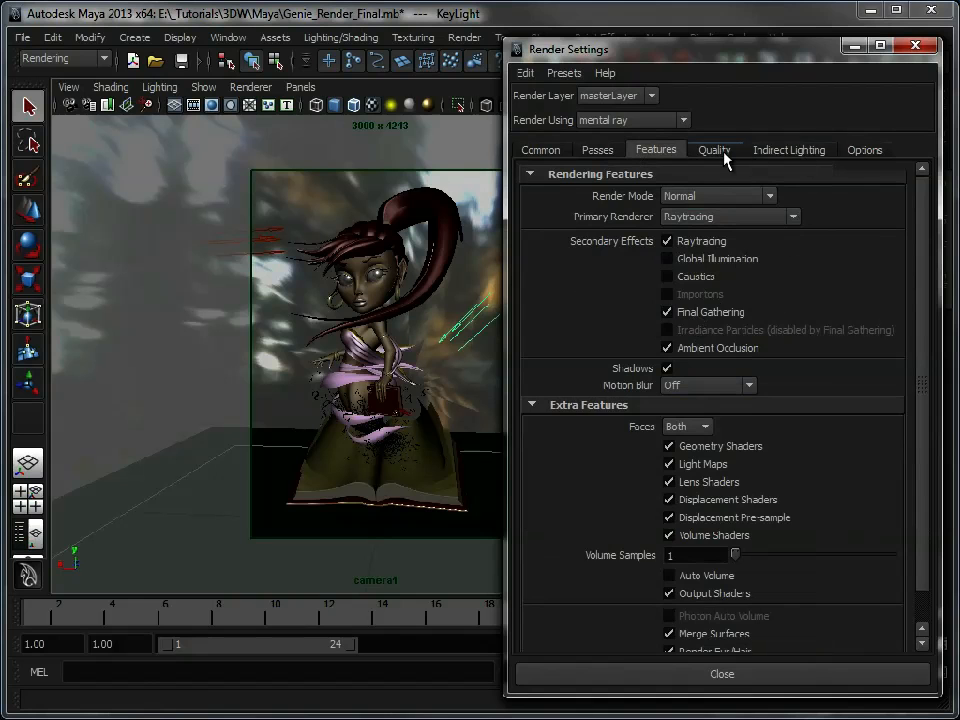
pyautogui.click(788, 148)
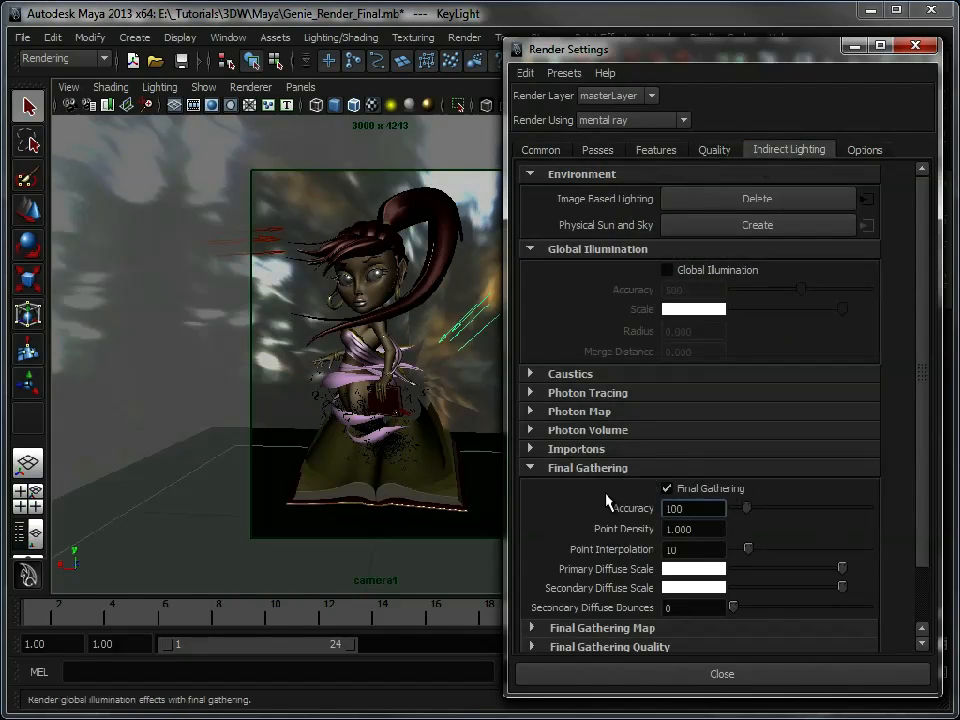
pyautogui.click(694, 508)
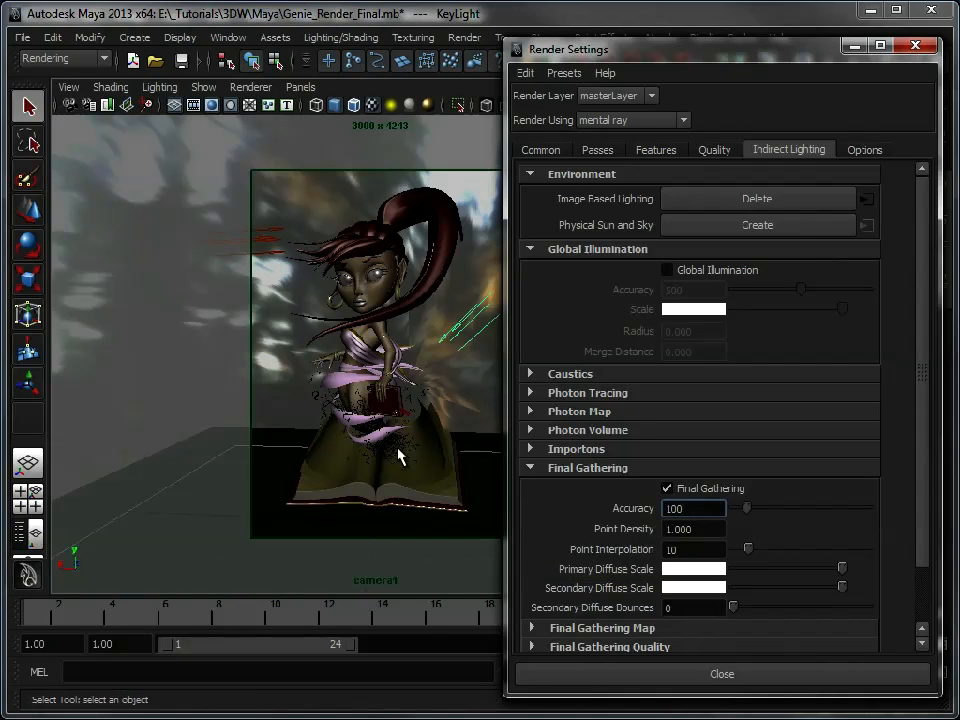
pyautogui.moveTo(416, 402)
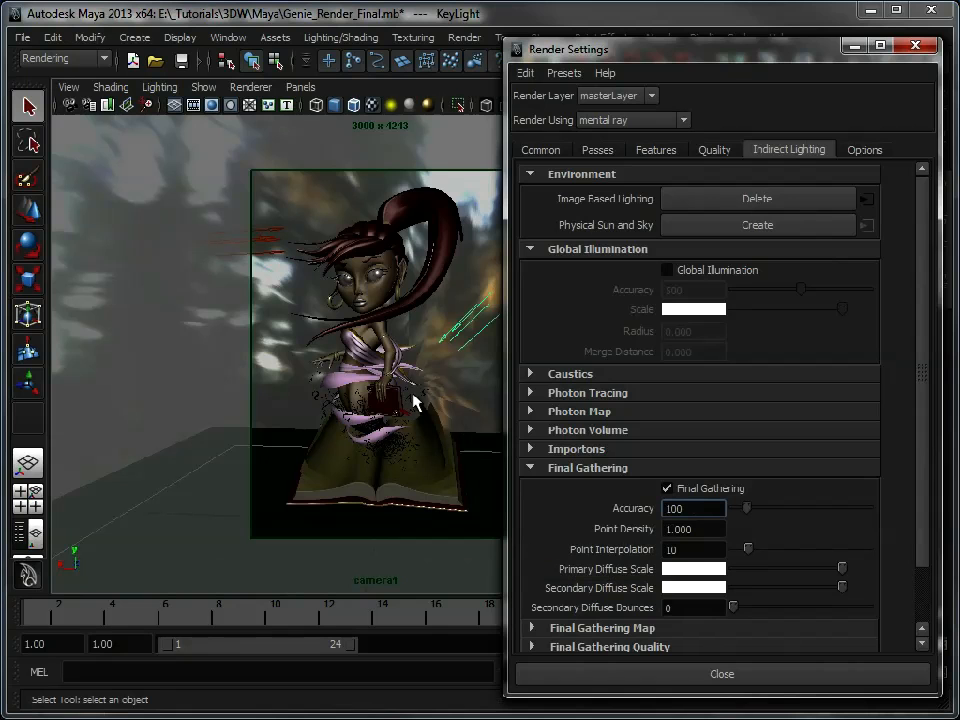
pyautogui.moveTo(364, 364)
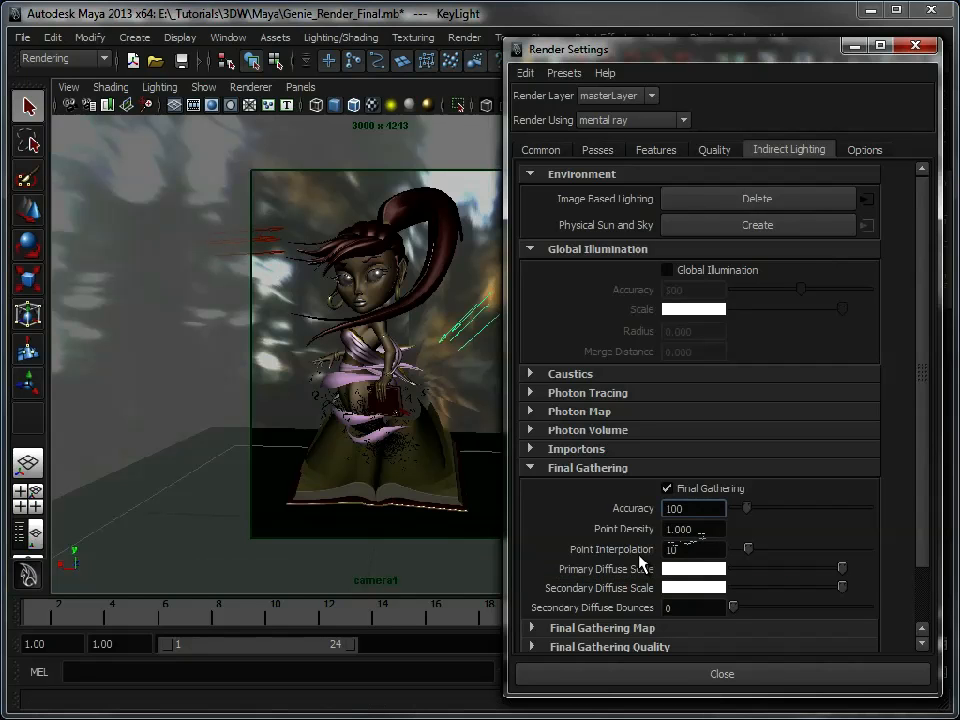
pyautogui.moveTo(604, 476)
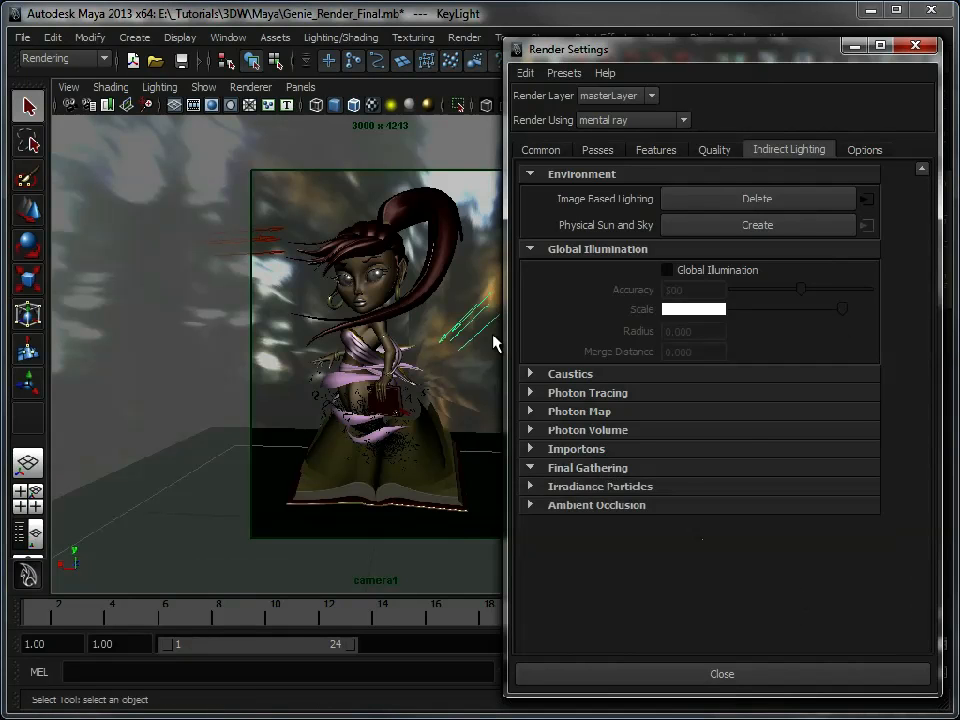
# Step: Show the master layer's render passes, with empty scene and associated pass lists
pyautogui.click(596, 148)
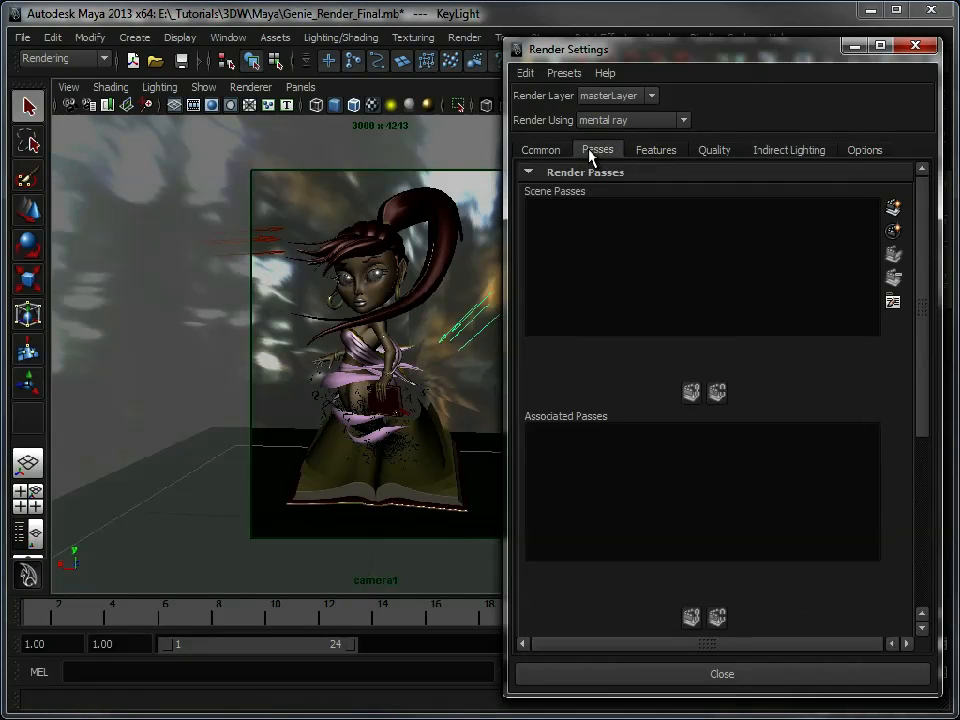
pyautogui.moveTo(560, 398)
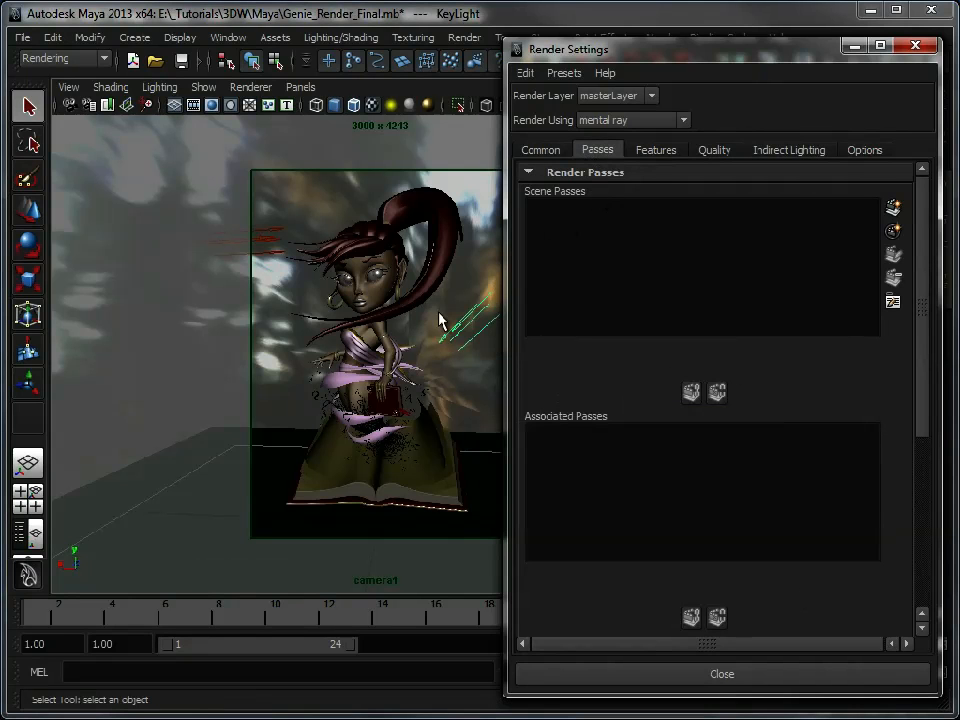
pyautogui.moveTo(336, 356)
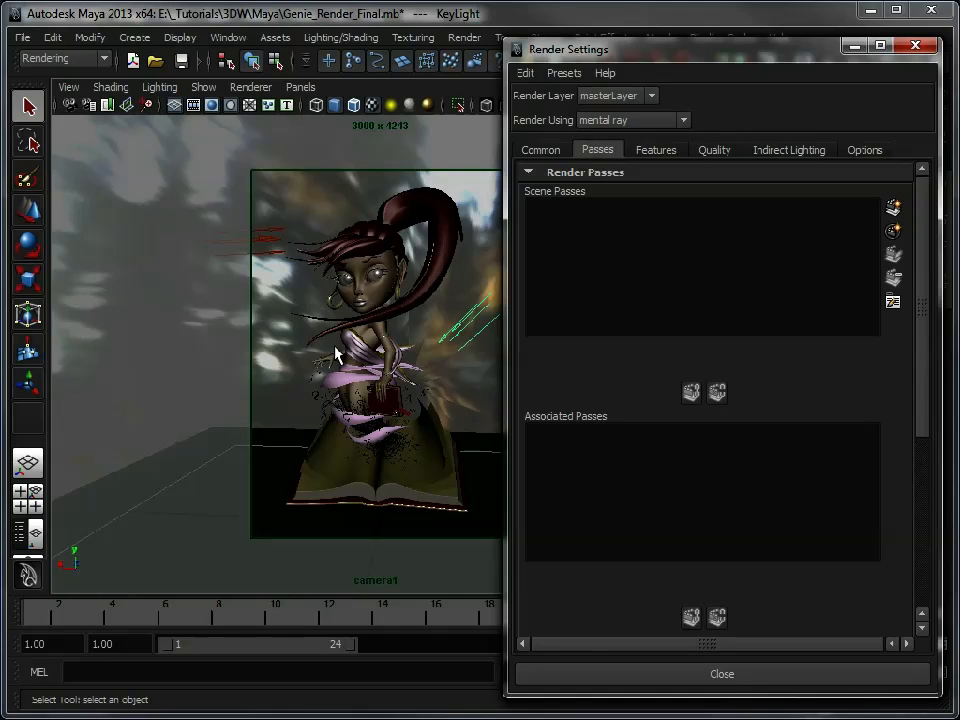
pyautogui.moveTo(368, 342)
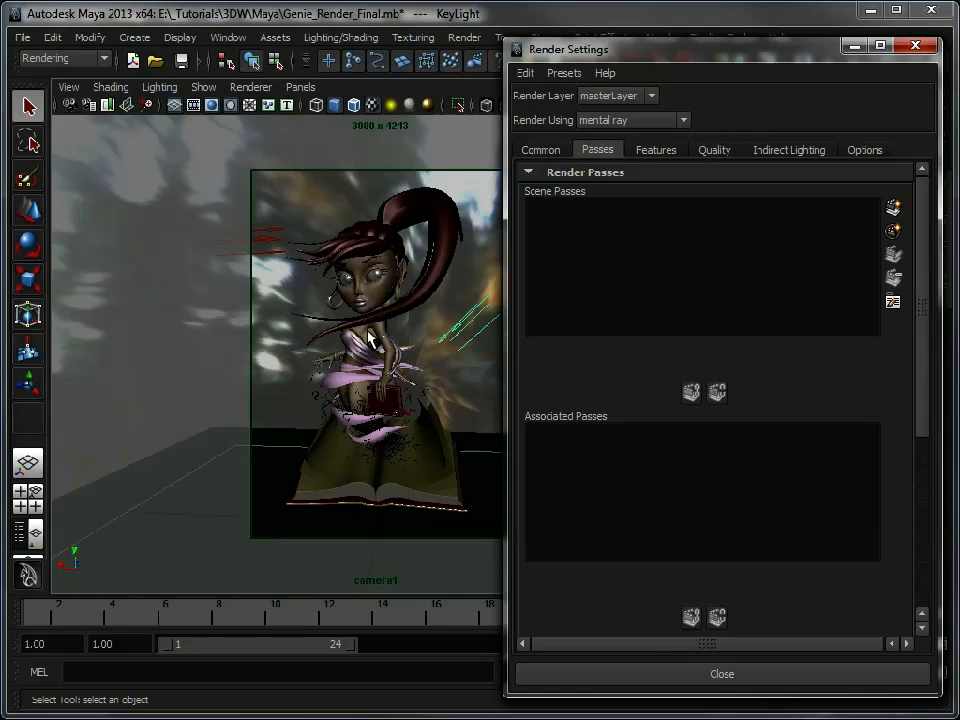
pyautogui.moveTo(676, 176)
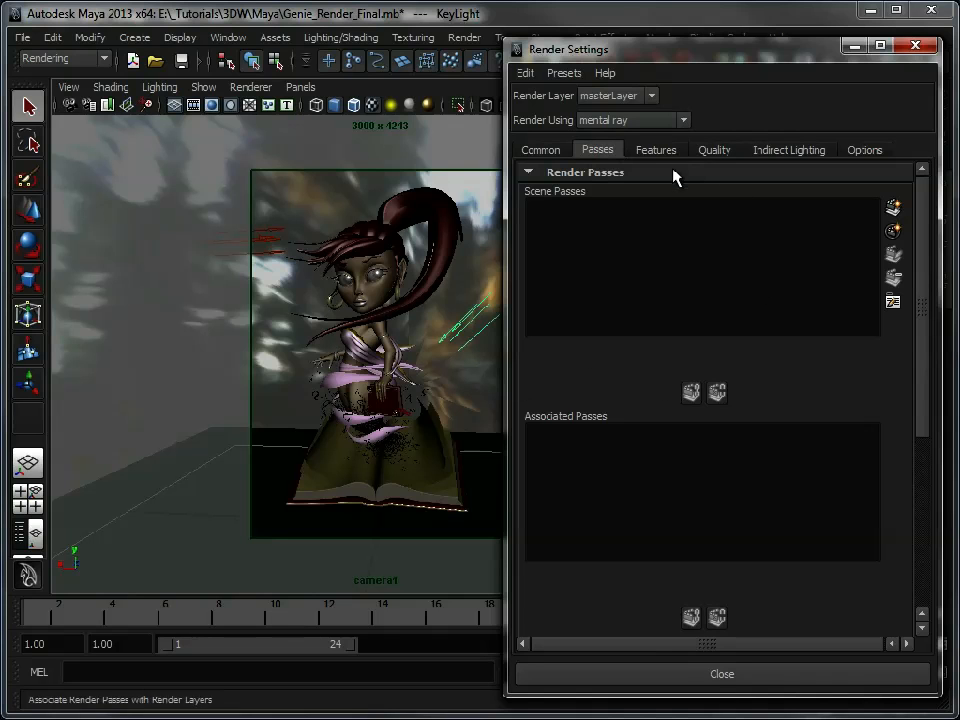
pyautogui.moveTo(716, 276)
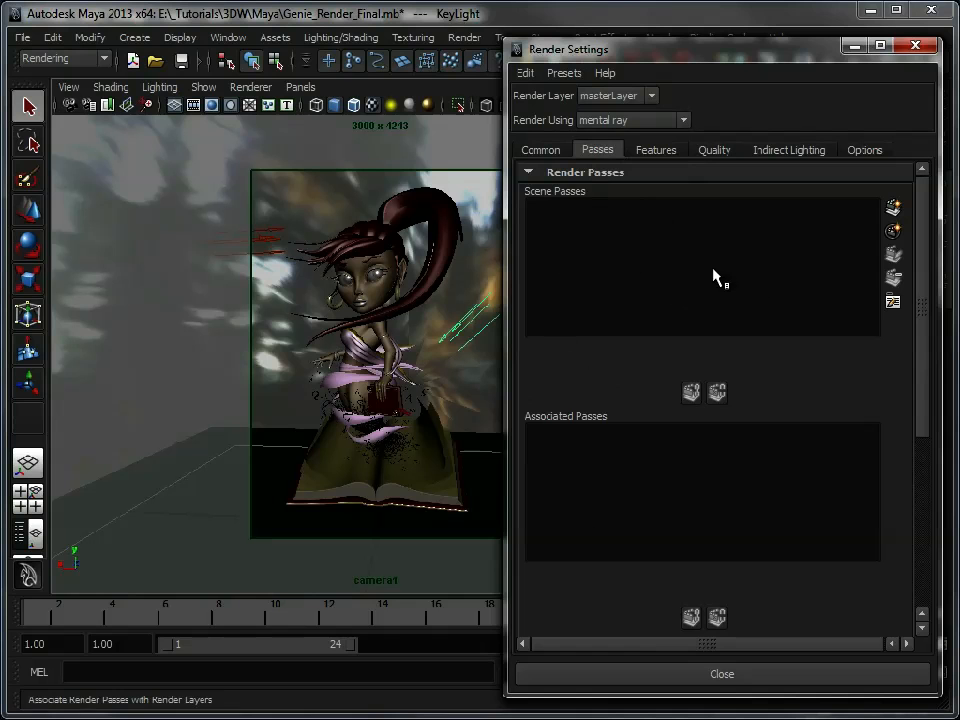
pyautogui.moveTo(892, 206)
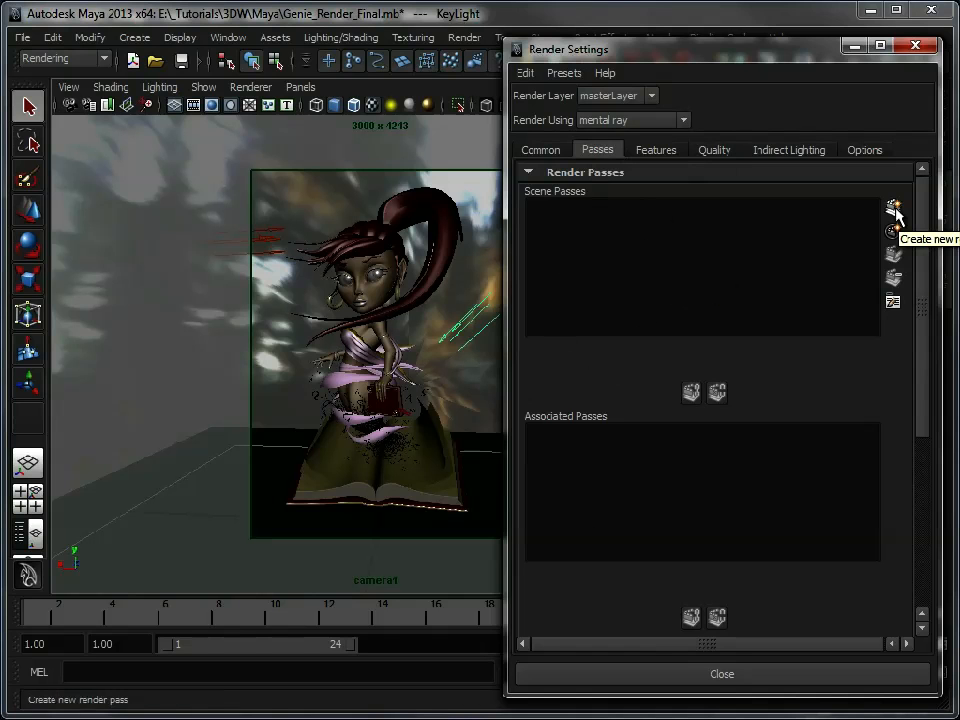
# Step: In Create Render Passes select Ambient Occlusion, Beauty Without Reflections and Refractions and Camera Depth
pyautogui.click(892, 206)
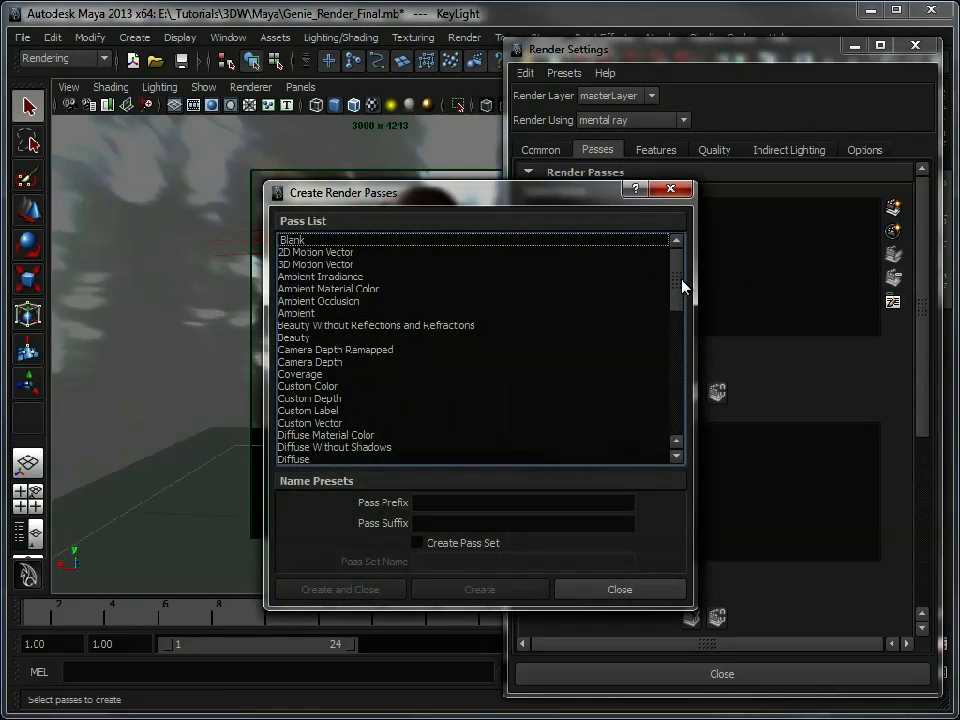
pyautogui.scroll(-3)
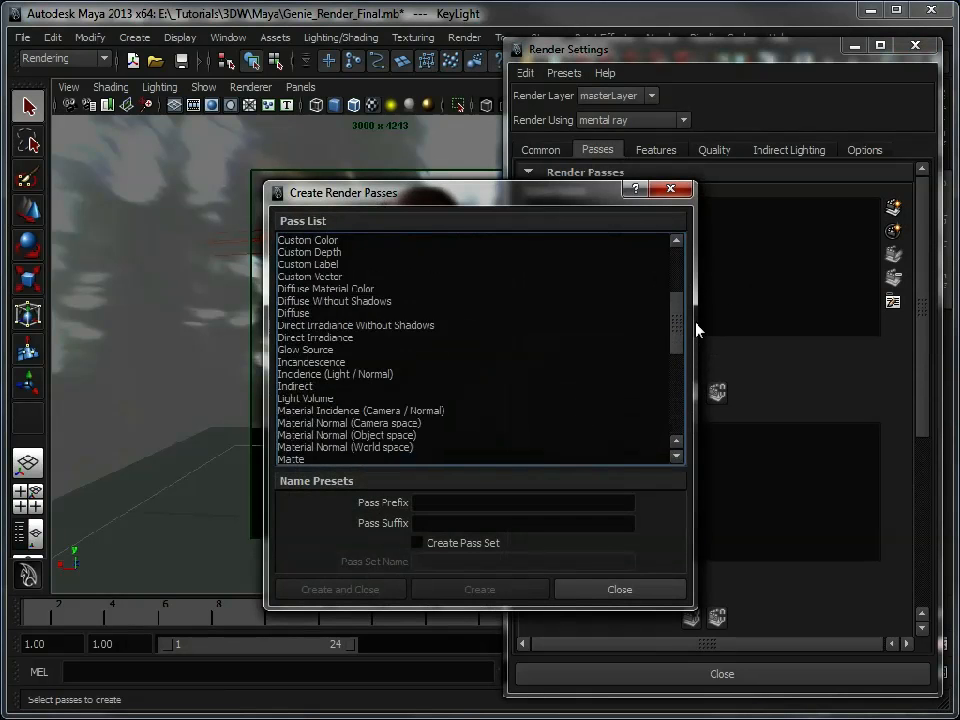
pyautogui.scroll(3)
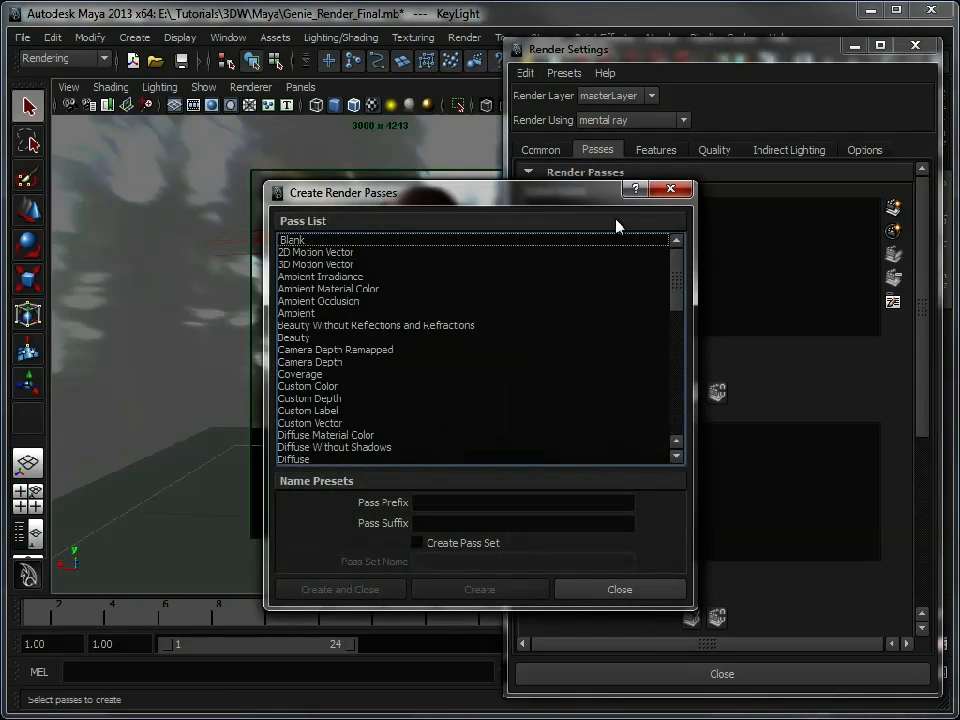
pyautogui.click(318, 300)
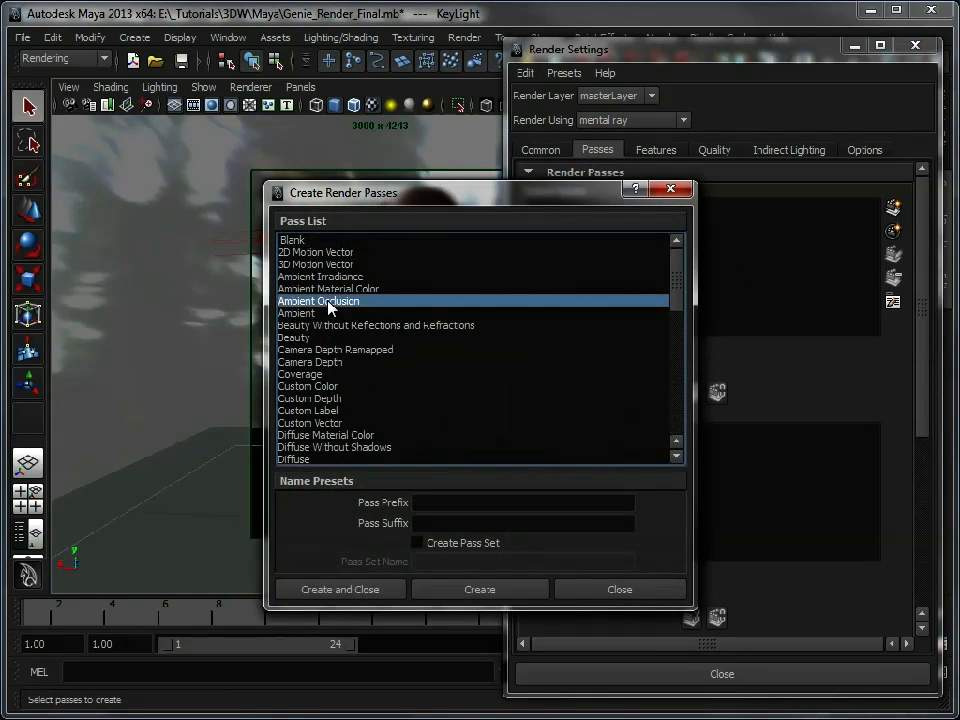
pyautogui.moveTo(344, 332)
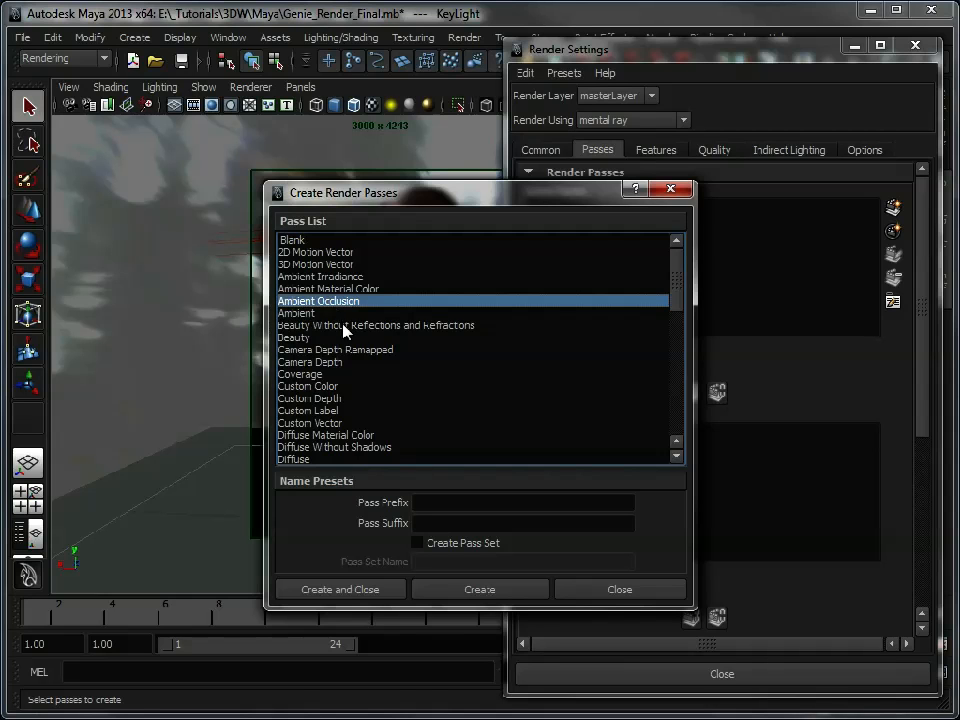
pyautogui.click(404, 324)
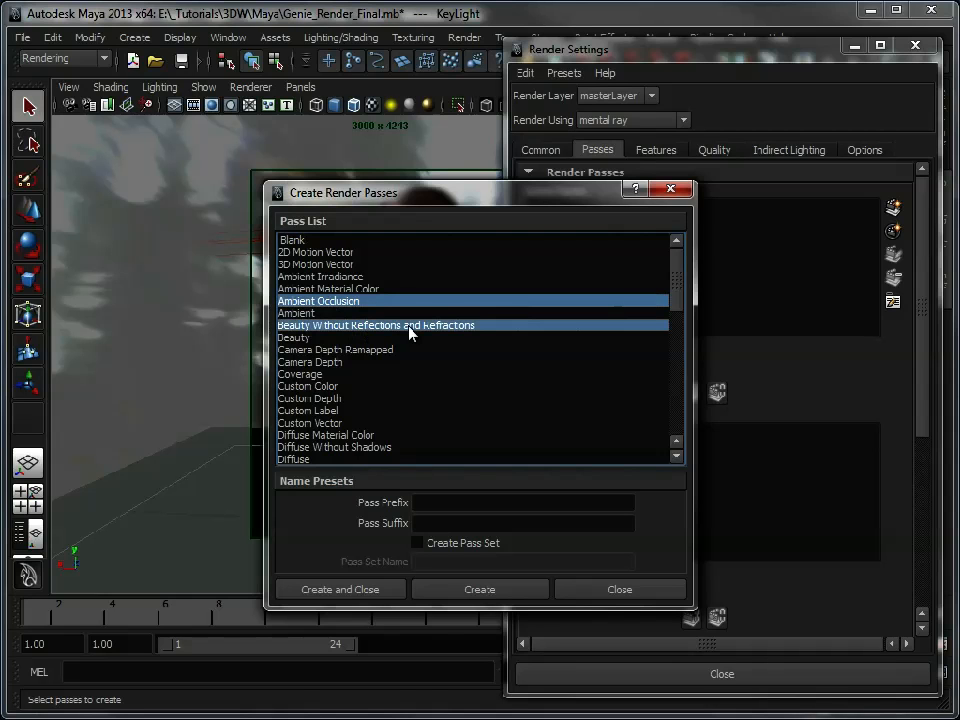
pyautogui.moveTo(470, 336)
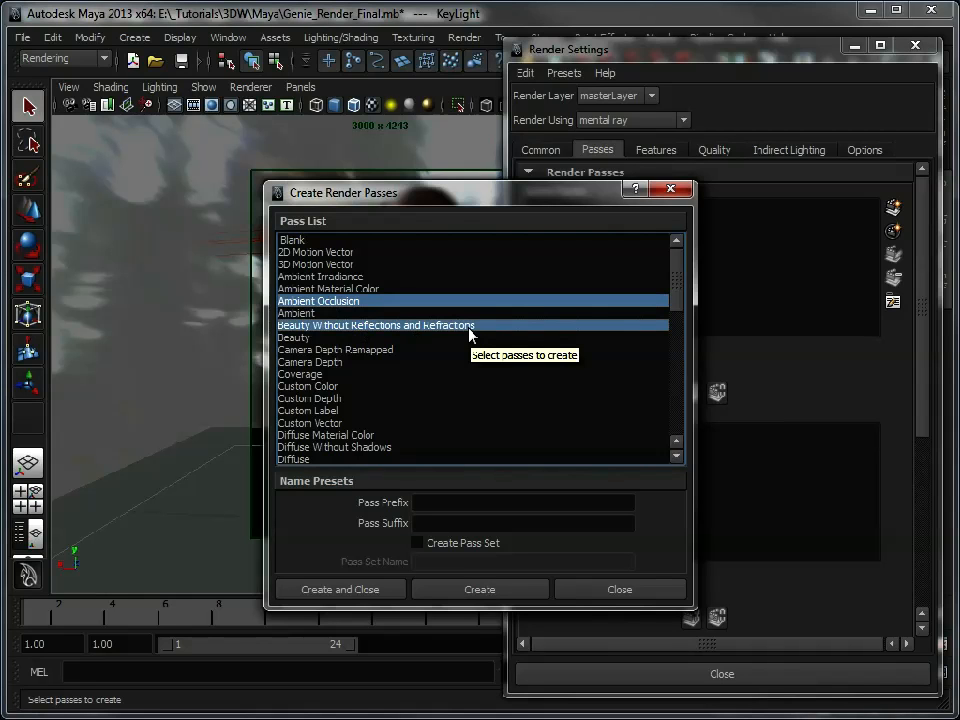
pyautogui.moveTo(470, 336)
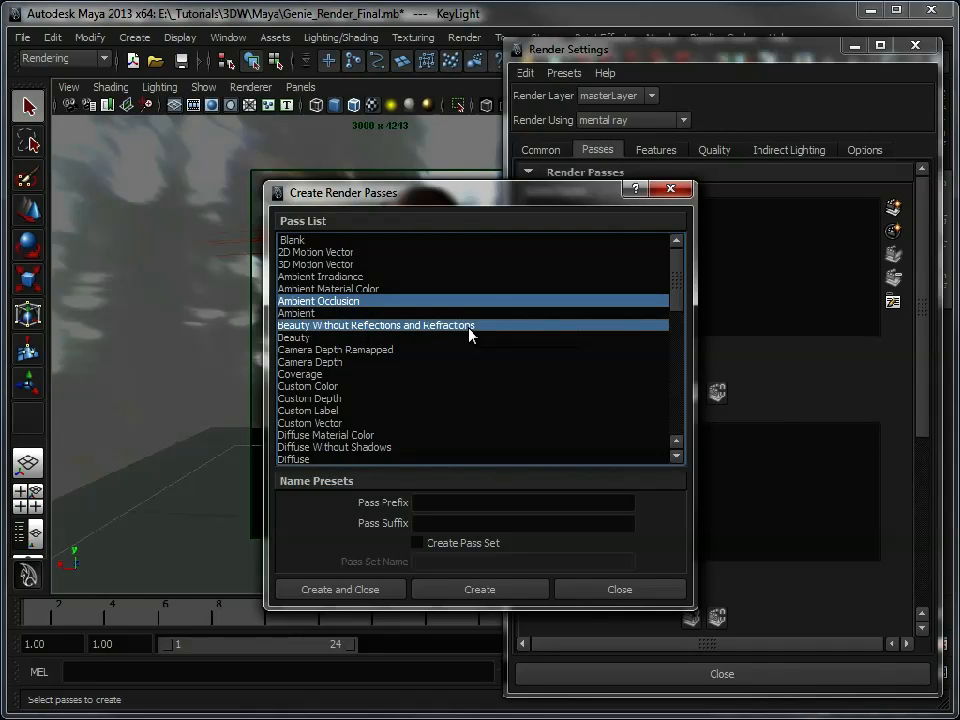
pyautogui.moveTo(292, 350)
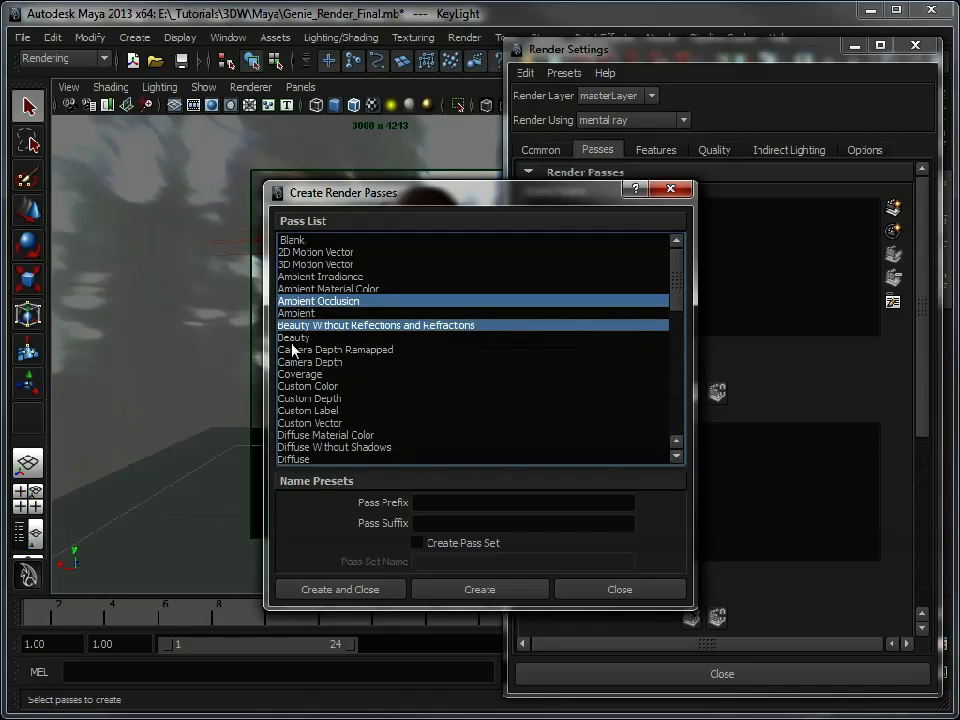
pyautogui.moveTo(330, 344)
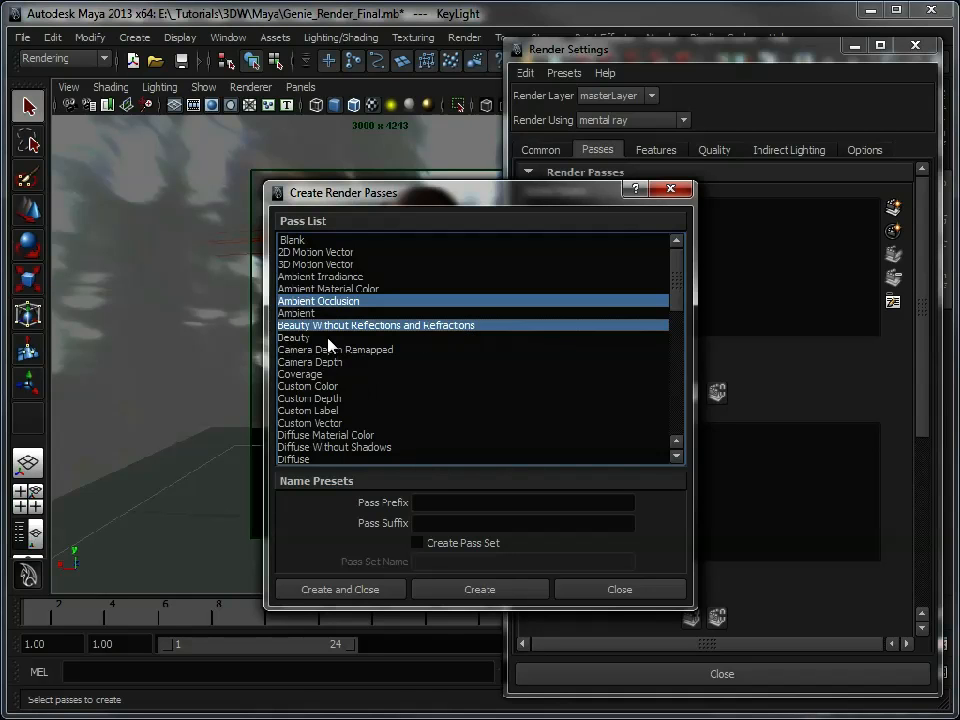
pyautogui.moveTo(376, 462)
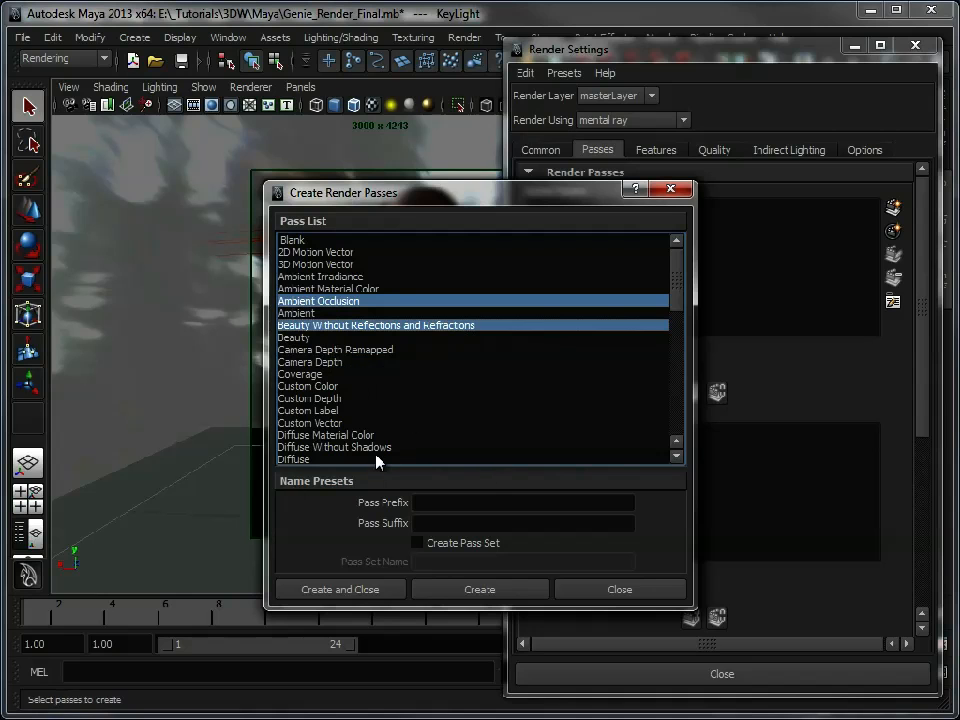
pyautogui.click(312, 360)
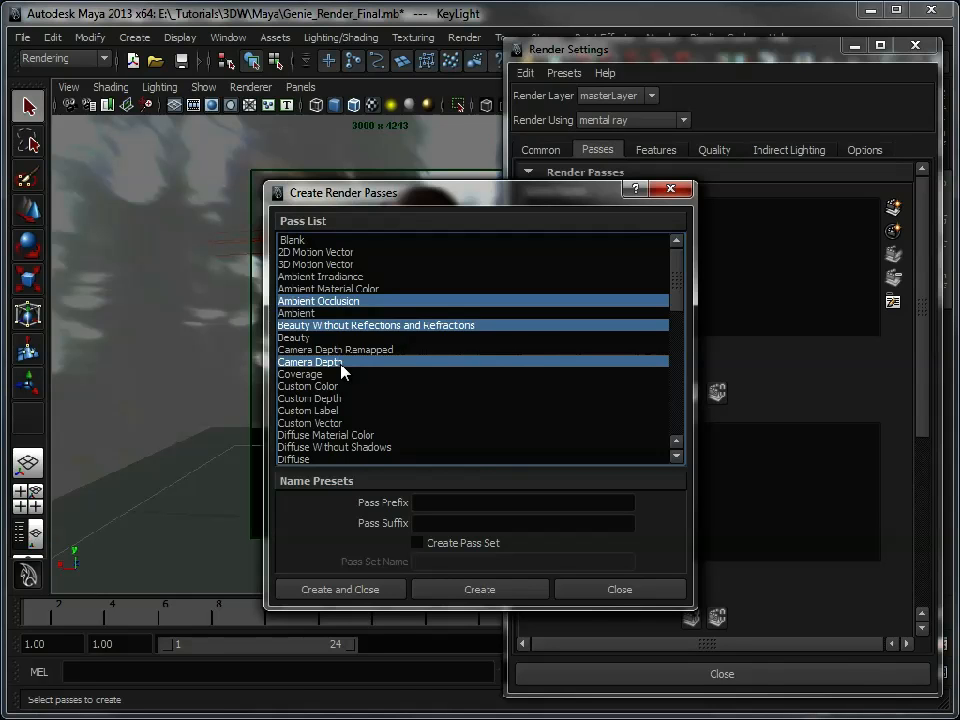
pyautogui.moveTo(676, 336)
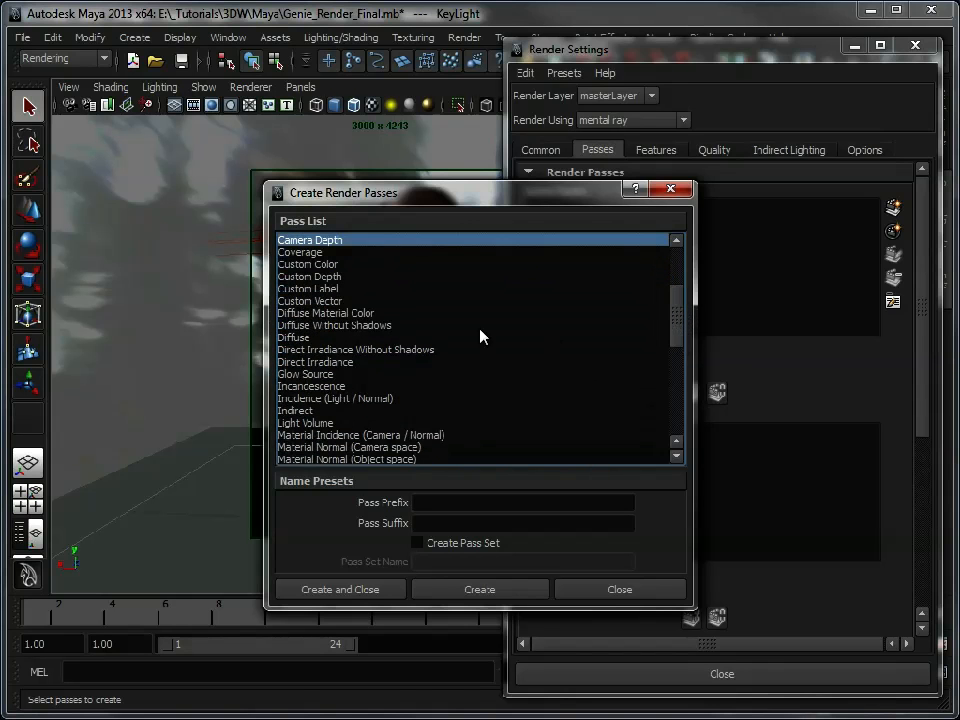
pyautogui.moveTo(444, 418)
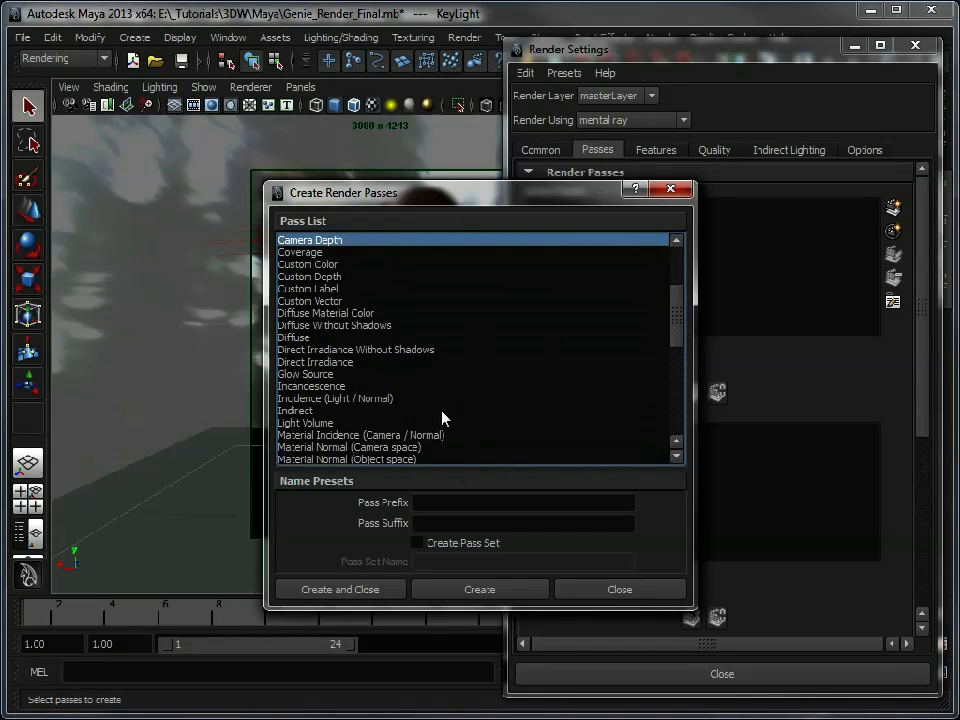
pyautogui.moveTo(444, 418)
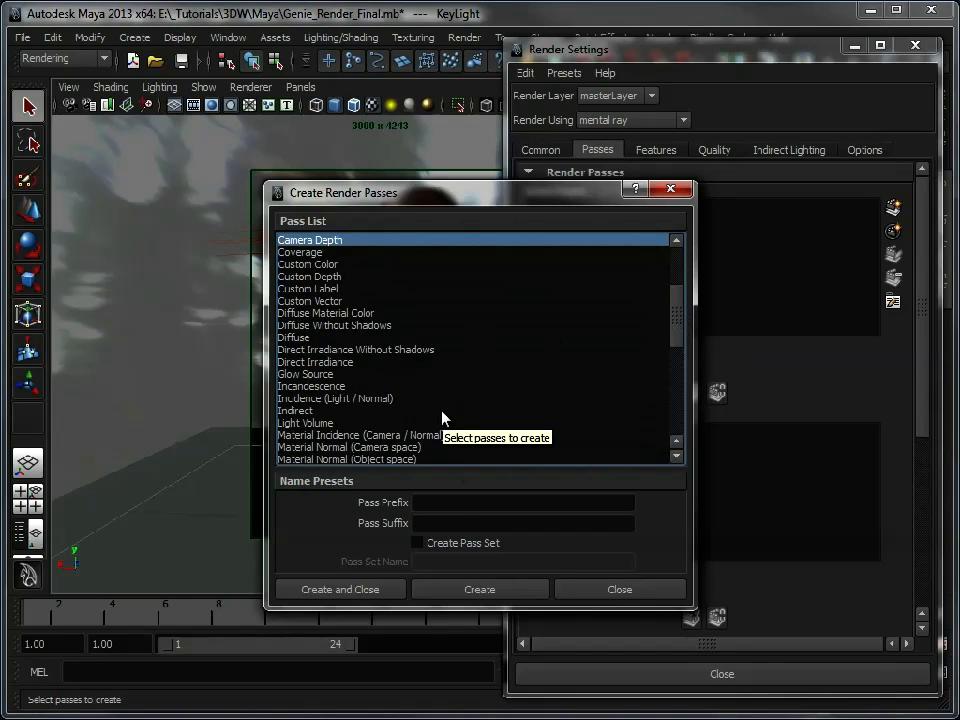
pyautogui.moveTo(680, 312)
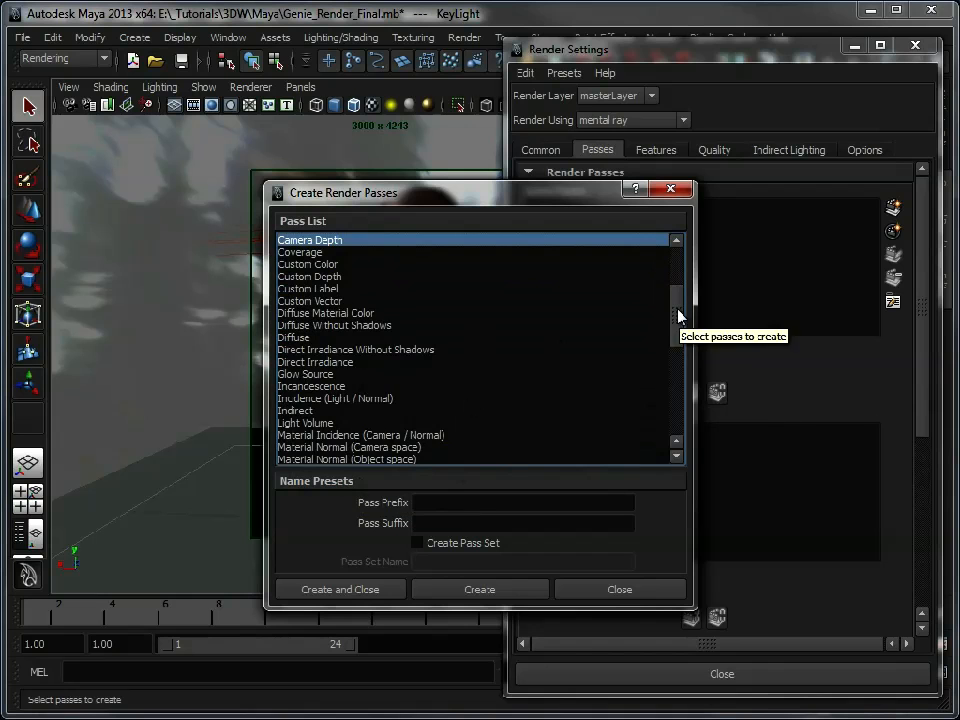
pyautogui.scroll(3)
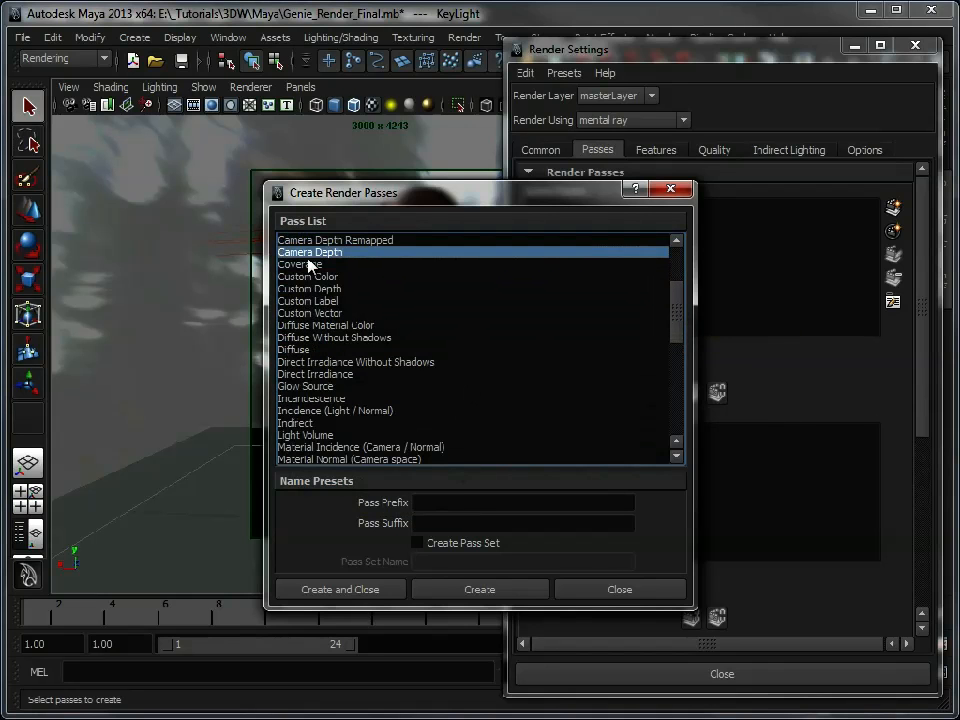
pyautogui.moveTo(358, 352)
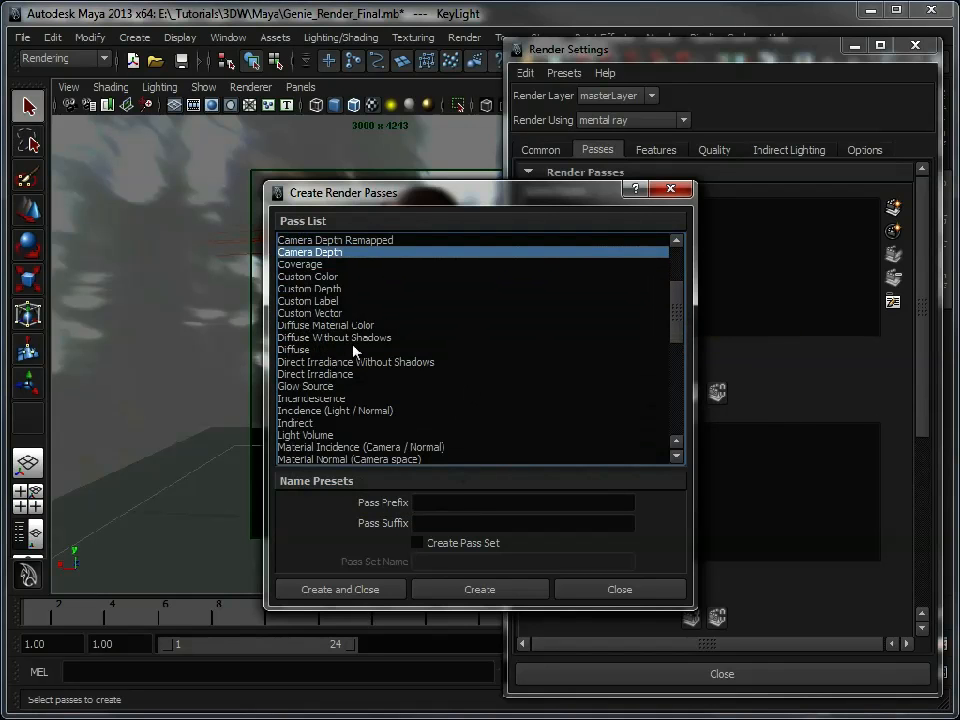
pyautogui.click(326, 324)
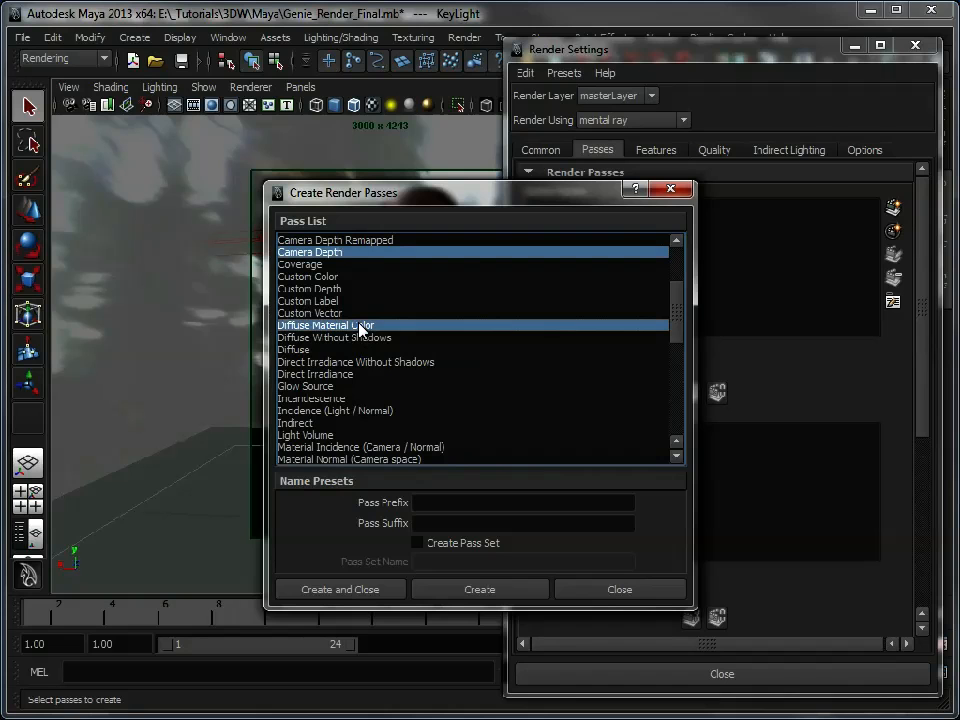
pyautogui.moveTo(672, 330)
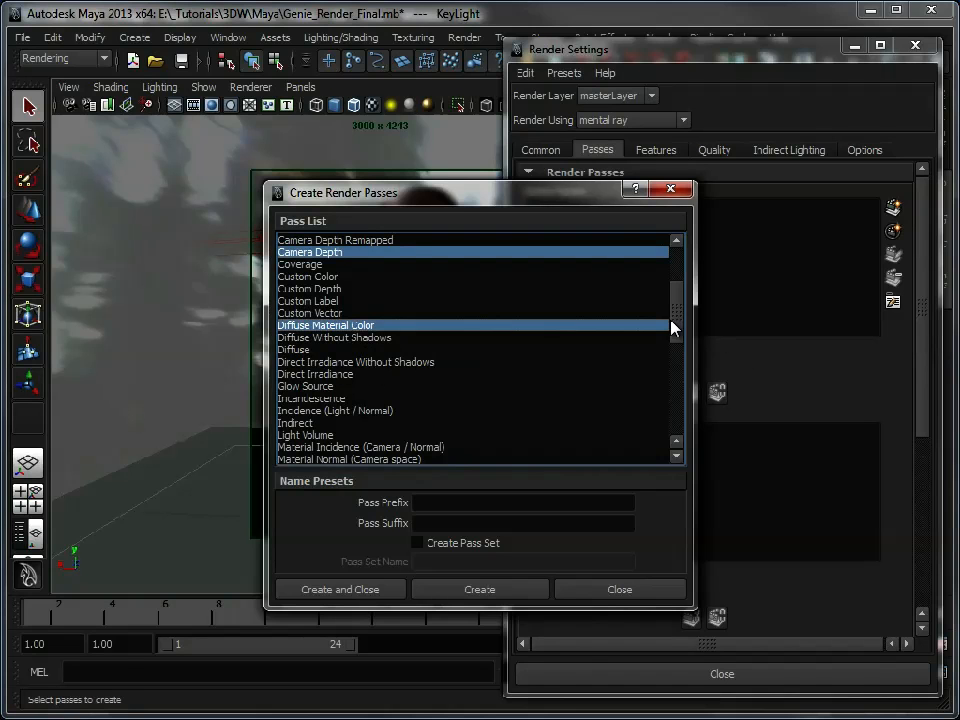
# Step: Add Reflection, Refraction, Shadow and Specular to the passes to create
pyautogui.scroll(-3)
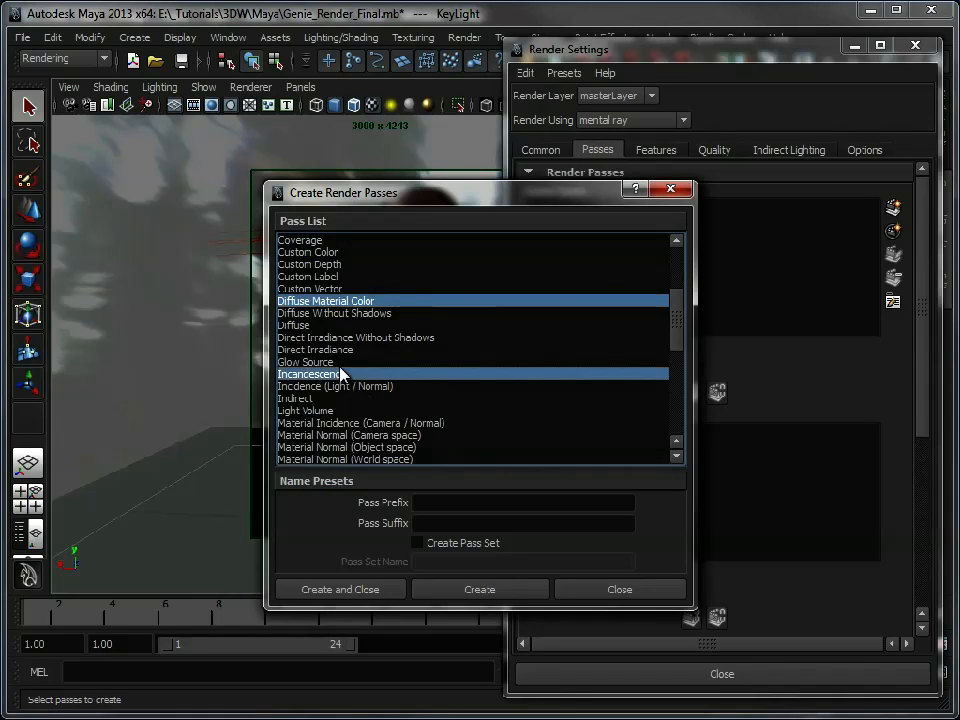
pyautogui.moveTo(708, 368)
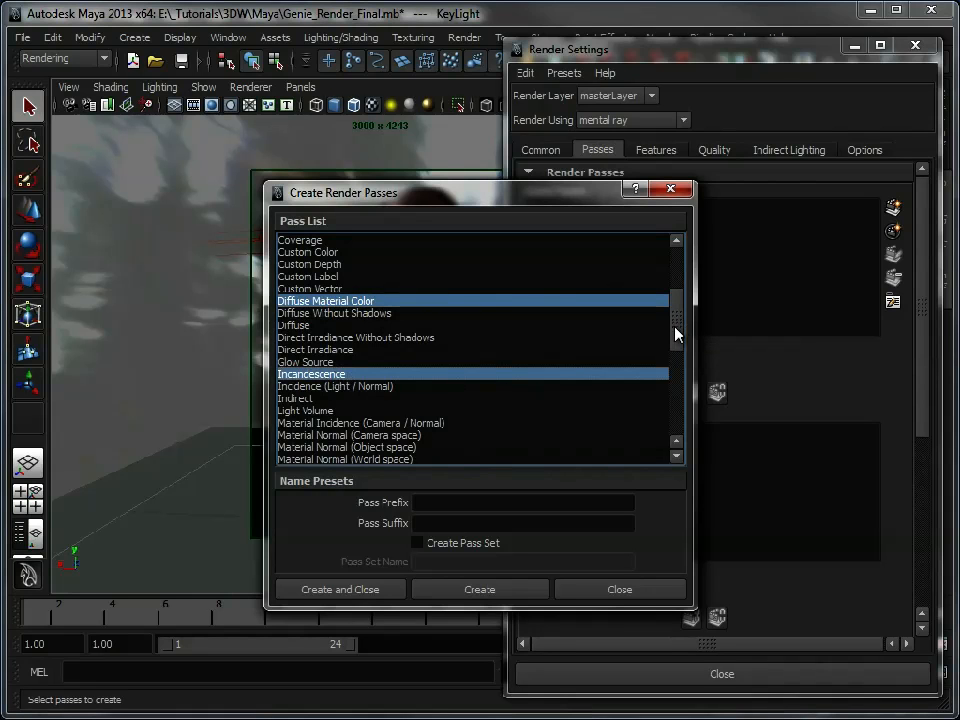
pyautogui.scroll(-3)
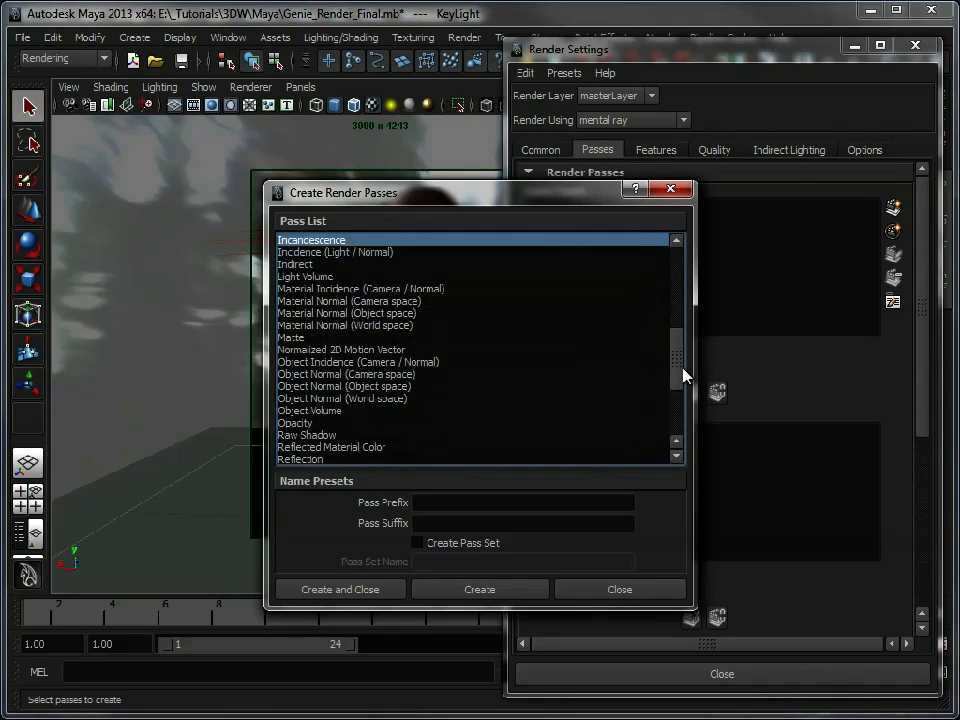
pyautogui.scroll(-3)
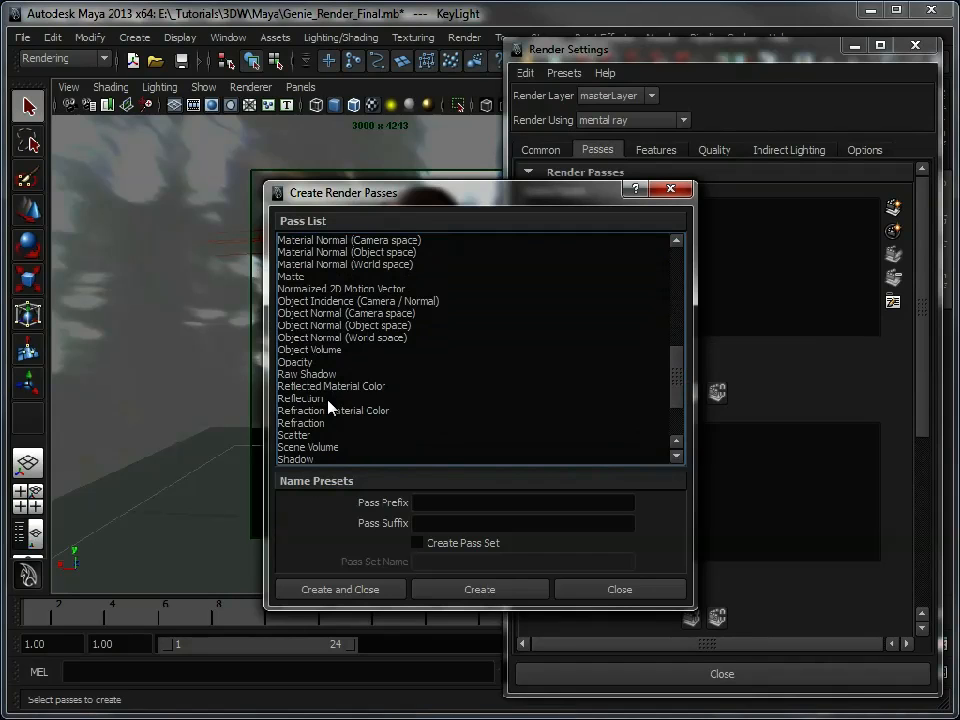
pyautogui.click(300, 398)
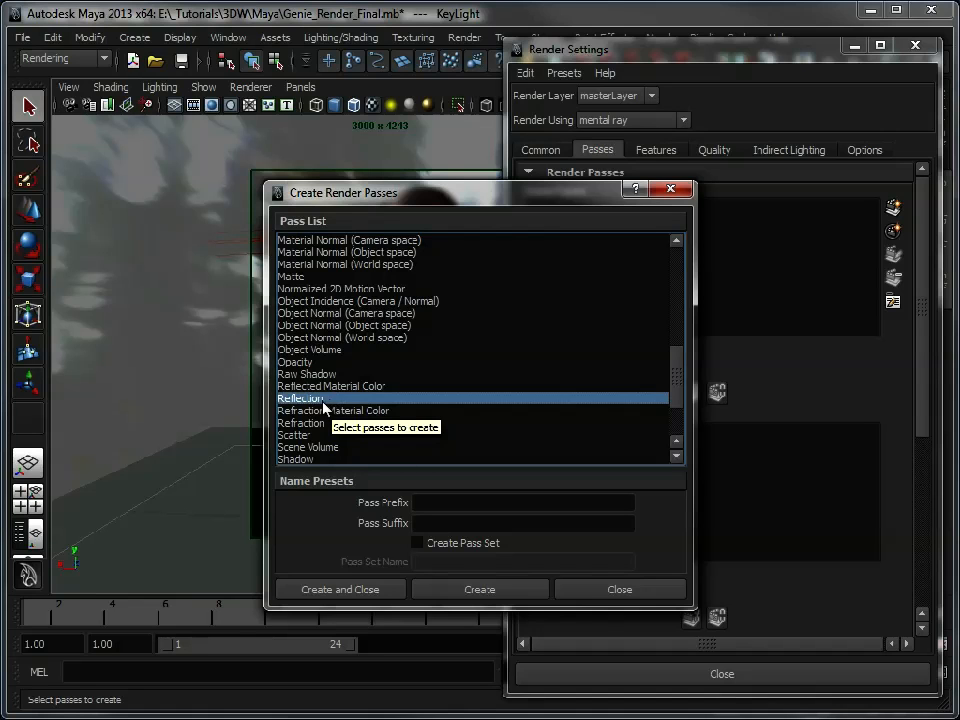
pyautogui.click(302, 424)
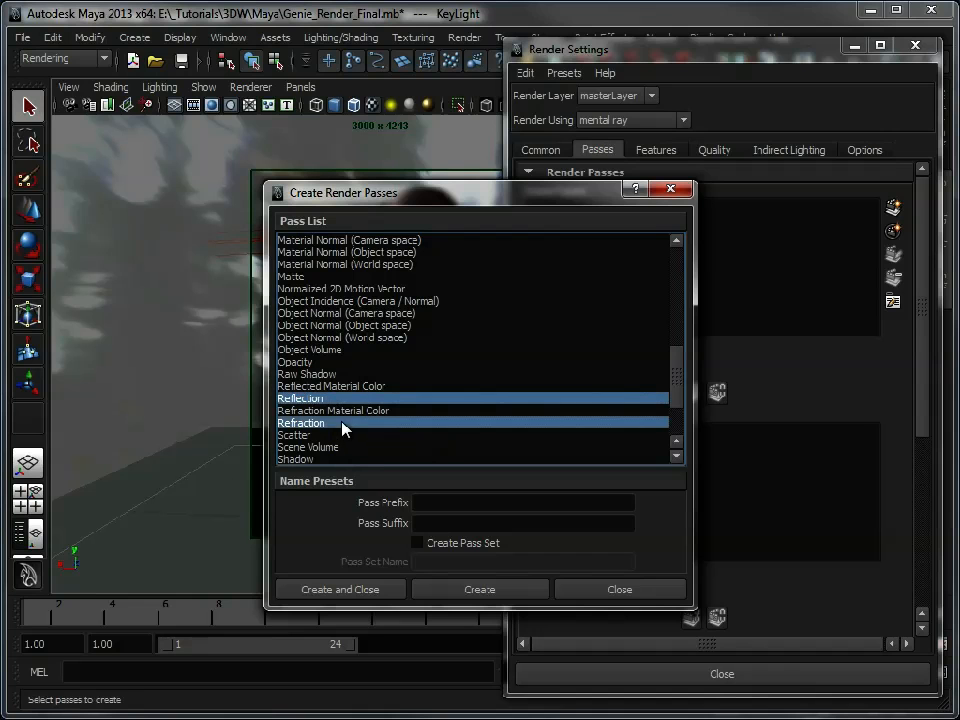
pyautogui.moveTo(330, 448)
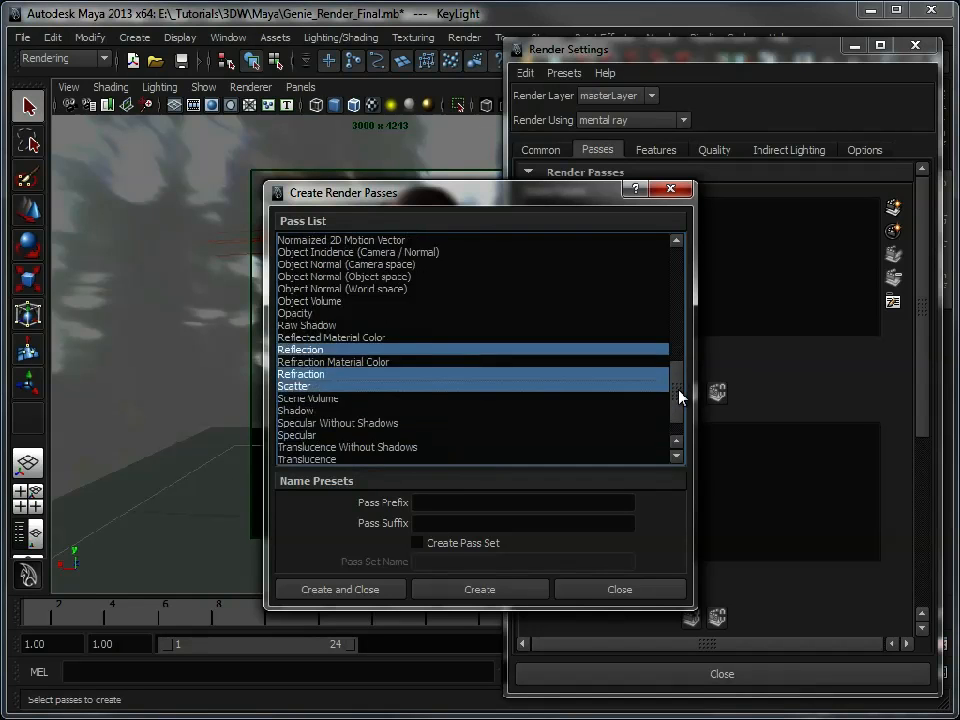
pyautogui.scroll(-3)
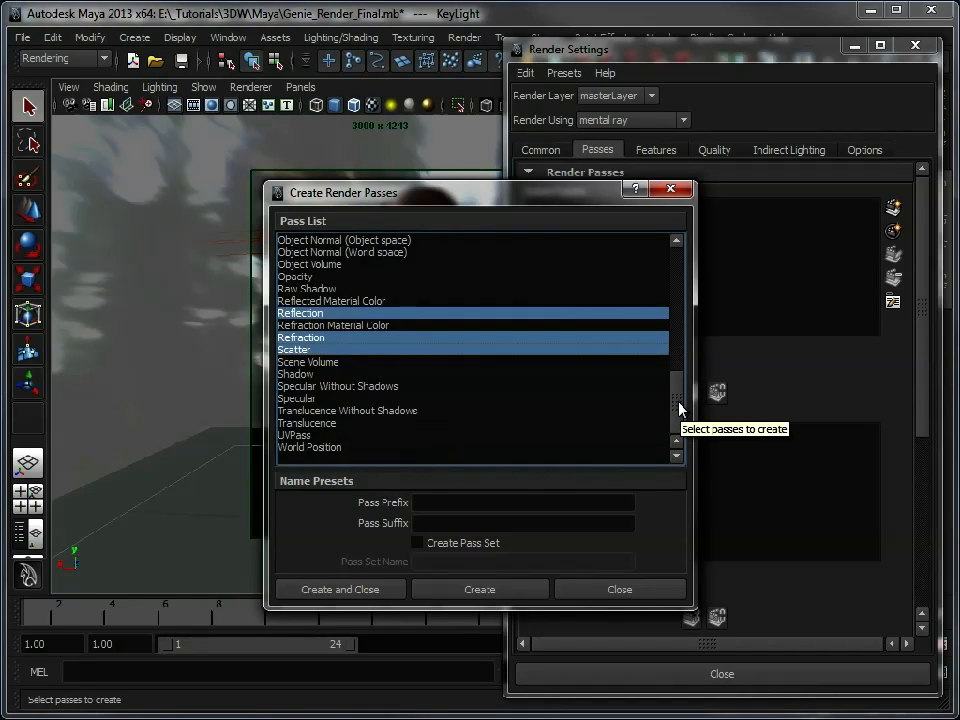
pyautogui.moveTo(364, 452)
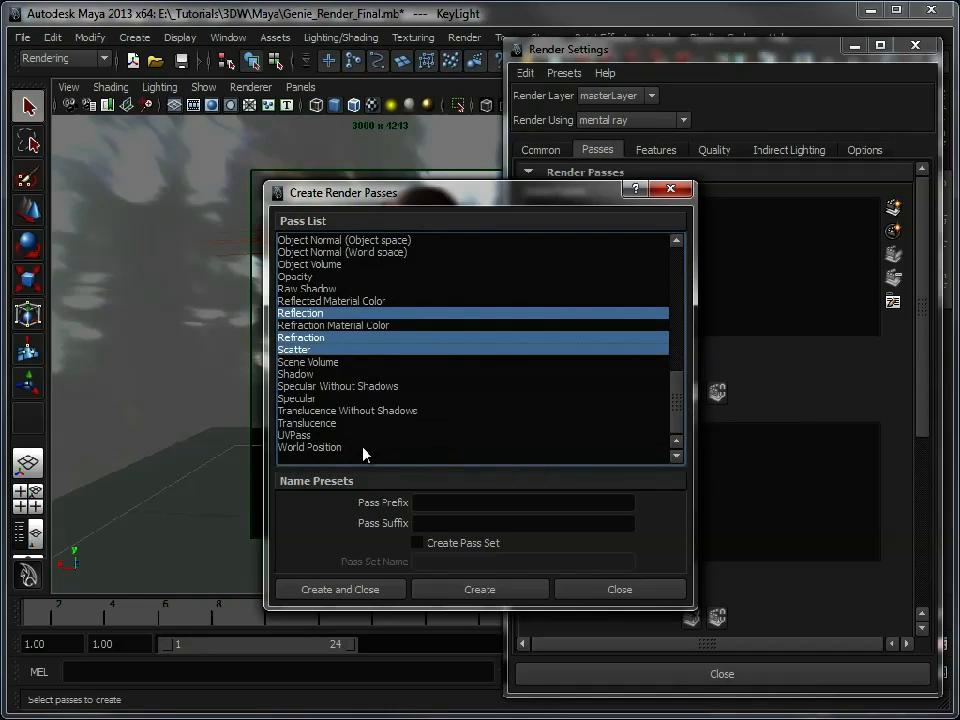
pyautogui.moveTo(312, 376)
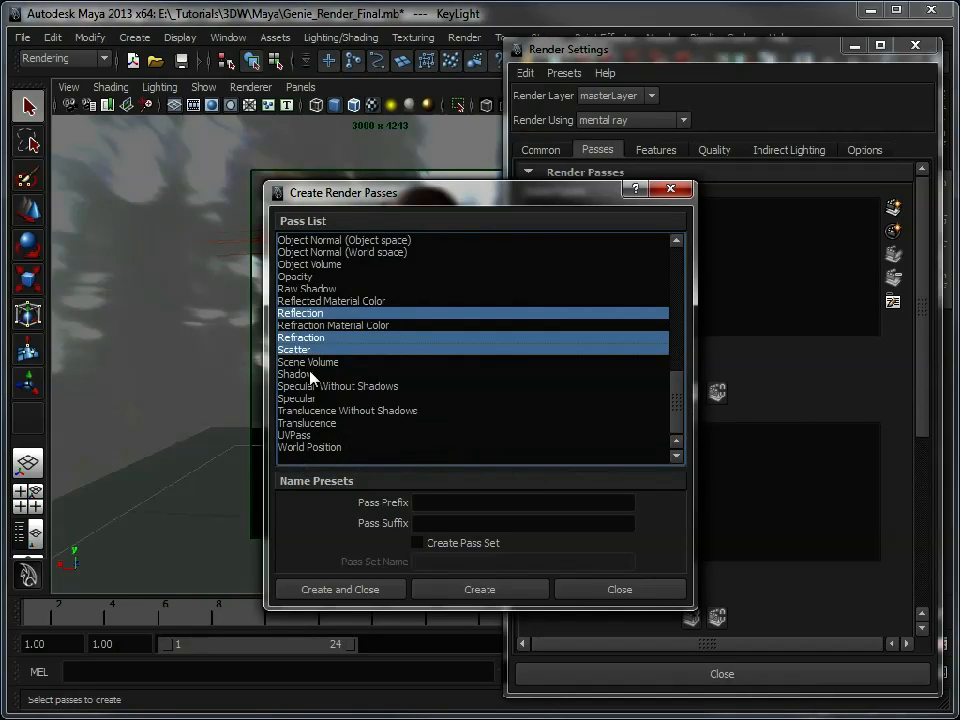
pyautogui.click(296, 374)
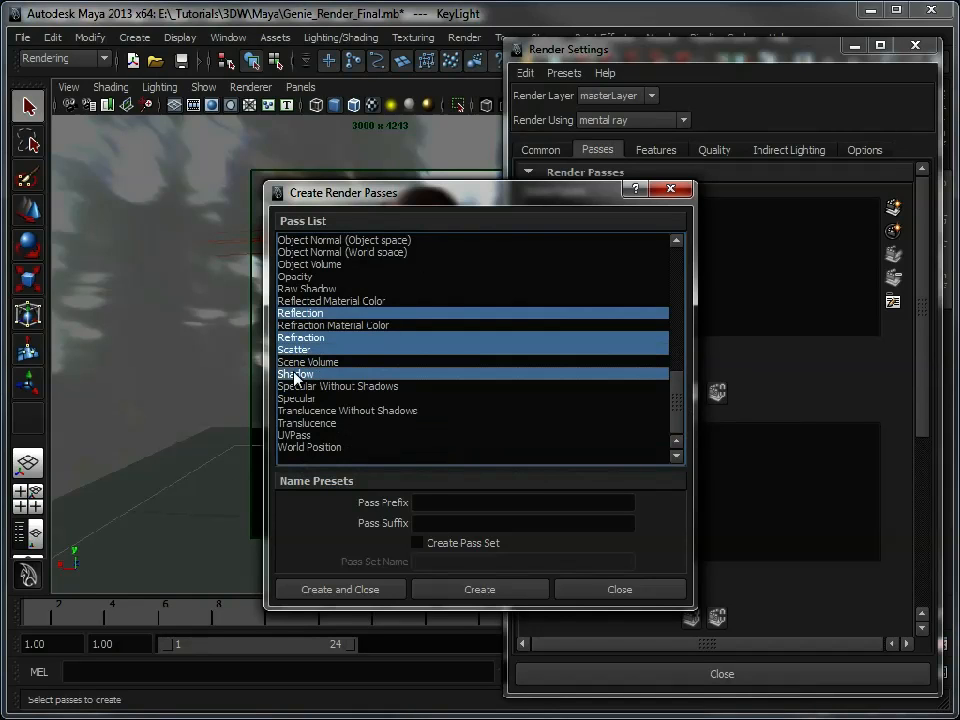
pyautogui.click(296, 398)
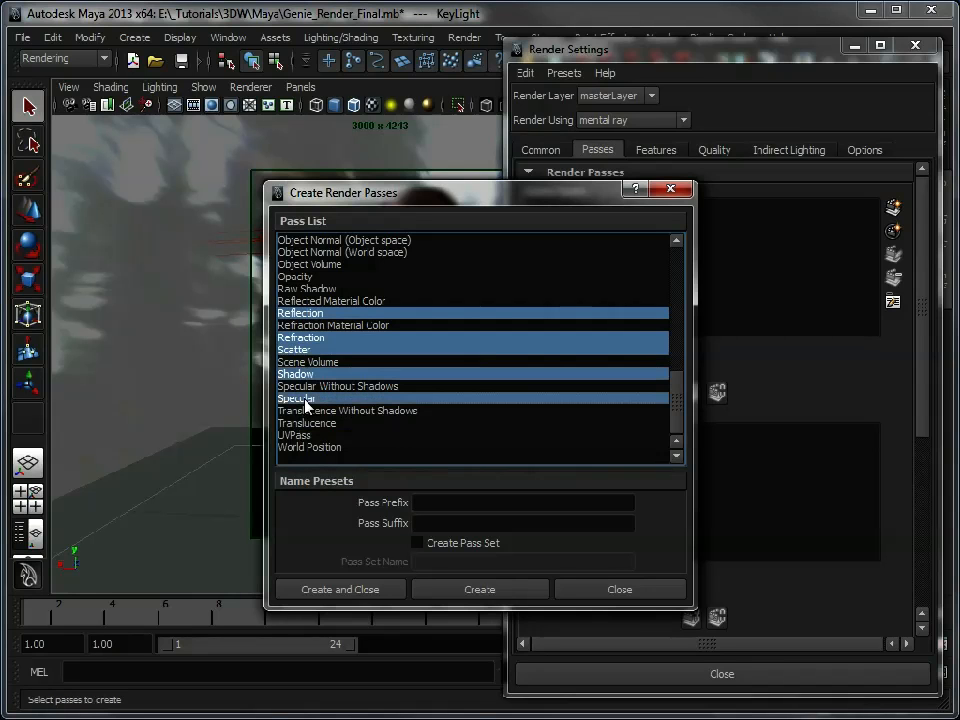
pyautogui.moveTo(304, 470)
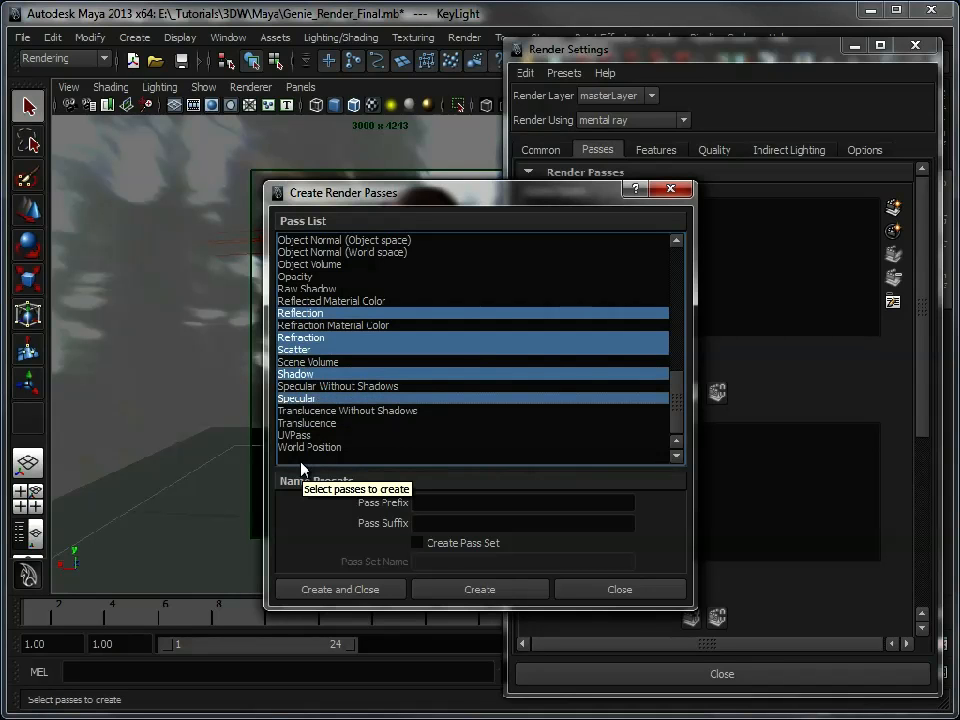
pyautogui.moveTo(336, 560)
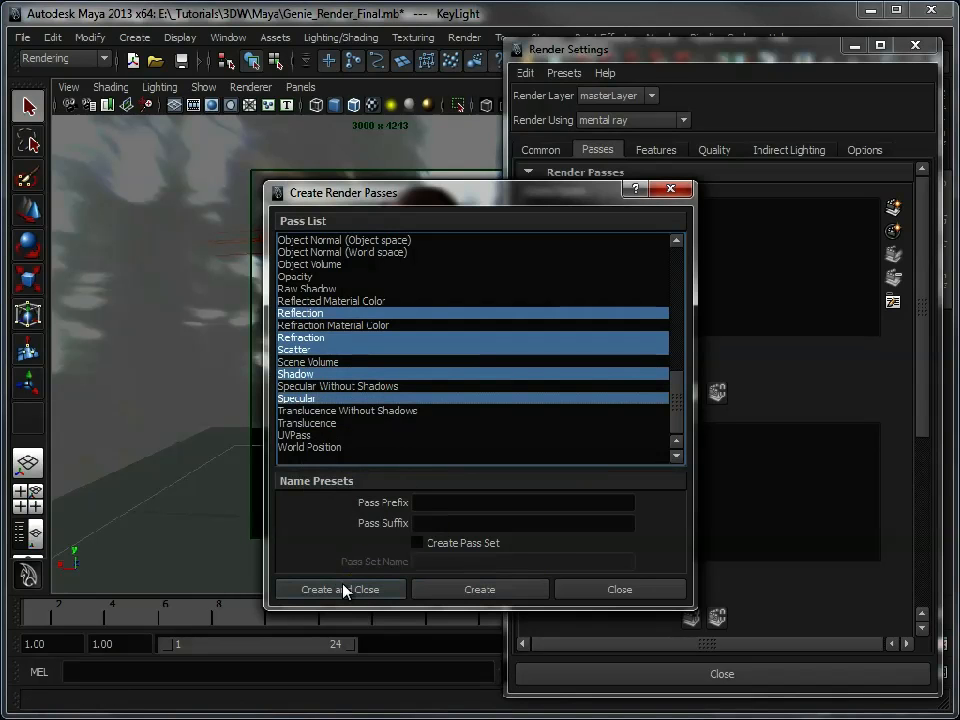
# Step: Create the chosen passes as scene passes and show the render layer editor with masterLayer
pyautogui.click(340, 588)
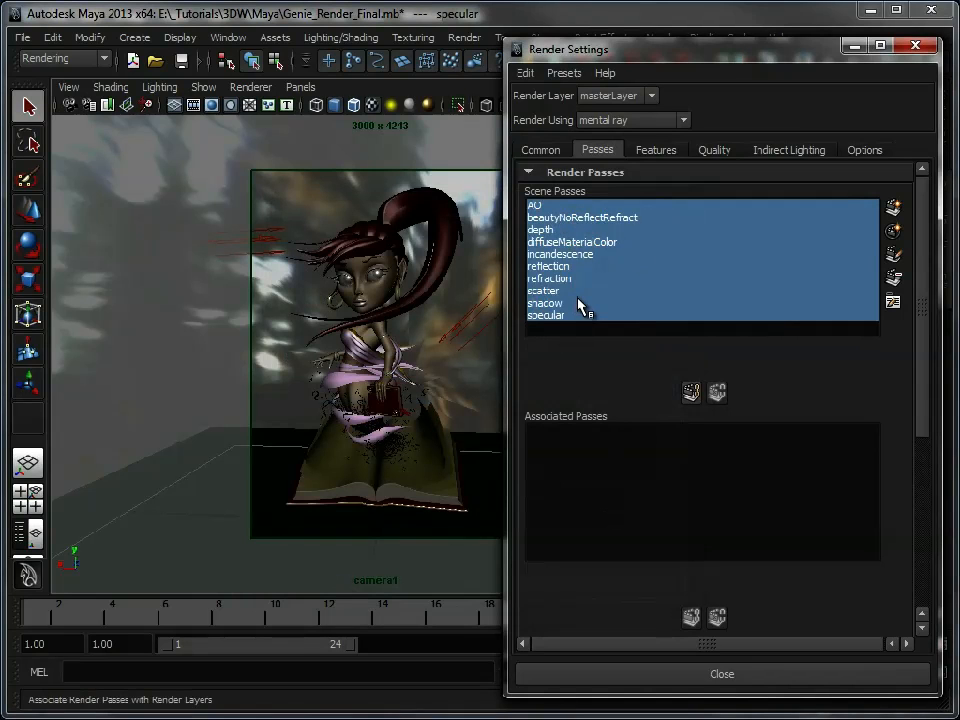
pyautogui.moveTo(580, 304)
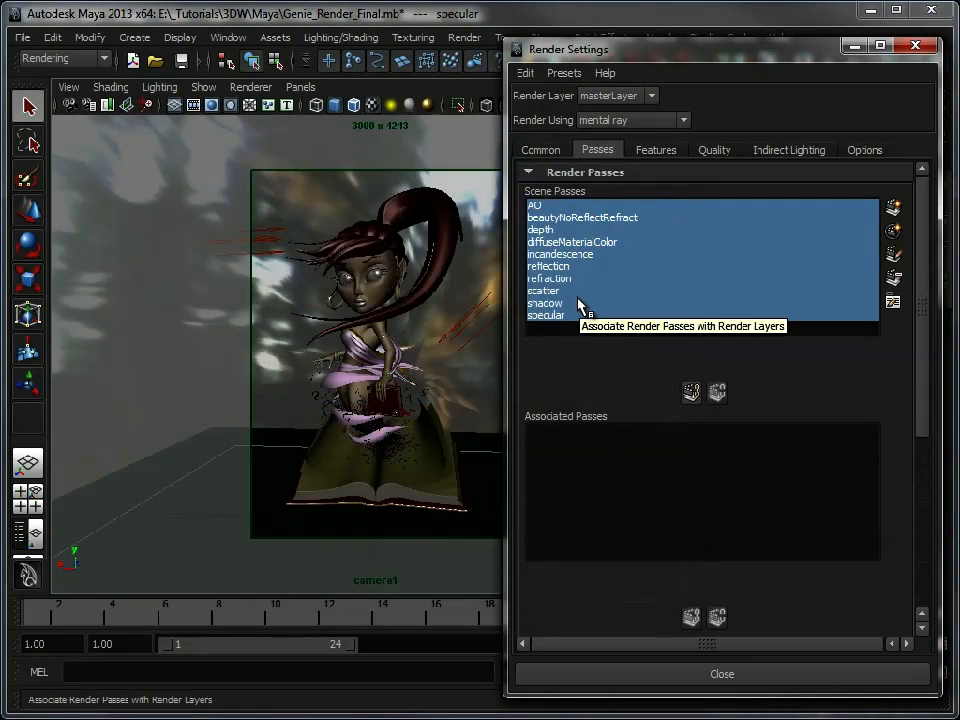
pyautogui.moveTo(630, 462)
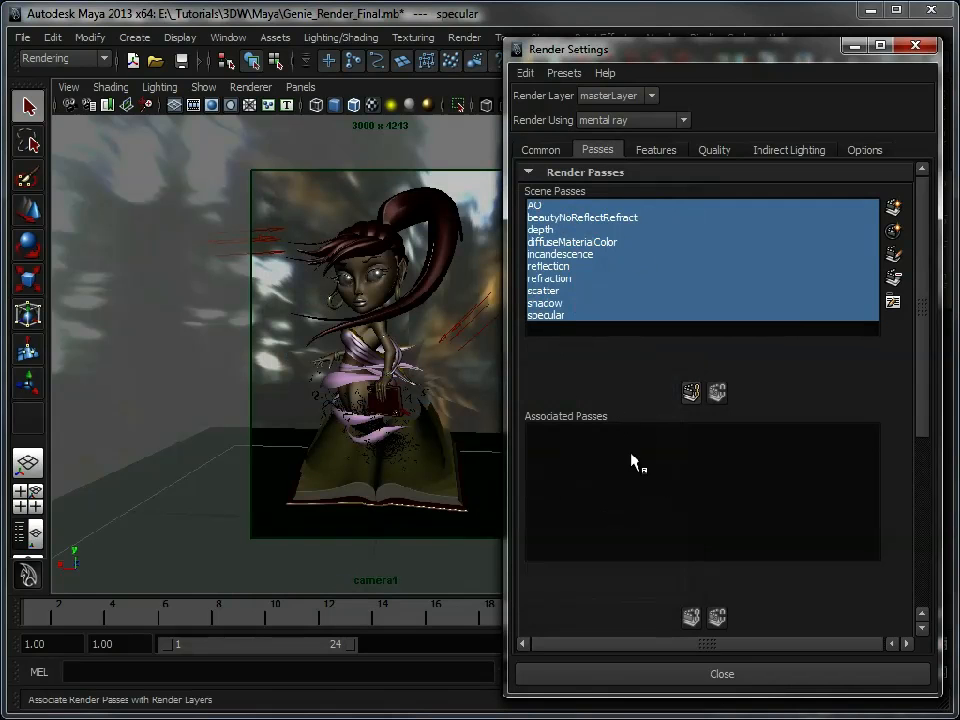
pyautogui.moveTo(344, 288)
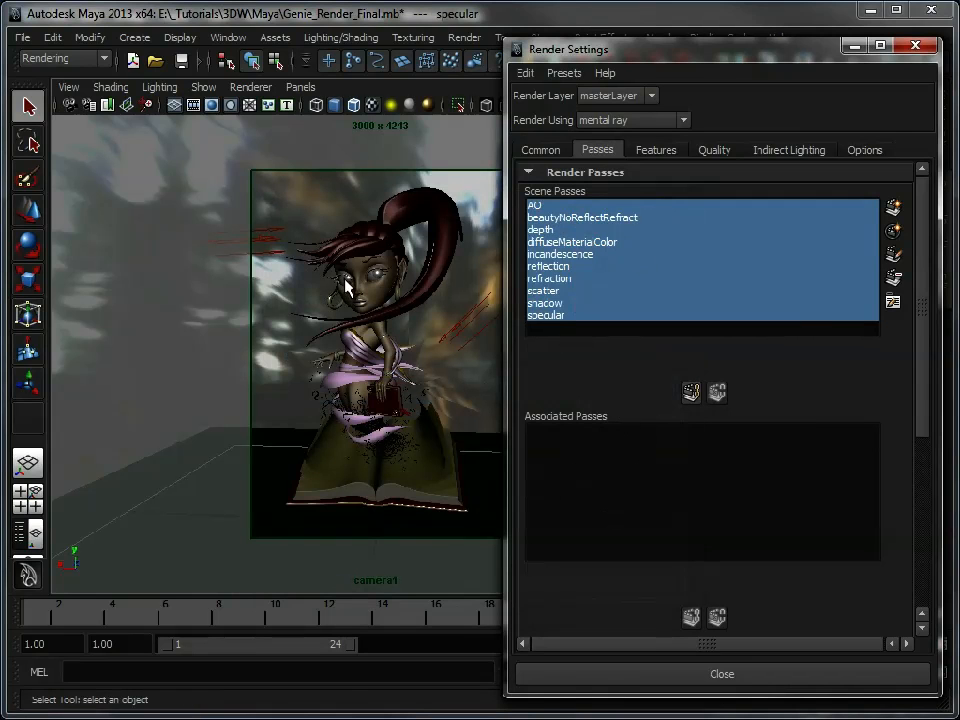
pyautogui.moveTo(696, 468)
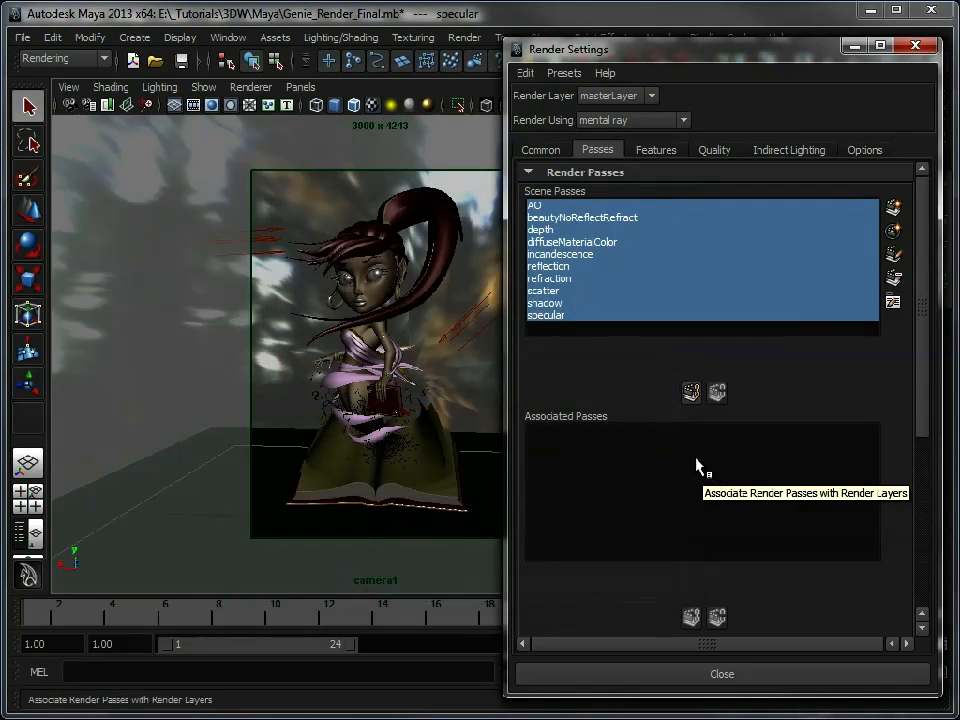
pyautogui.moveTo(340, 360)
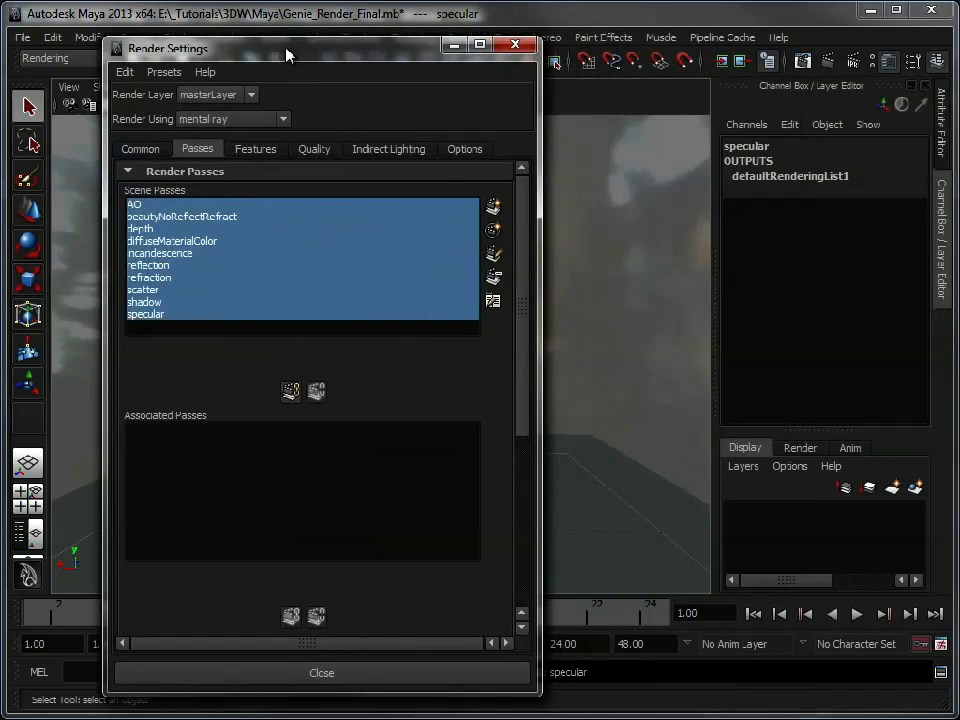
pyautogui.click(800, 448)
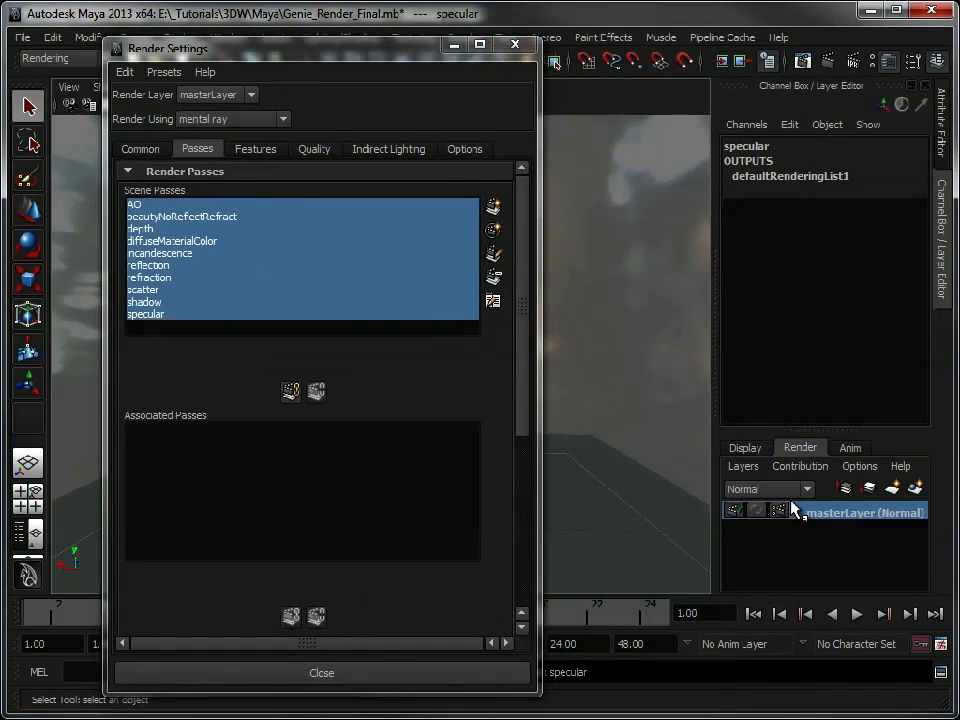
pyautogui.moveTo(768, 540)
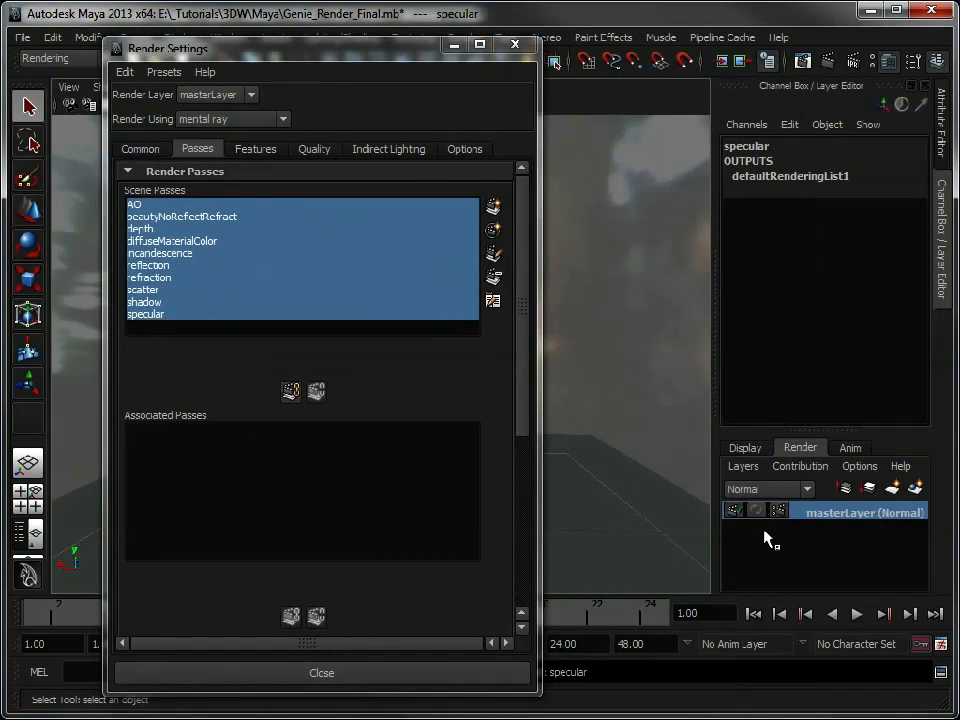
pyautogui.moveTo(804, 544)
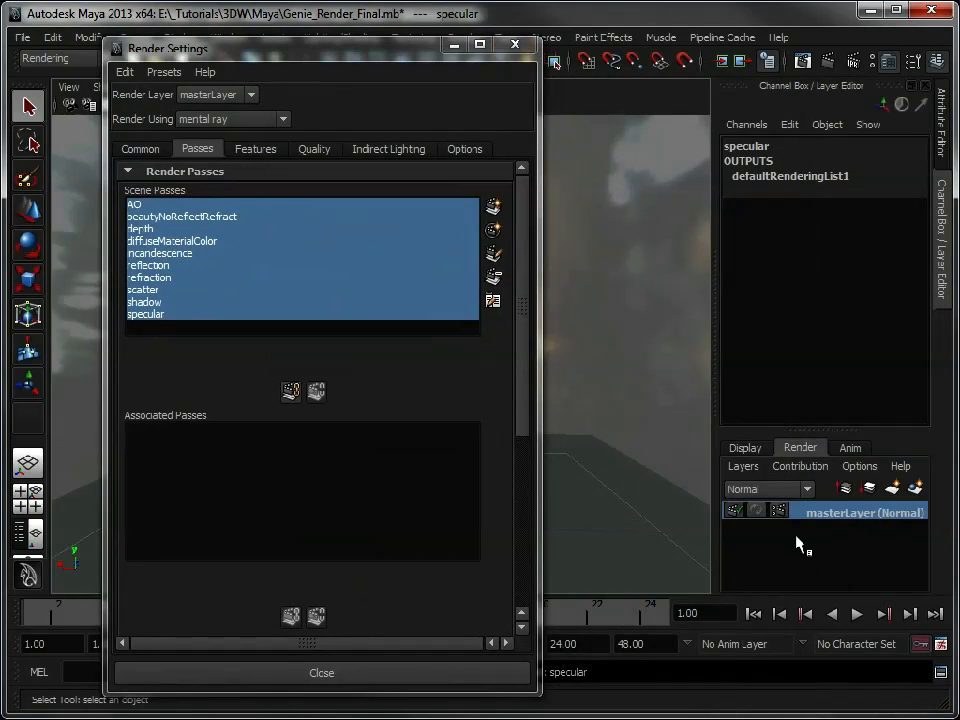
pyautogui.moveTo(804, 520)
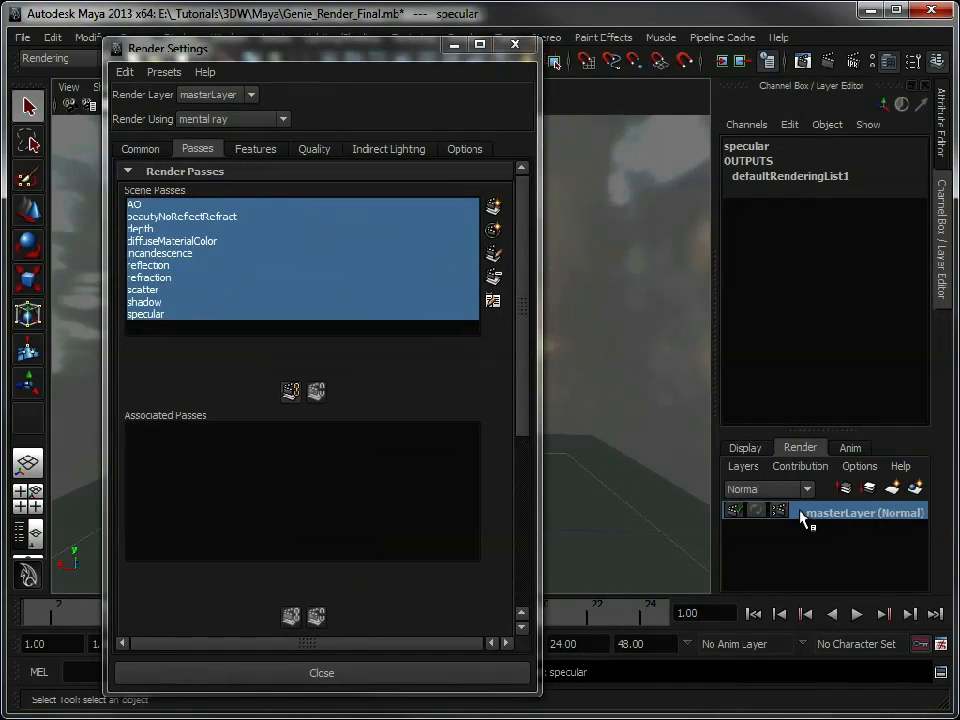
pyautogui.moveTo(930, 568)
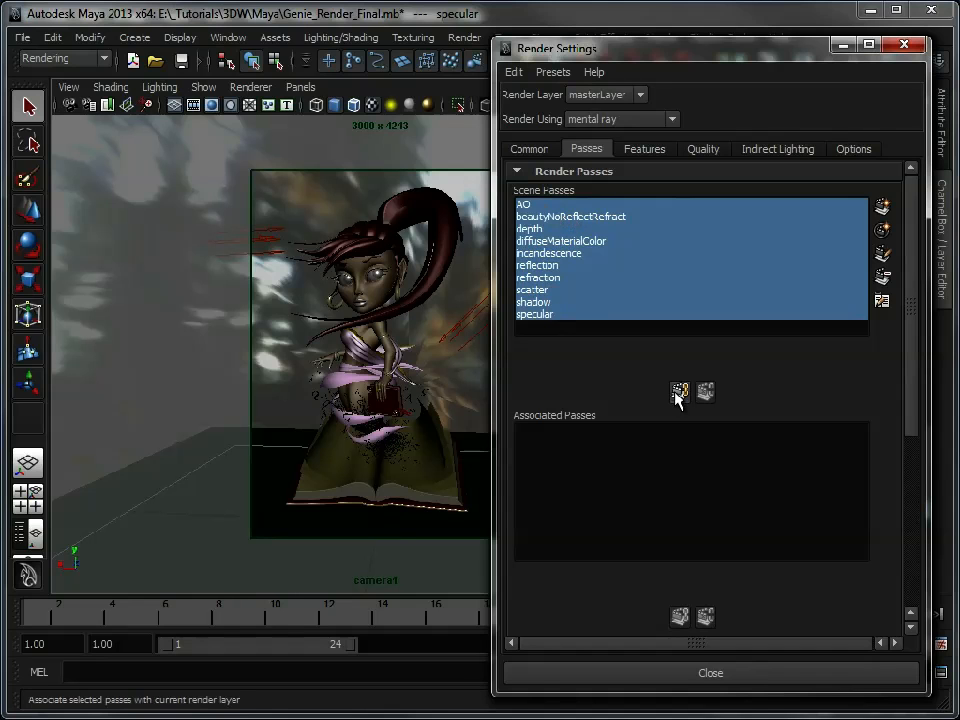
# Step: Associate all scene passes with the master layer and view the AO pass attributes
pyautogui.click(680, 390)
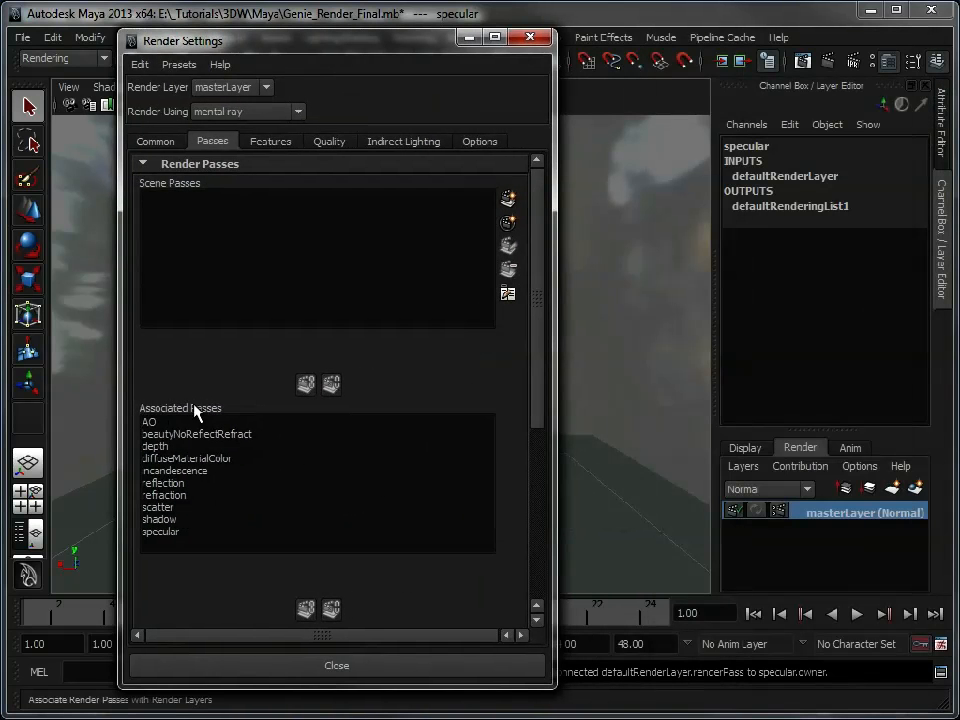
pyautogui.click(148, 420)
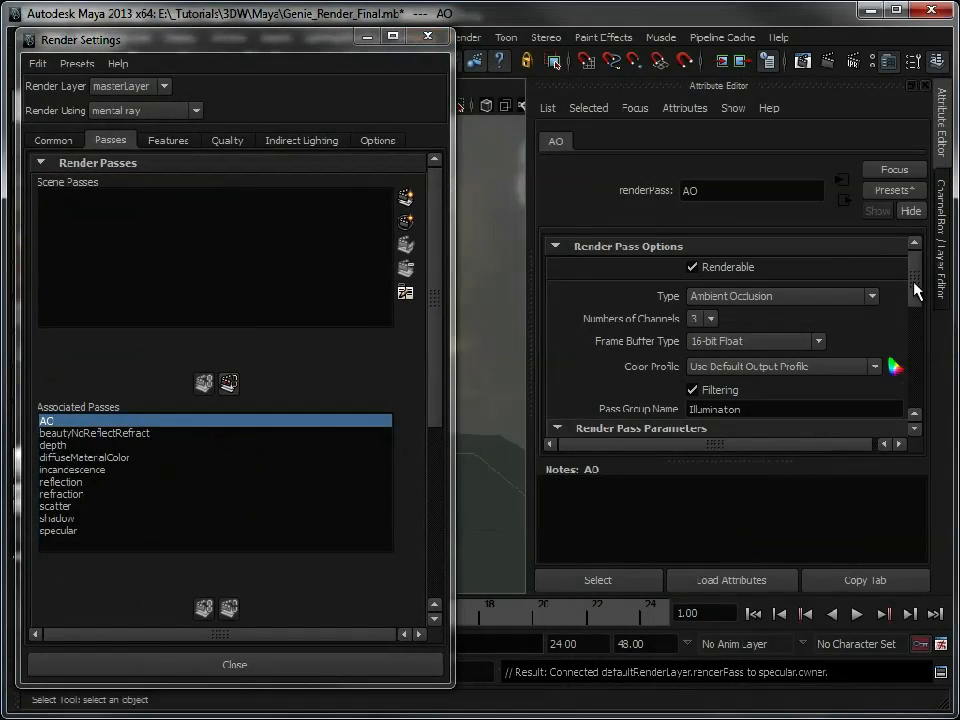
pyautogui.scroll(-3)
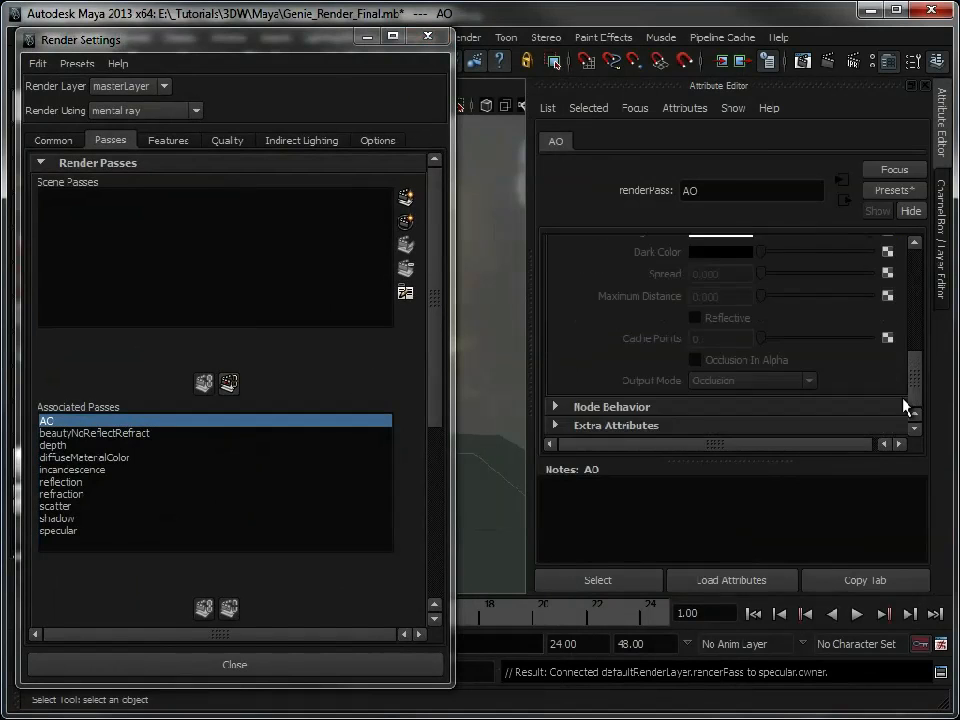
# Step: Inspect the beautyNoReflectRefract pass attributes in the Attribute Editor
pyautogui.click(94, 432)
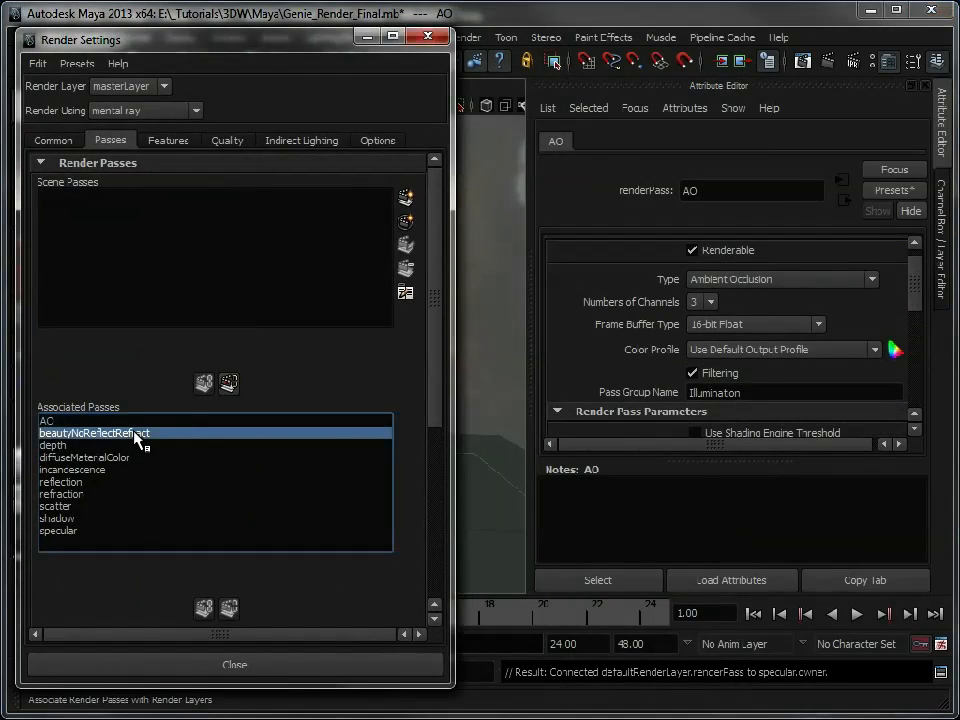
pyautogui.click(94, 432)
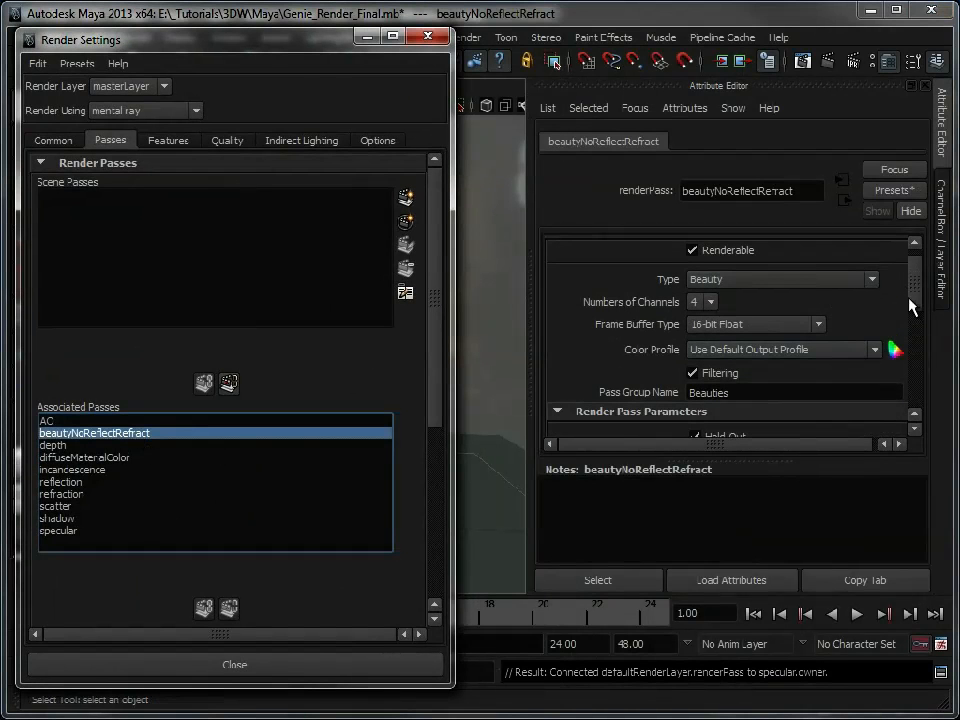
pyautogui.scroll(-3)
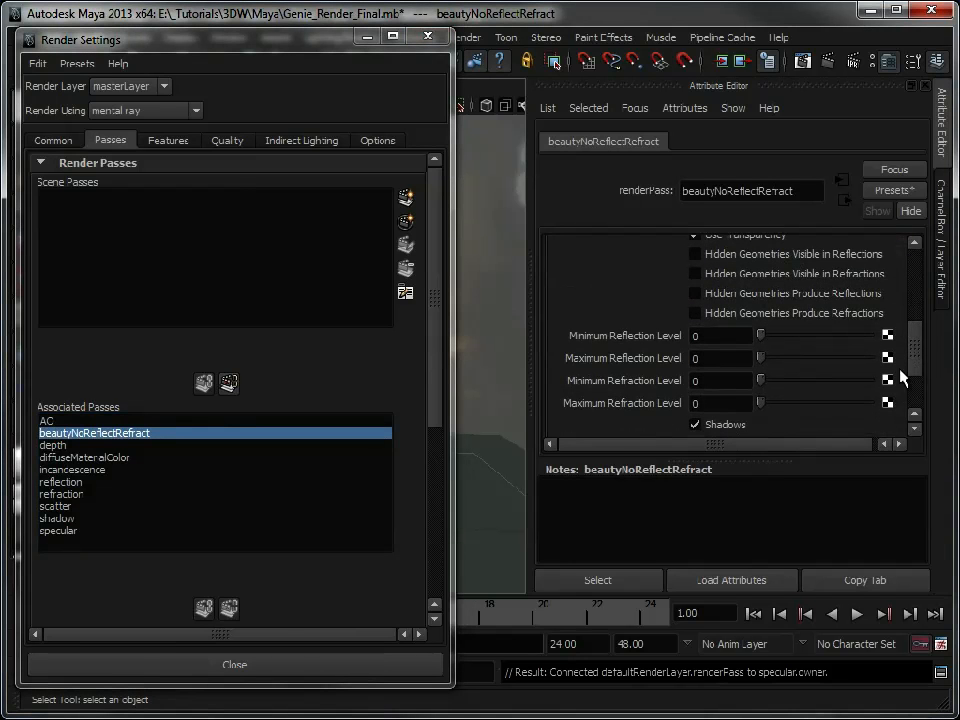
pyautogui.scroll(3)
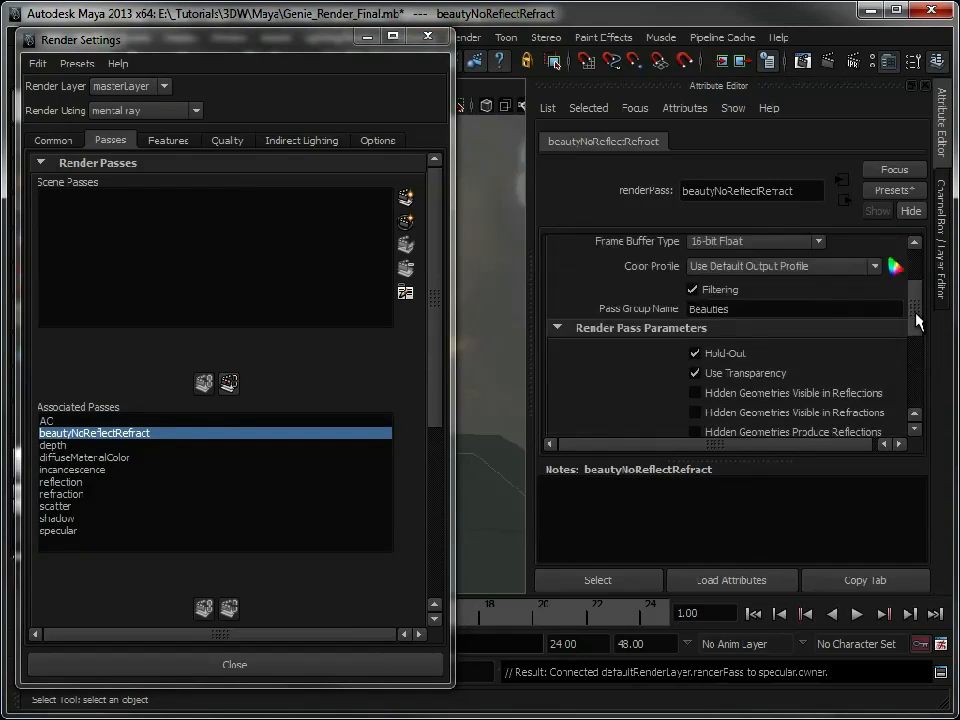
pyautogui.scroll(3)
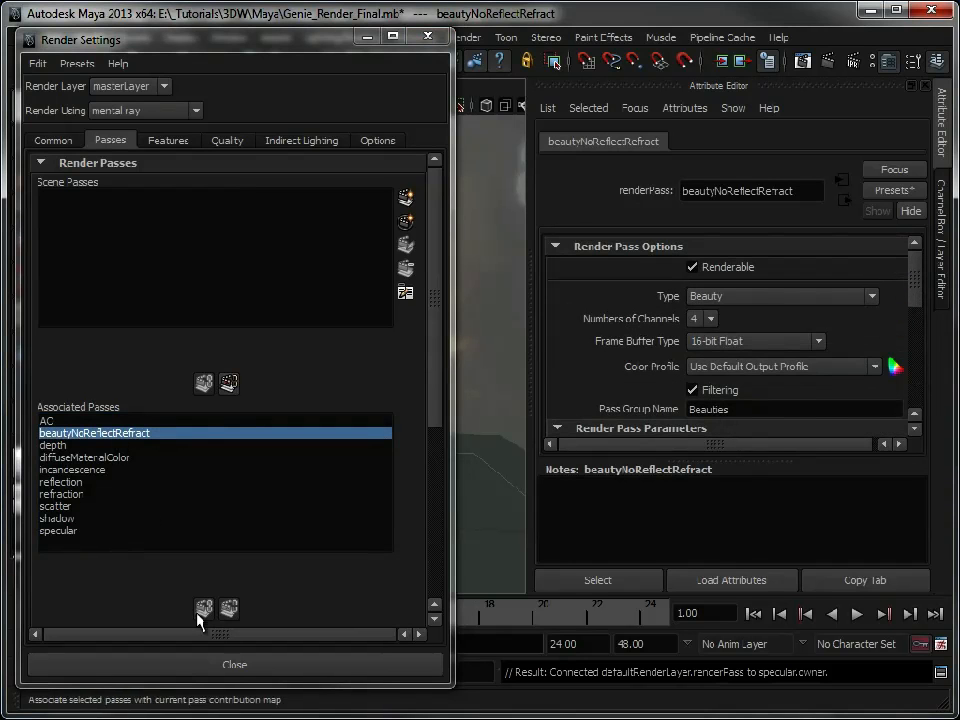
pyautogui.moveTo(60, 160)
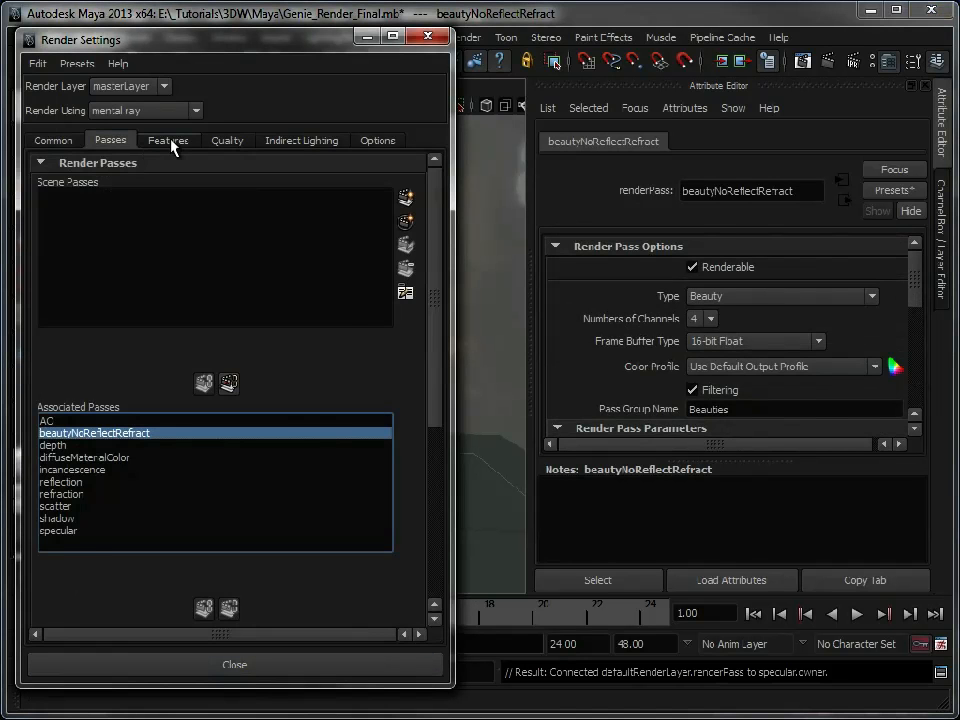
# Step: Change the Common file output image format from Targa to Maya IFF
pyautogui.click(52, 140)
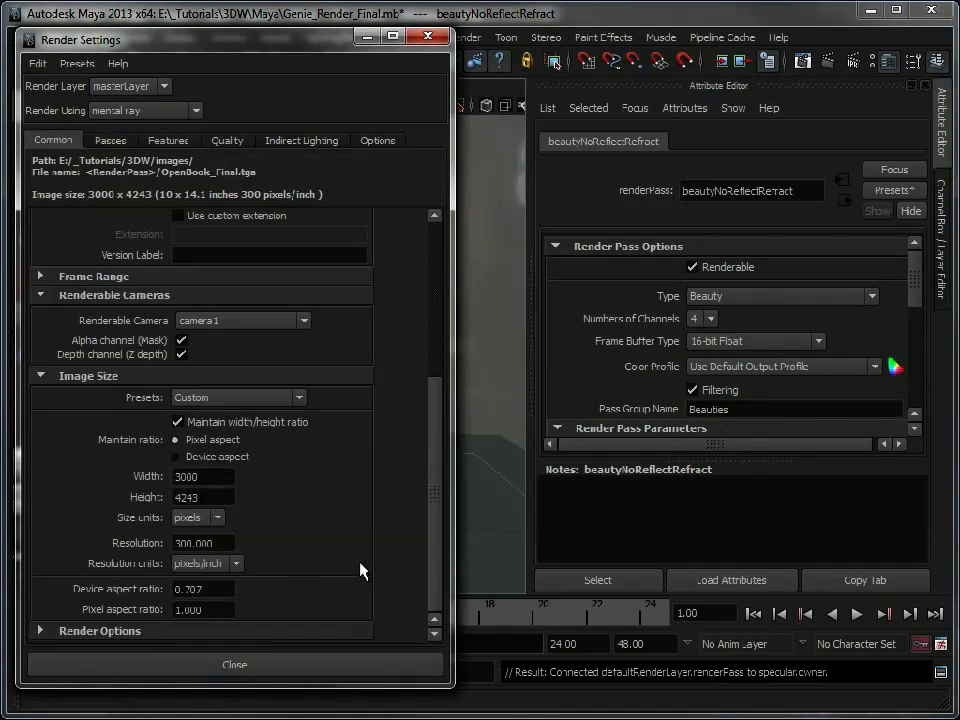
pyautogui.moveTo(182, 358)
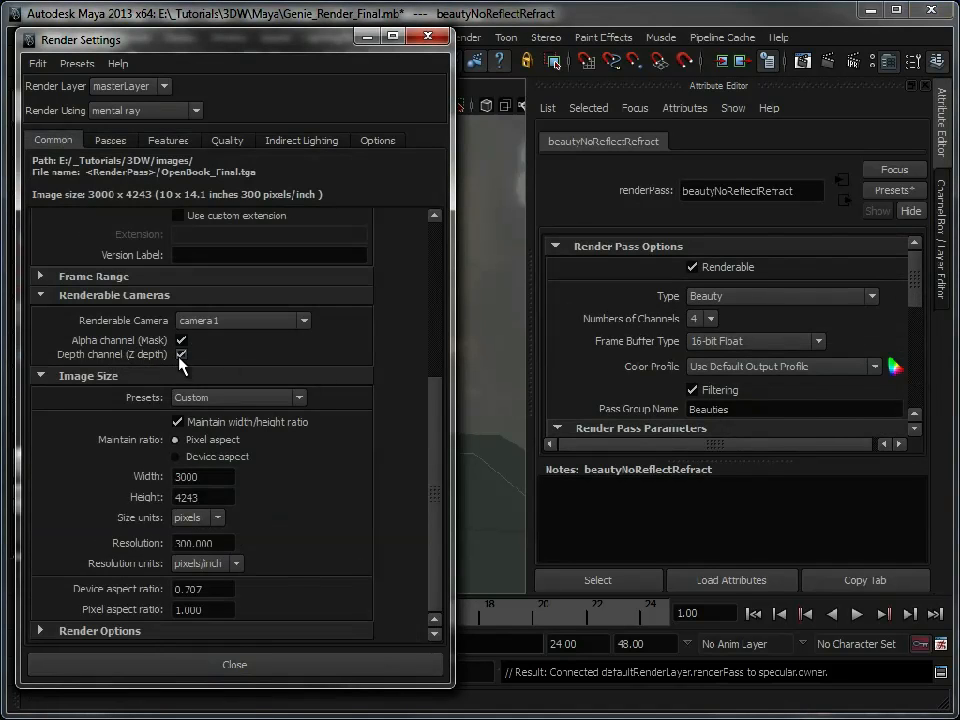
pyautogui.moveTo(436, 462)
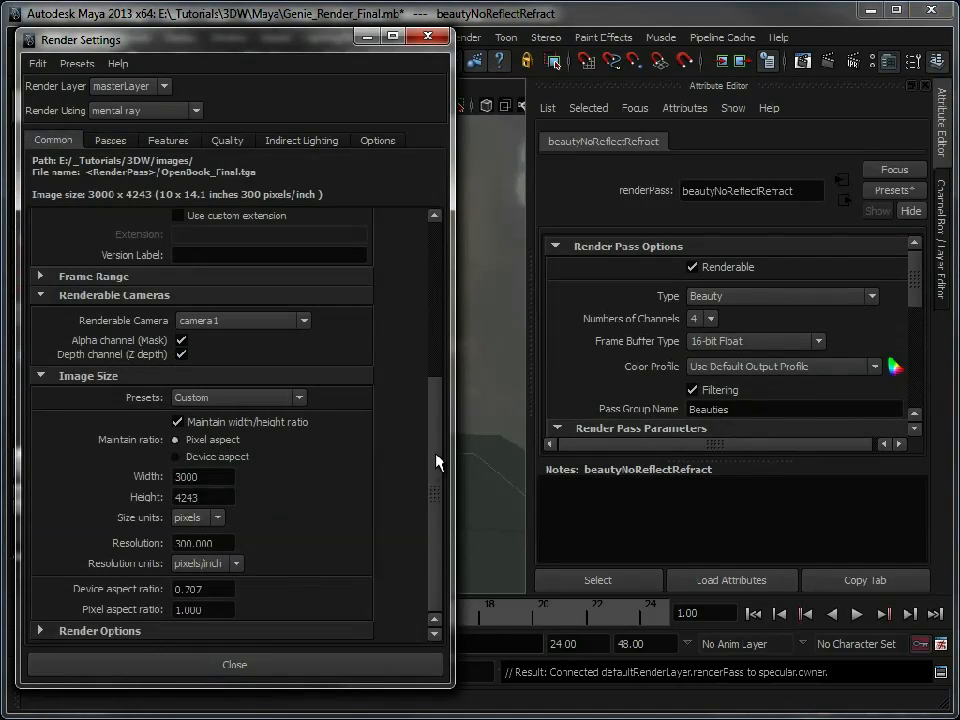
pyautogui.click(298, 344)
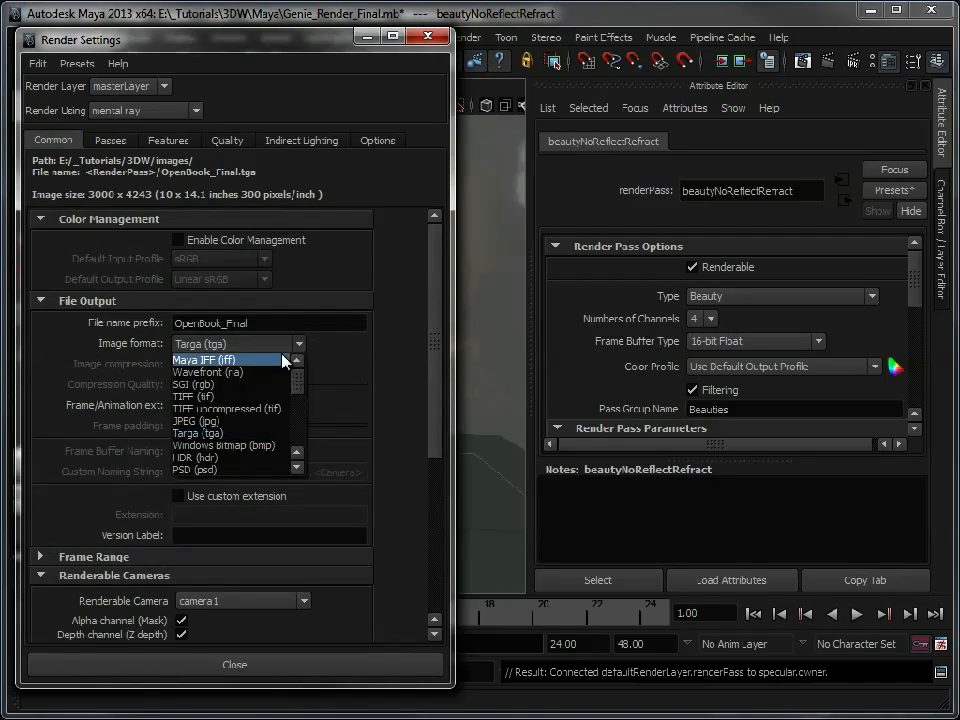
pyautogui.click(204, 360)
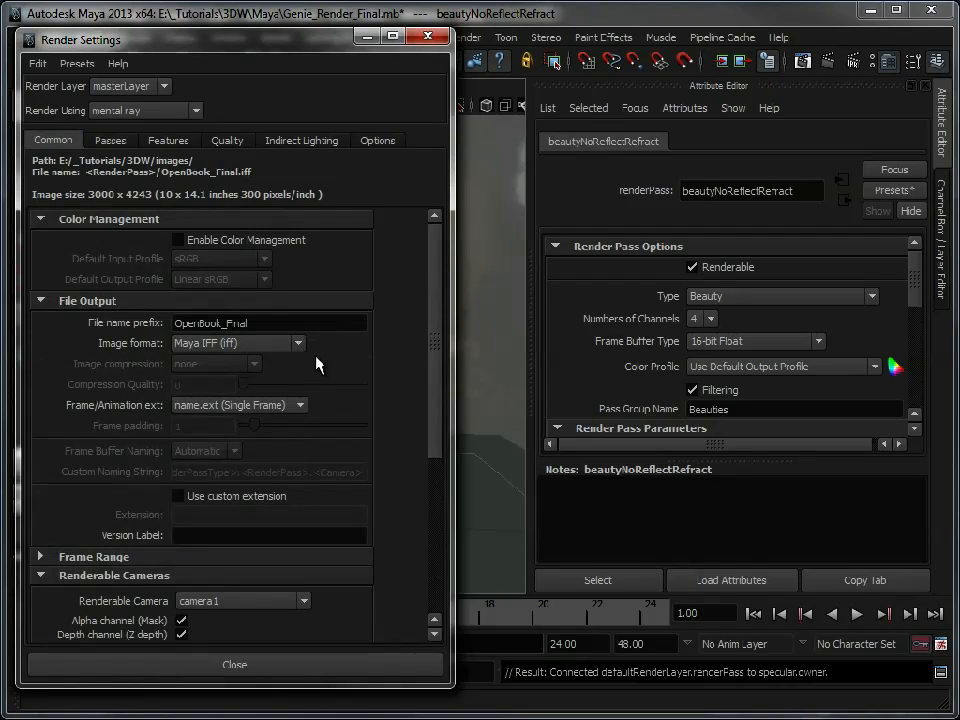
pyautogui.moveTo(268, 368)
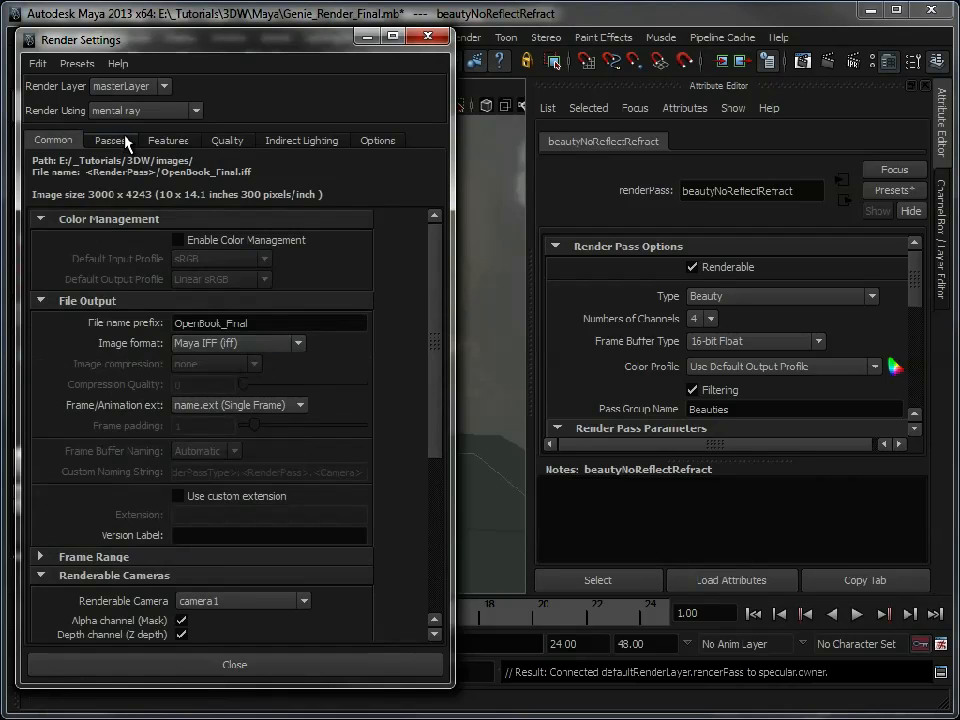
# Step: Glance over the Passes, Features and Quality settings, then close Render Settings
pyautogui.click(110, 140)
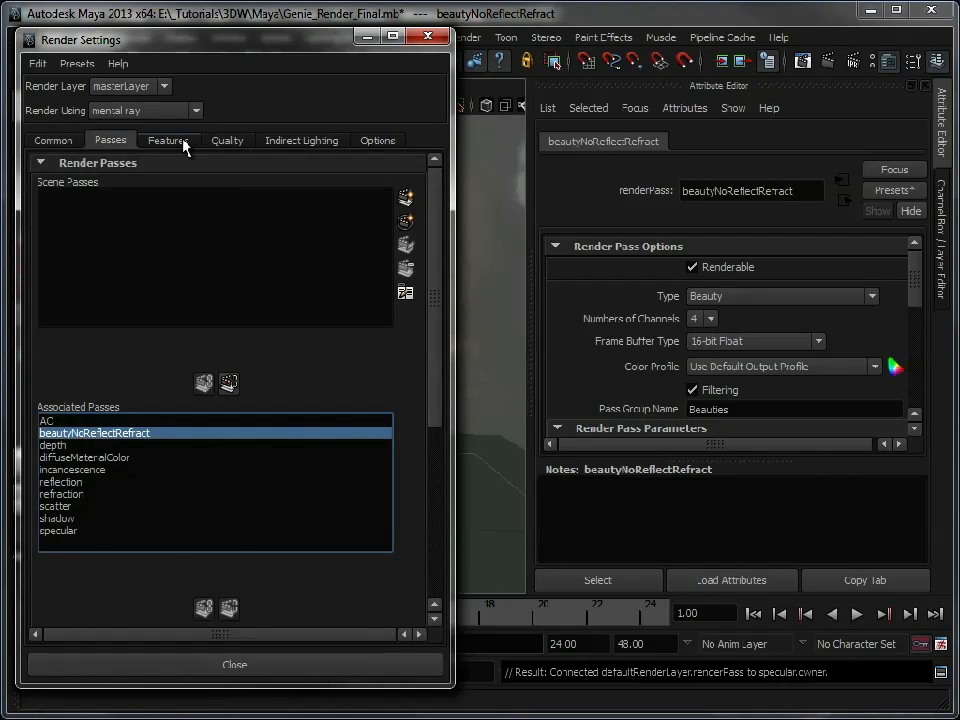
pyautogui.click(168, 140)
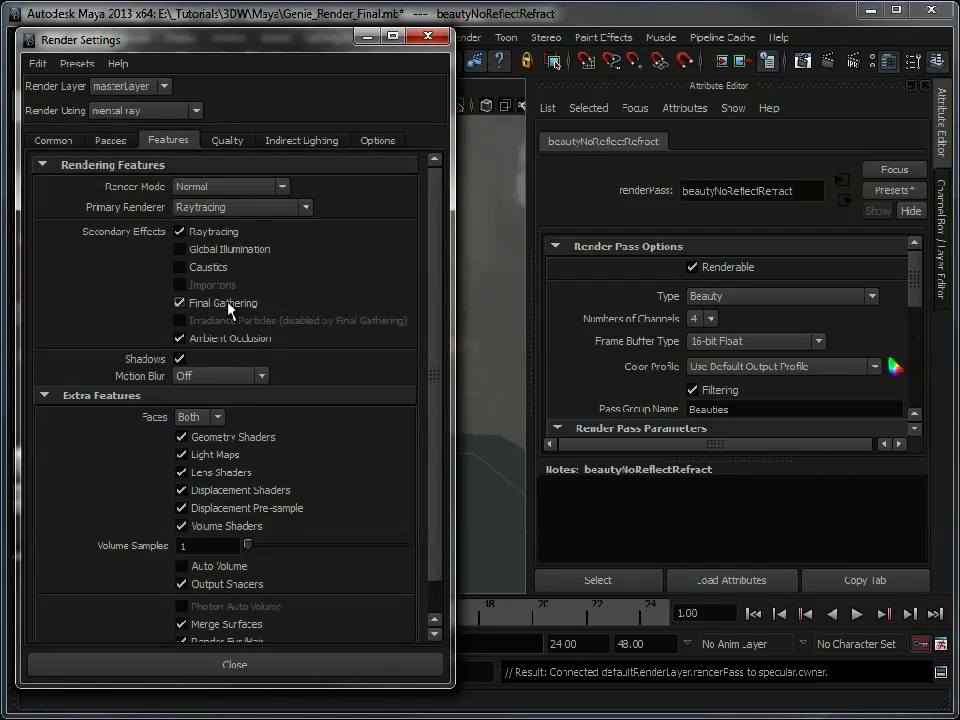
pyautogui.click(228, 140)
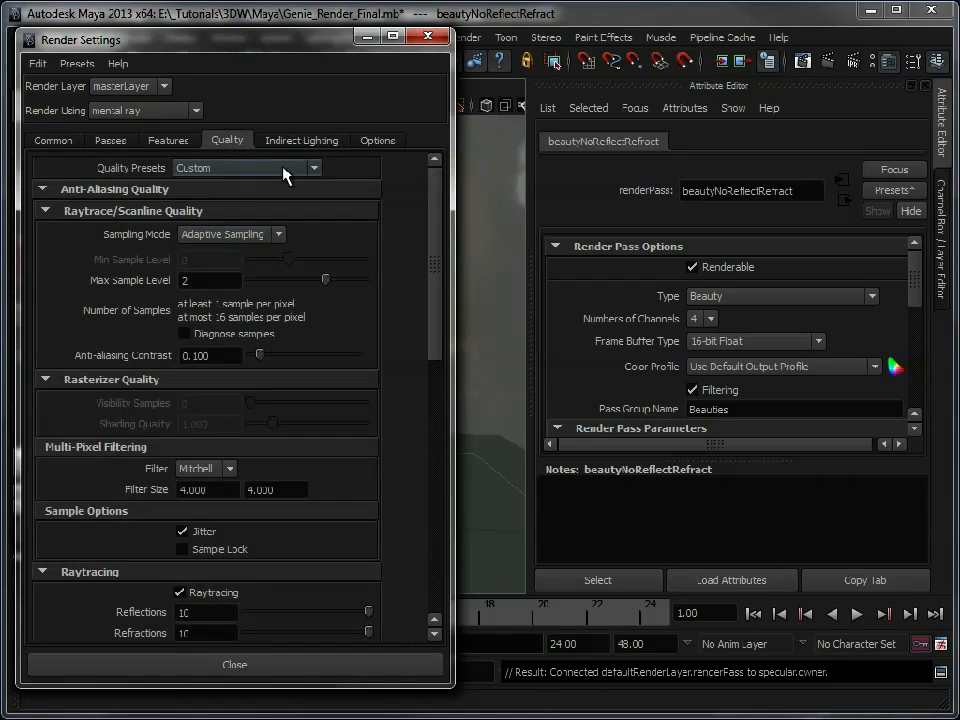
pyautogui.click(300, 140)
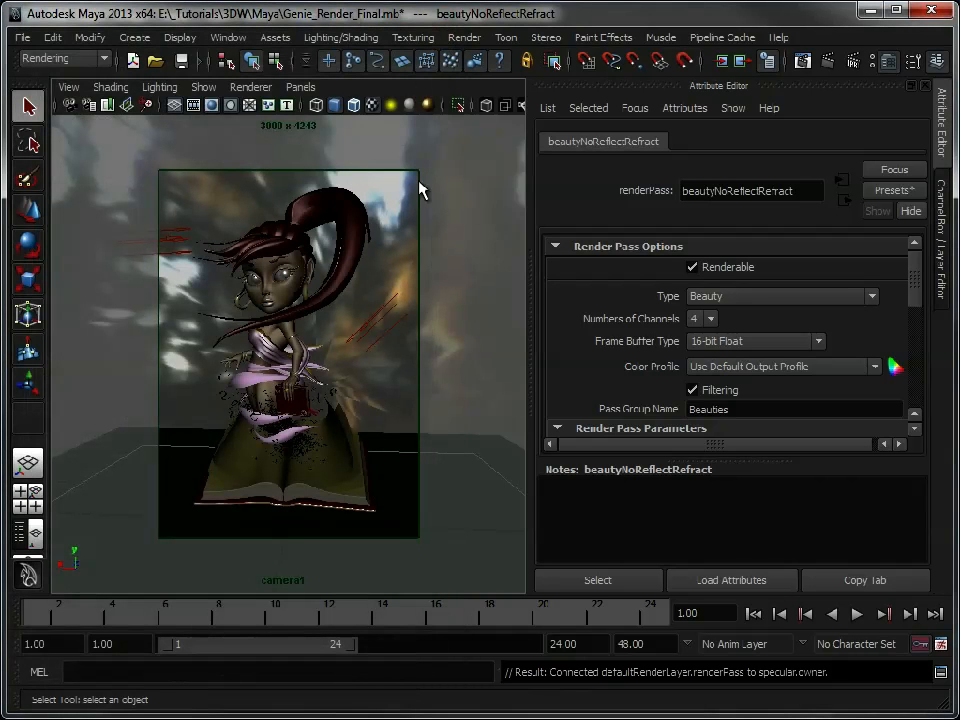
pyautogui.moveTo(310, 308)
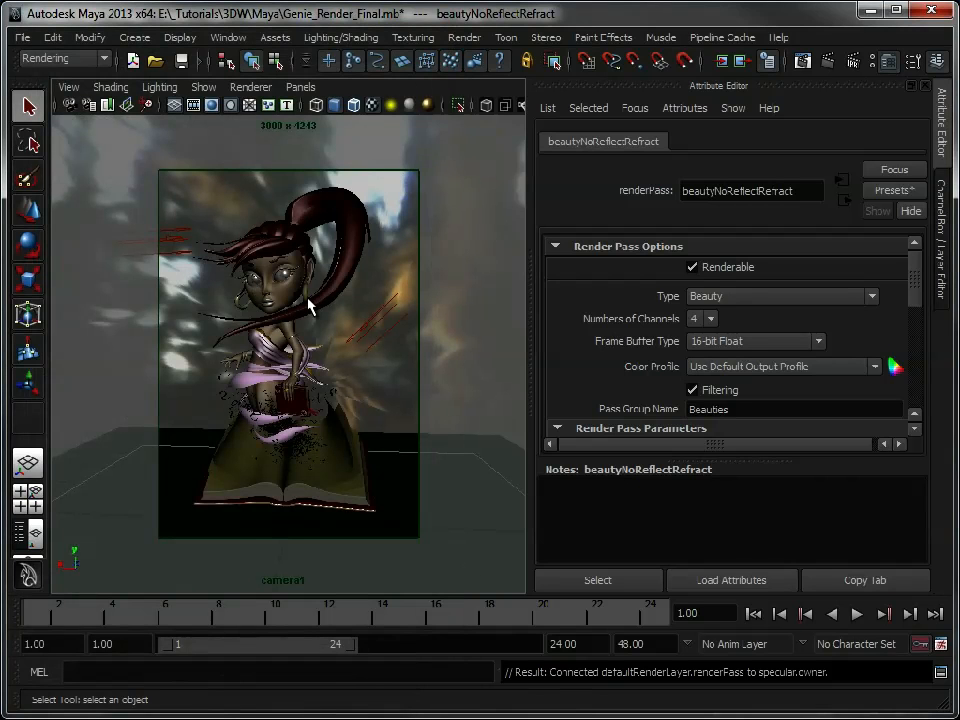
pyautogui.moveTo(784, 88)
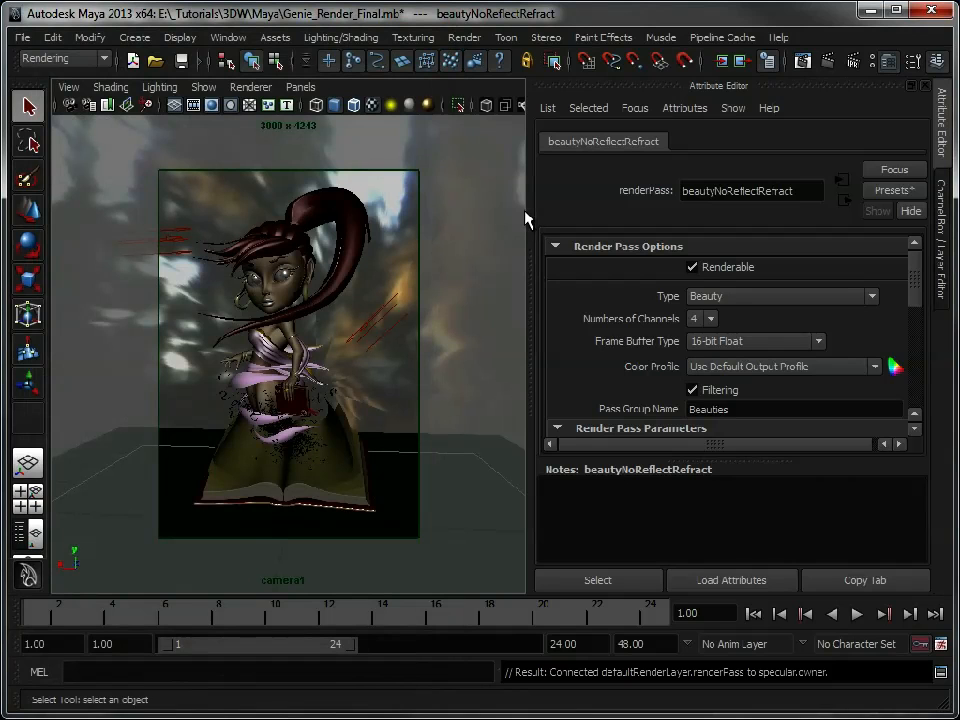
pyautogui.moveTo(462, 426)
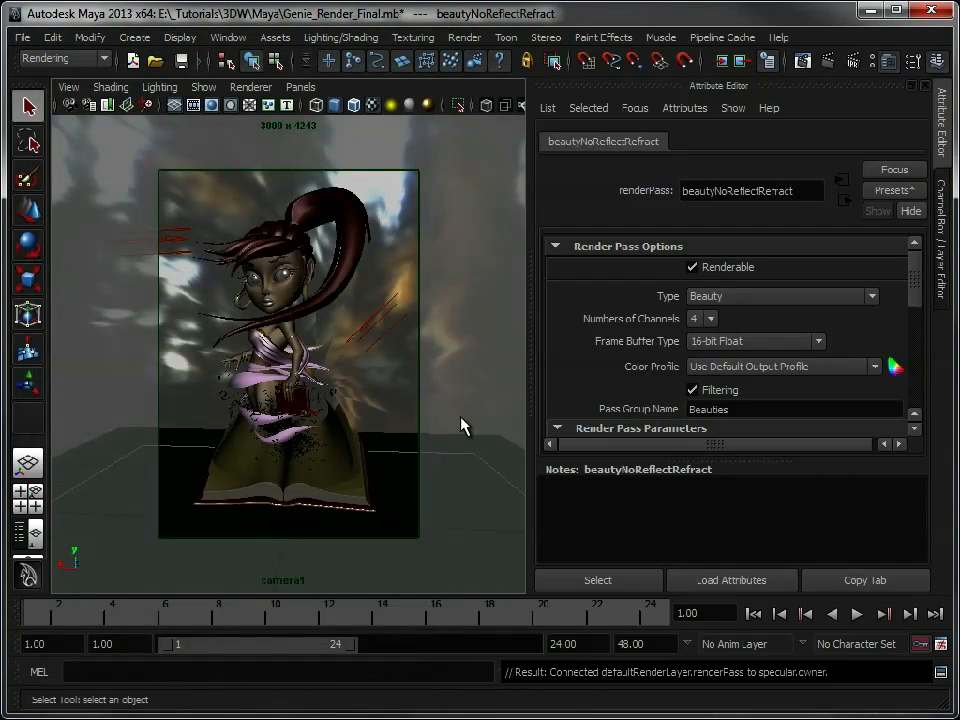
# Step: In the mental ray batch render options, turn off Auto Render Threads to allow 20 fixed threads
pyautogui.click(464, 36)
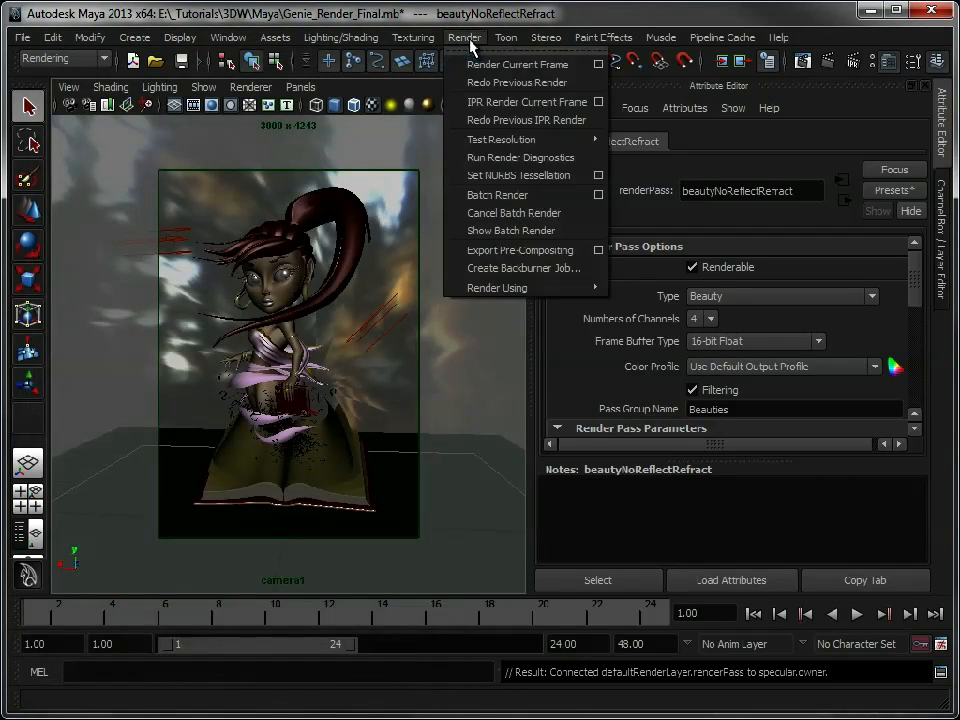
pyautogui.moveTo(496, 194)
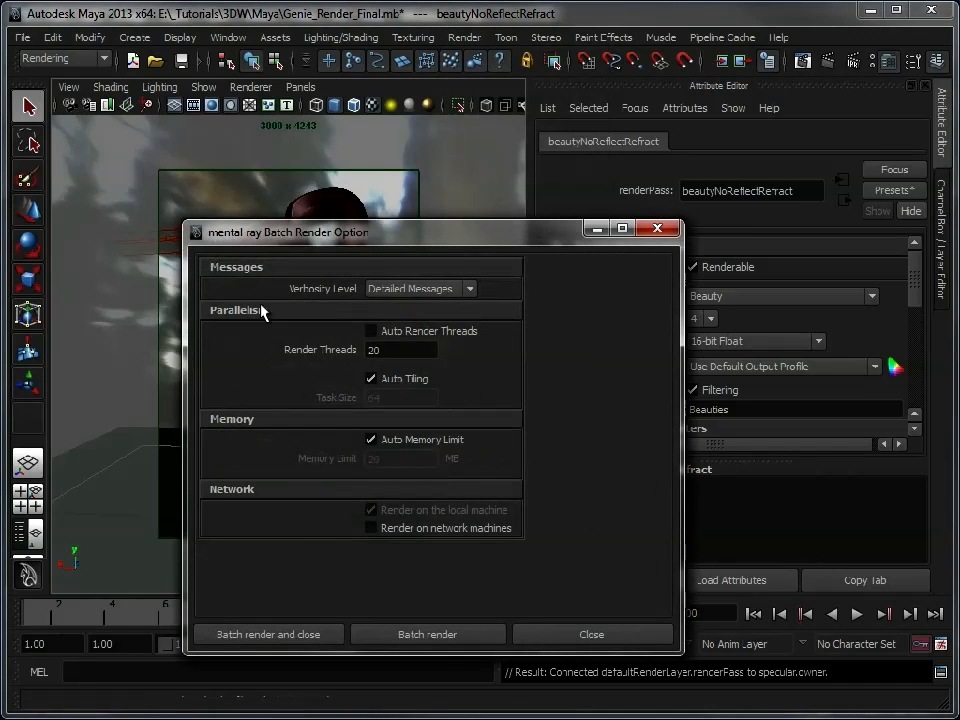
pyautogui.click(372, 332)
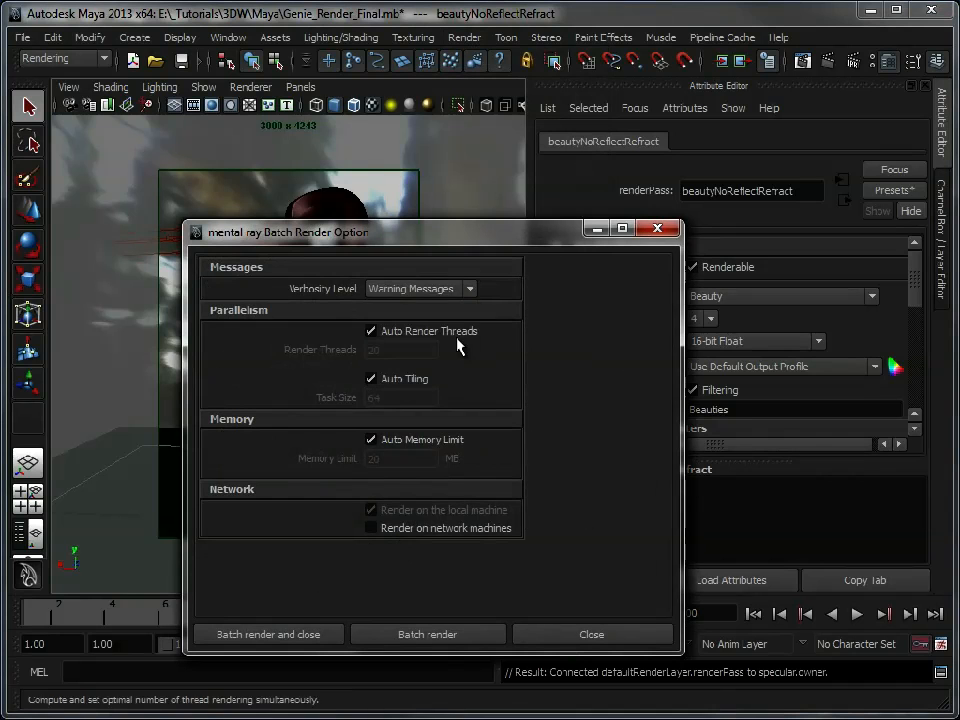
pyautogui.moveTo(288, 232); pyautogui.dragTo(516, 212)
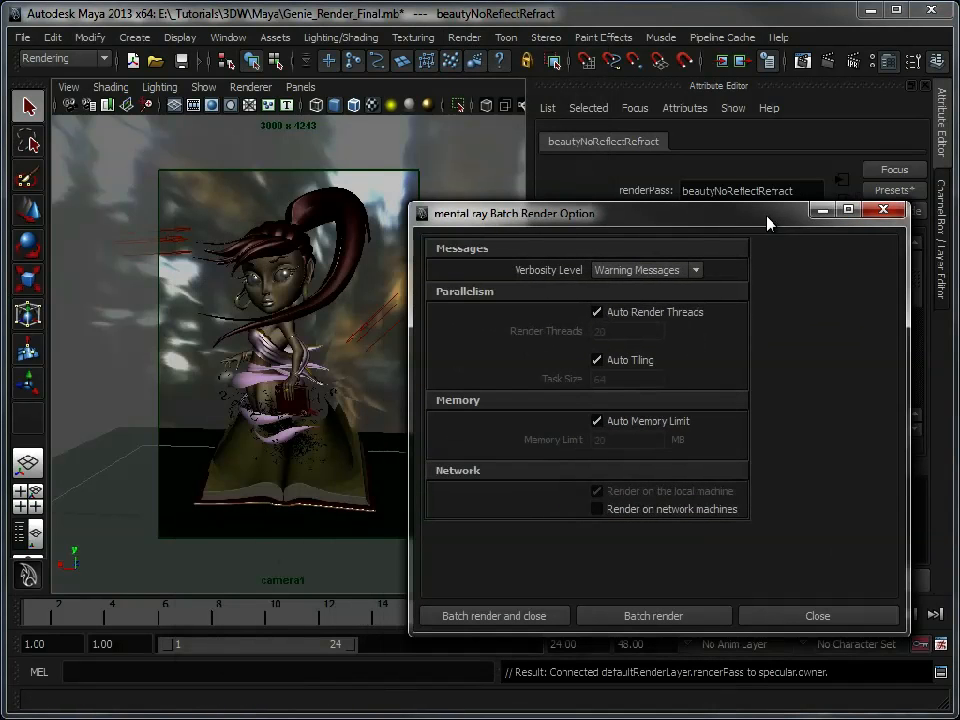
pyautogui.moveTo(716, 412)
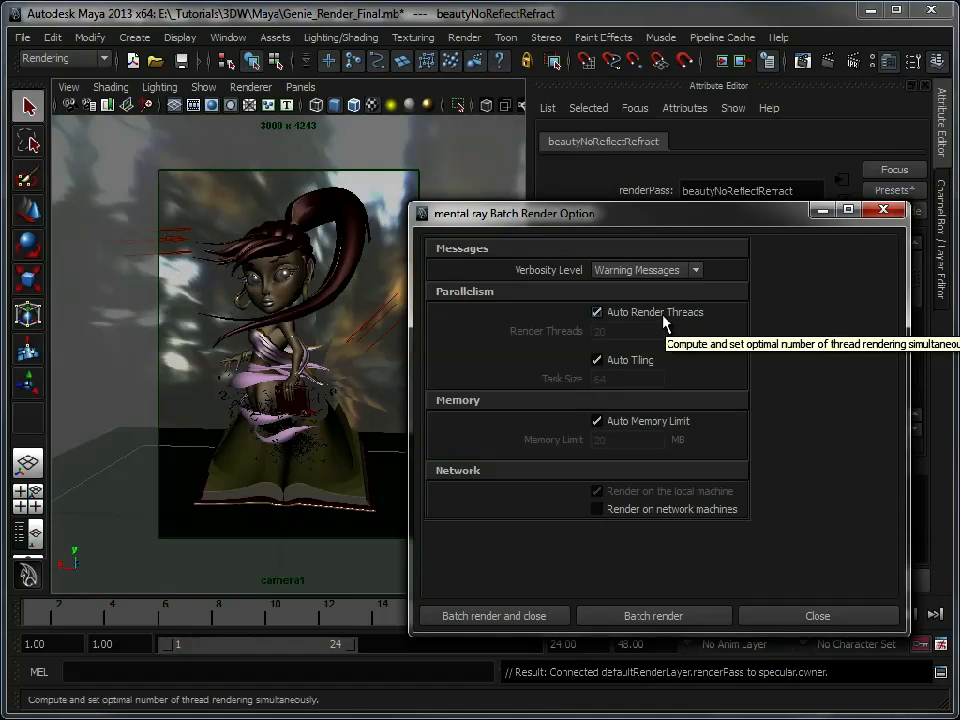
pyautogui.moveTo(610, 344)
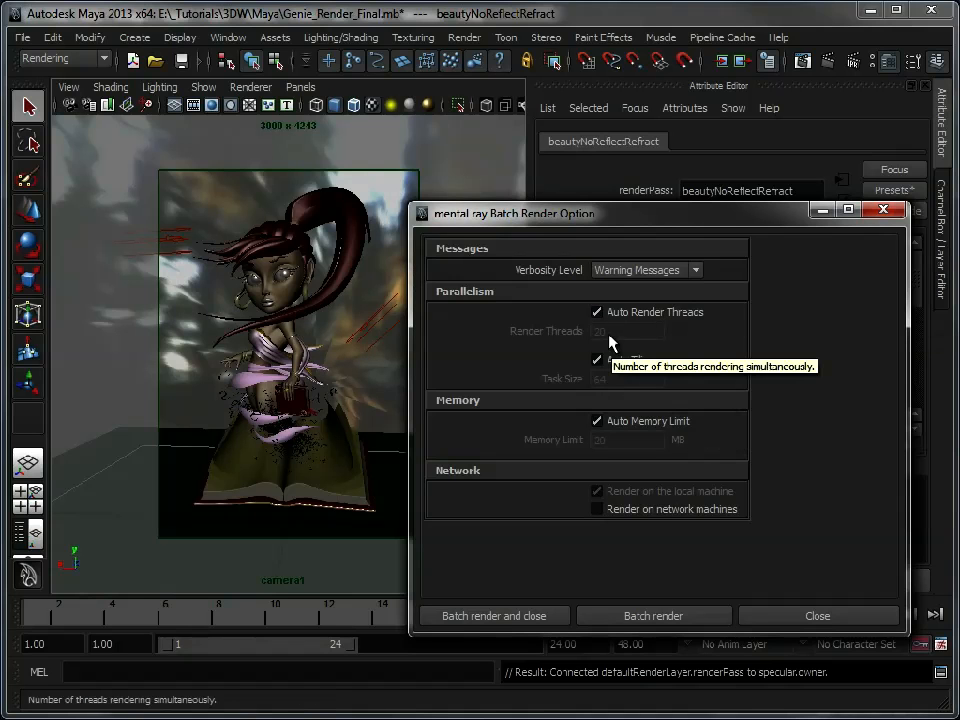
pyautogui.moveTo(552, 352)
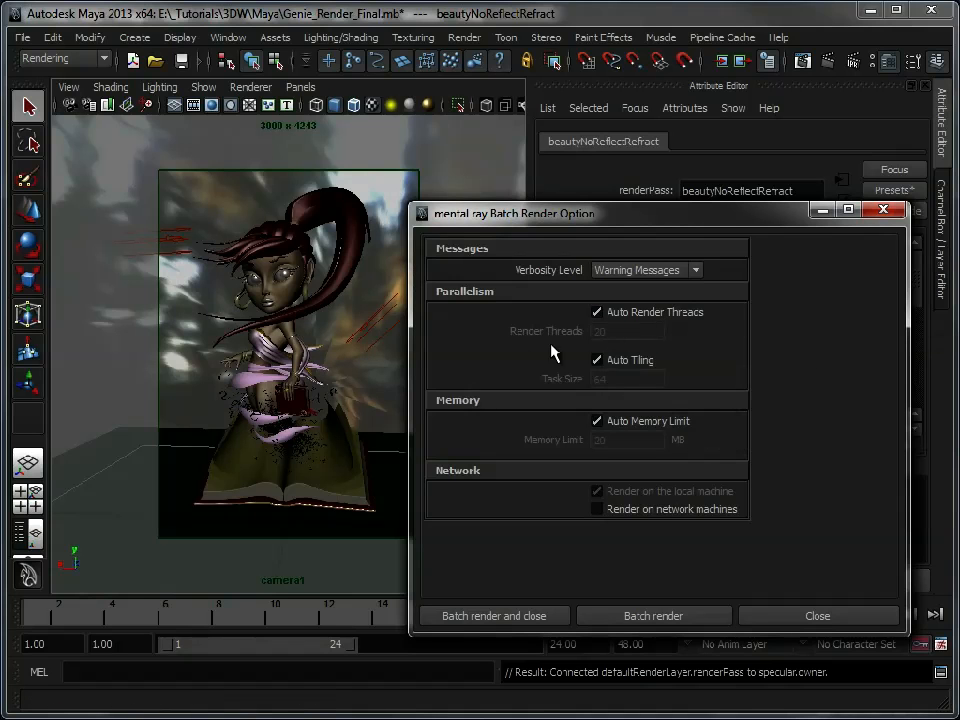
pyautogui.moveTo(638, 336)
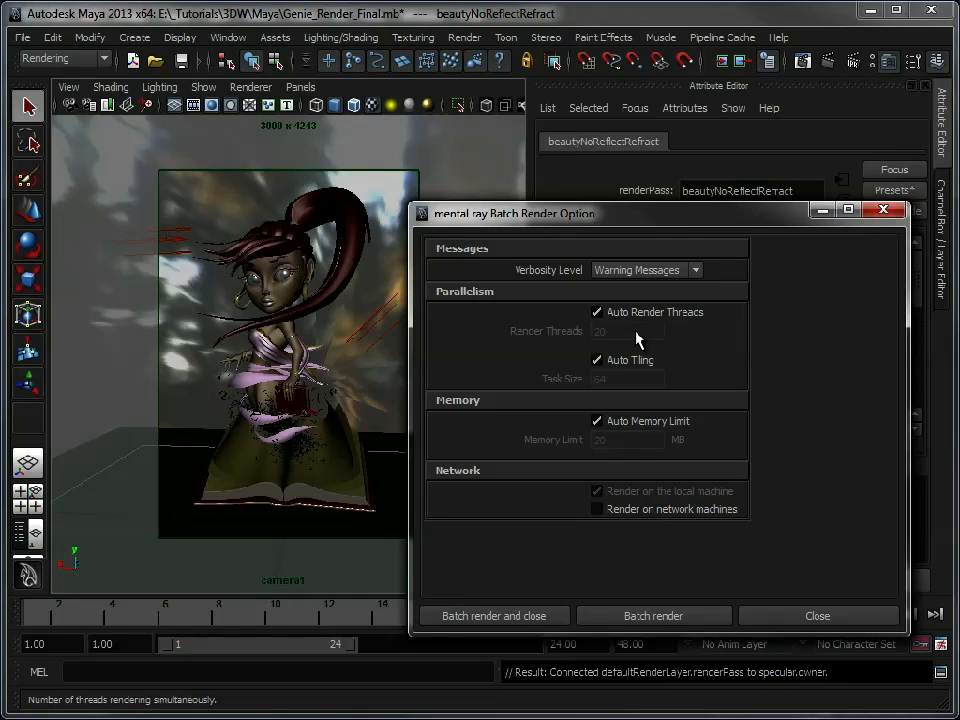
pyautogui.click(596, 312)
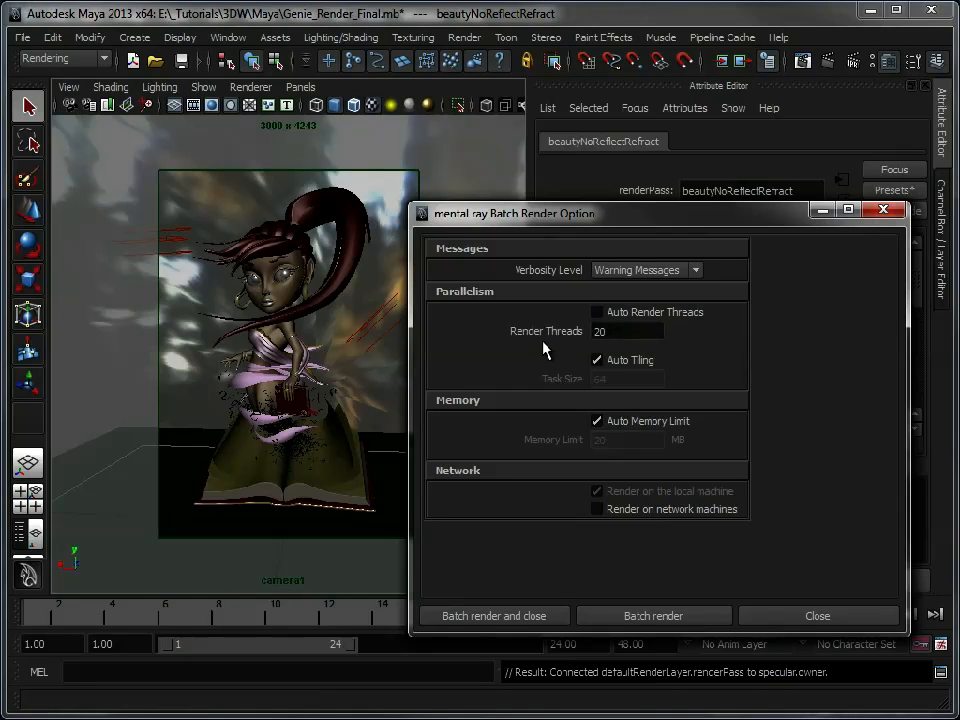
pyautogui.moveTo(544, 344)
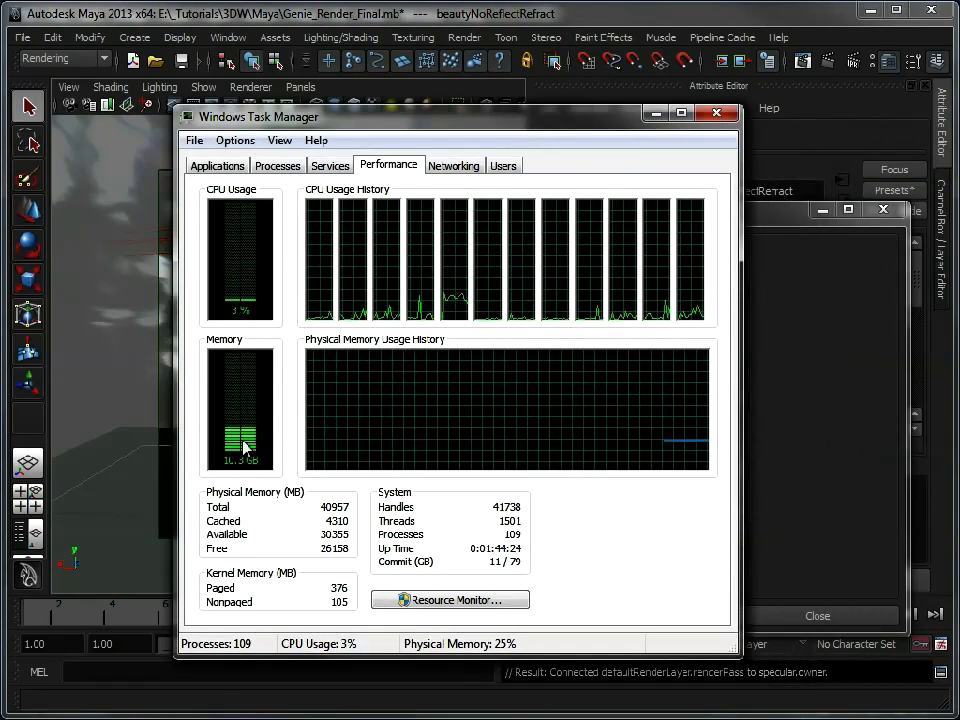
pyautogui.moveTo(276, 292)
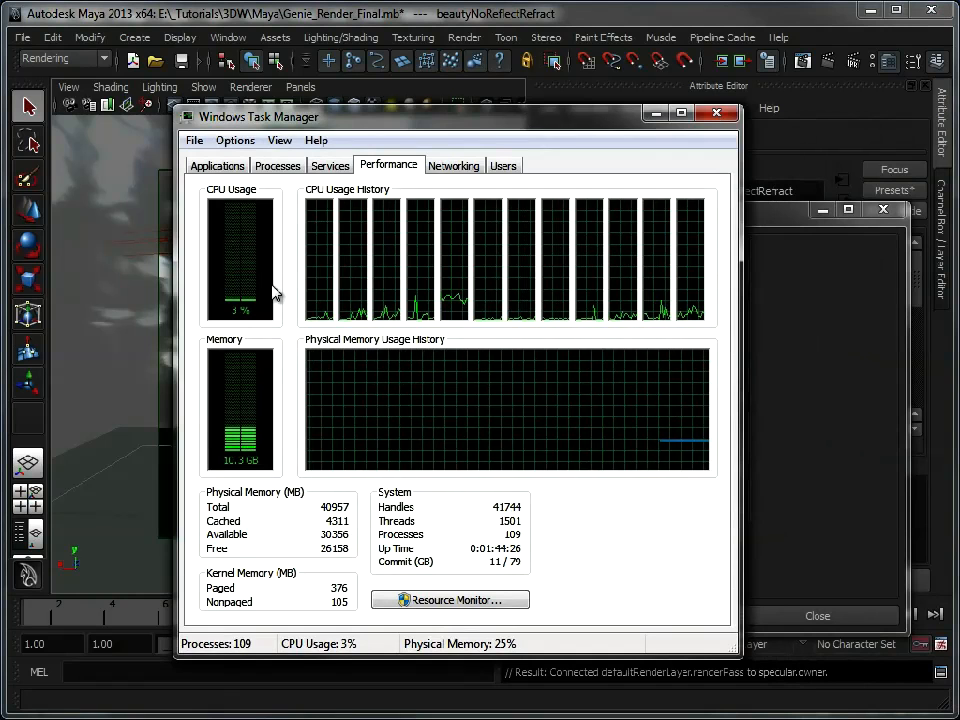
pyautogui.moveTo(798, 226)
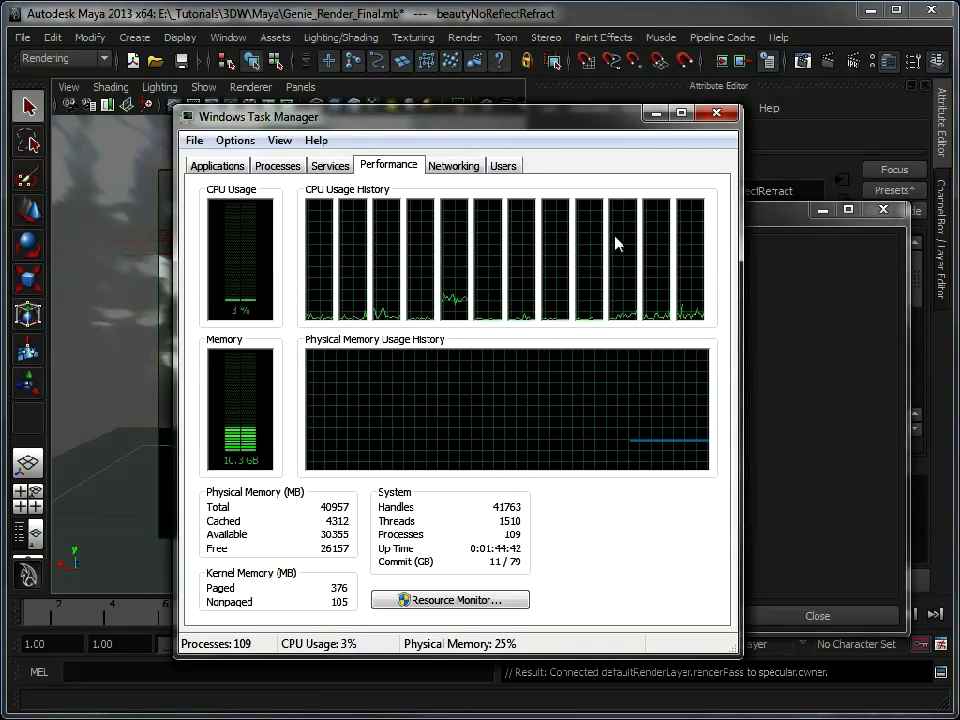
pyautogui.moveTo(350, 262)
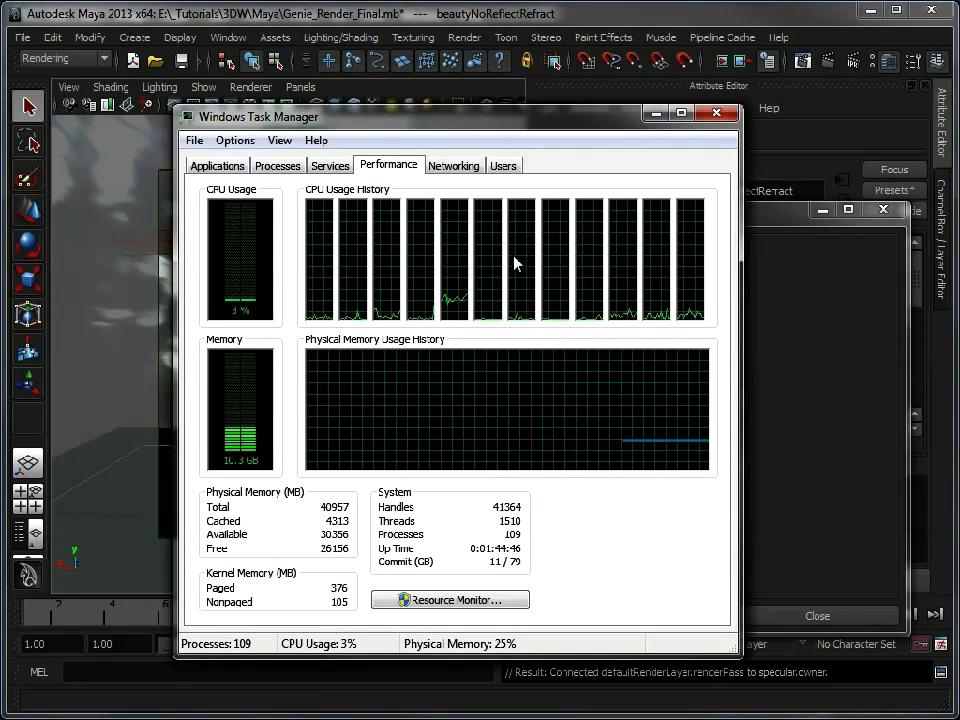
pyautogui.moveTo(718, 280)
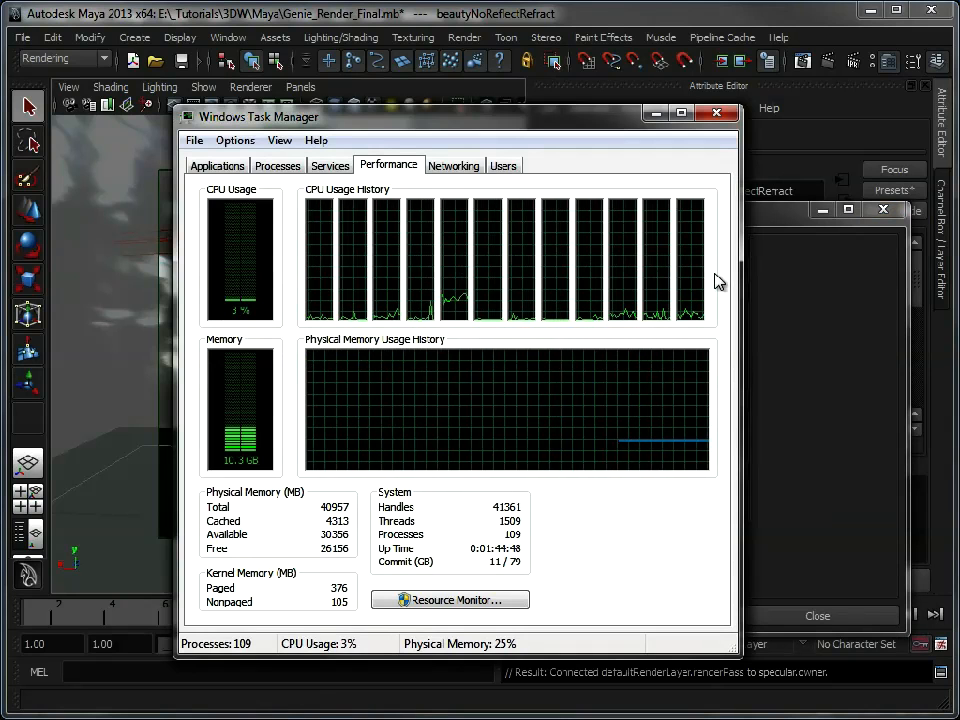
pyautogui.moveTo(692, 274)
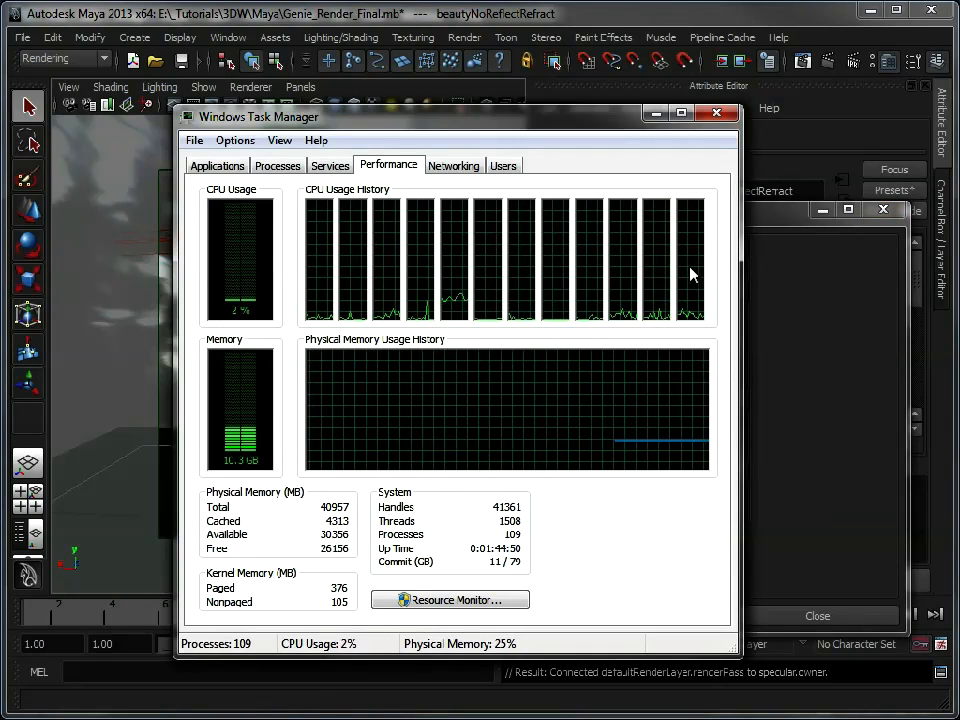
# Step: Toggle Task Manager's CPU History between one combined graph and one graph per CPU
pyautogui.click(280, 140)
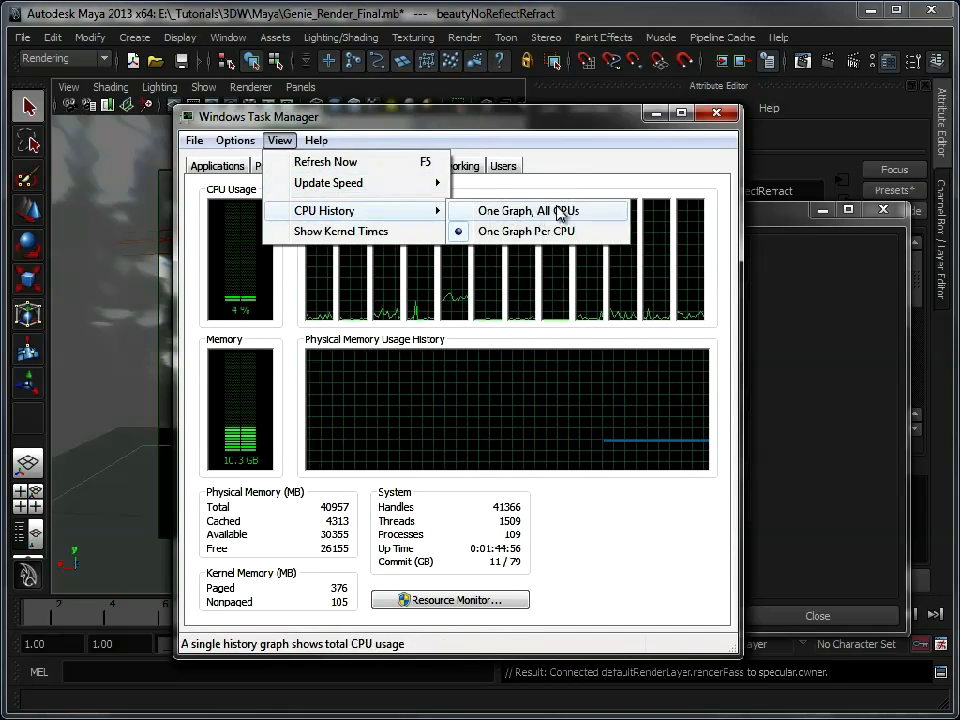
pyautogui.click(520, 212)
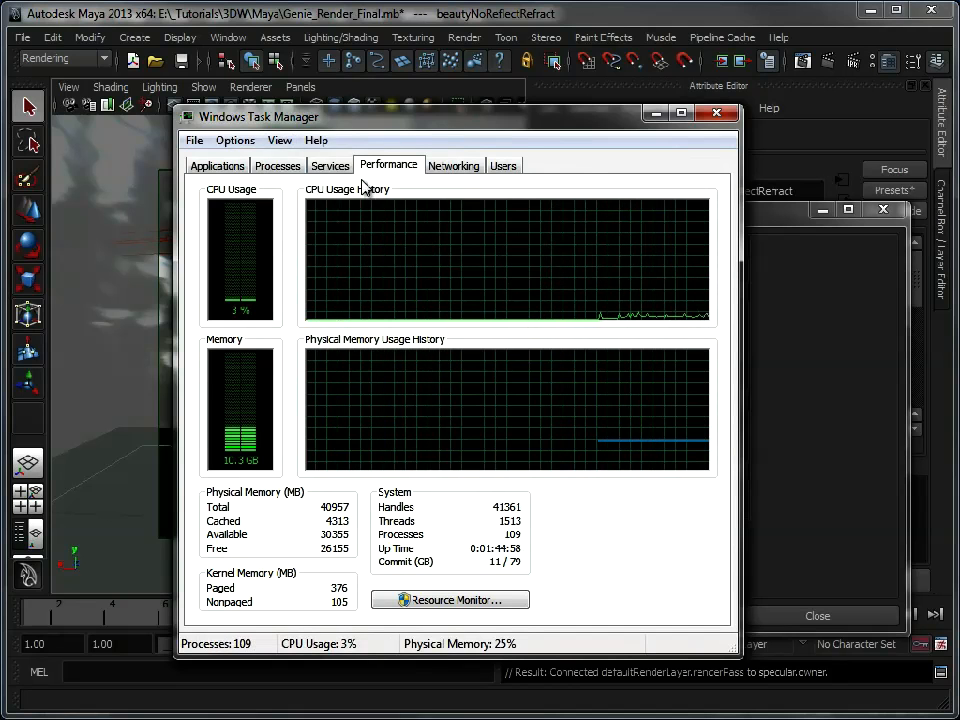
pyautogui.click(280, 140)
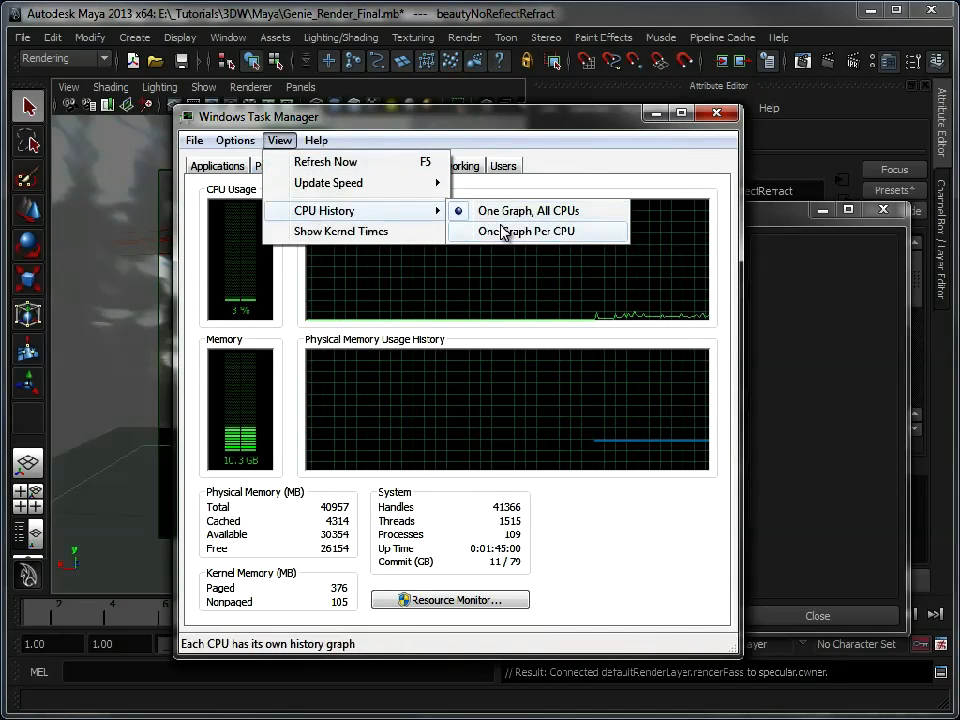
pyautogui.click(528, 232)
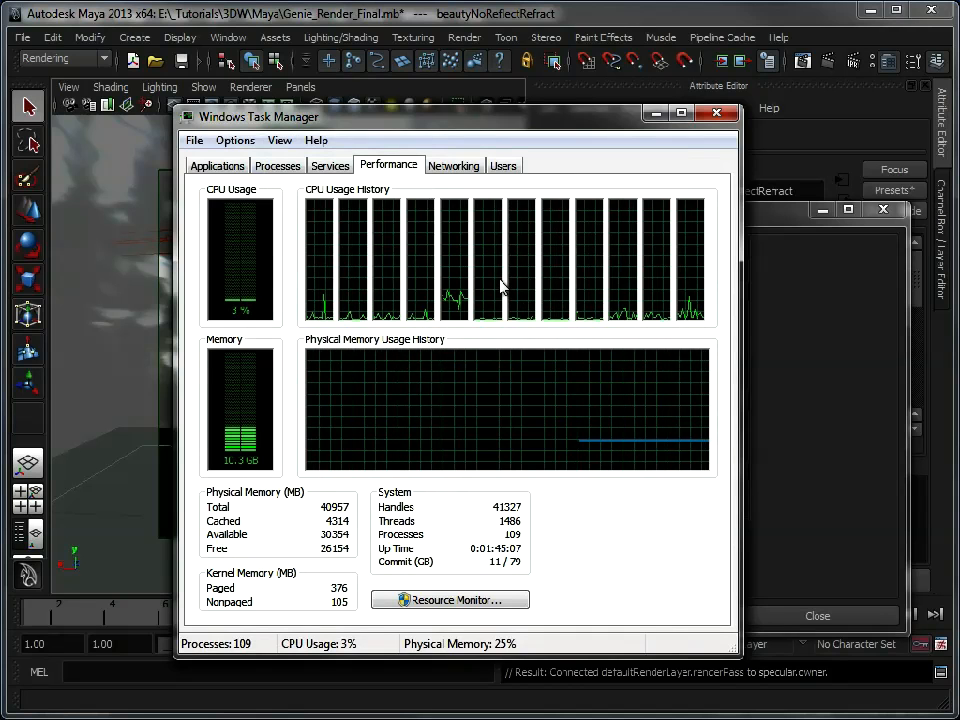
pyautogui.moveTo(224, 216)
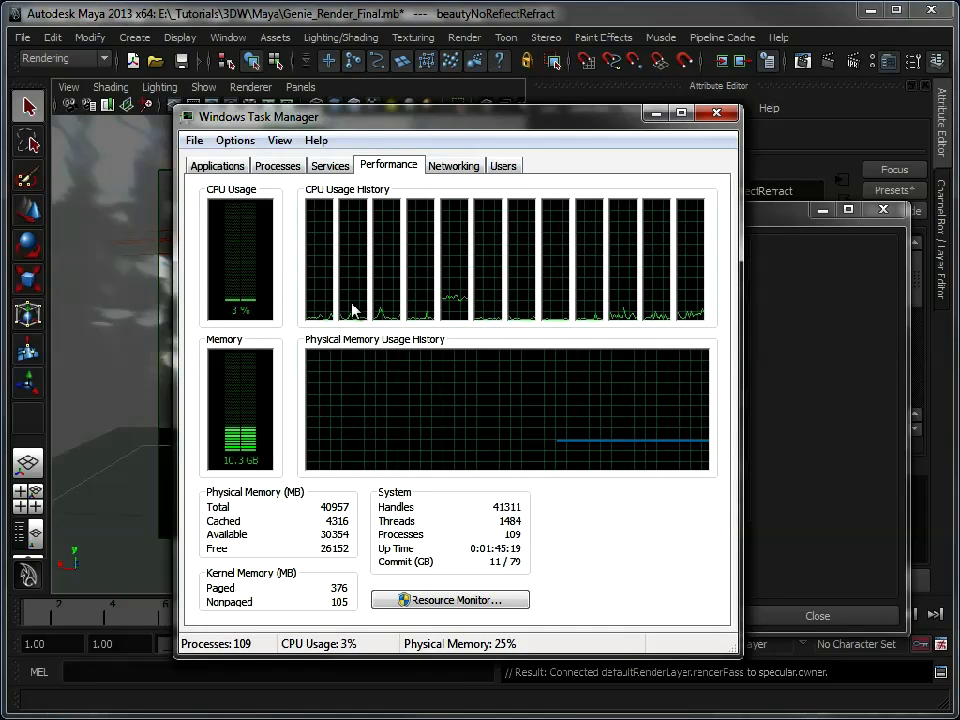
pyautogui.moveTo(516, 390)
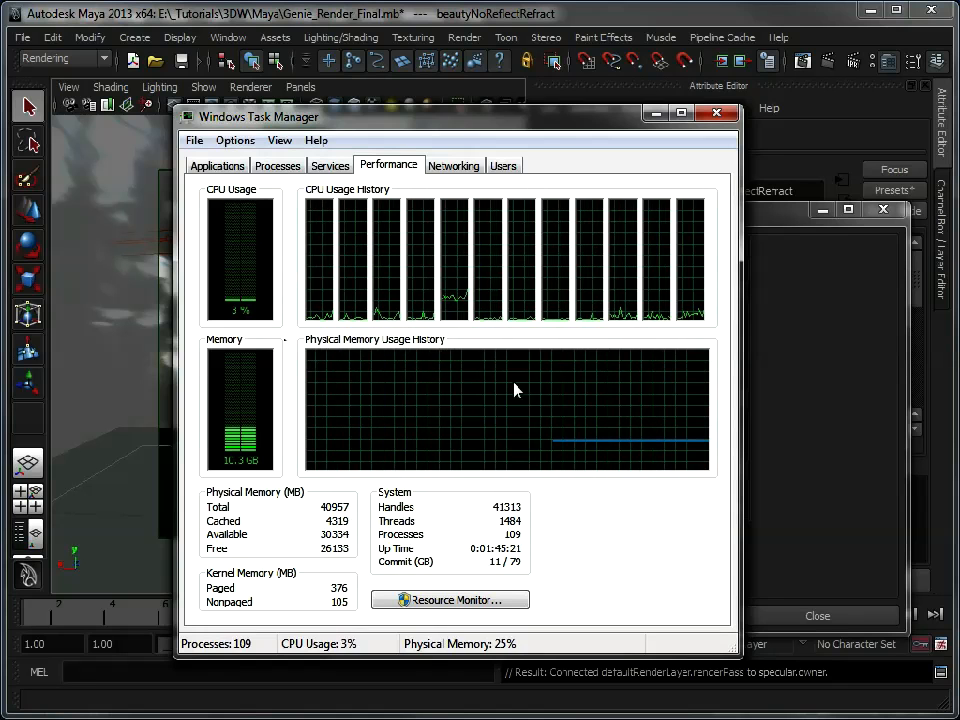
pyautogui.moveTo(322, 262)
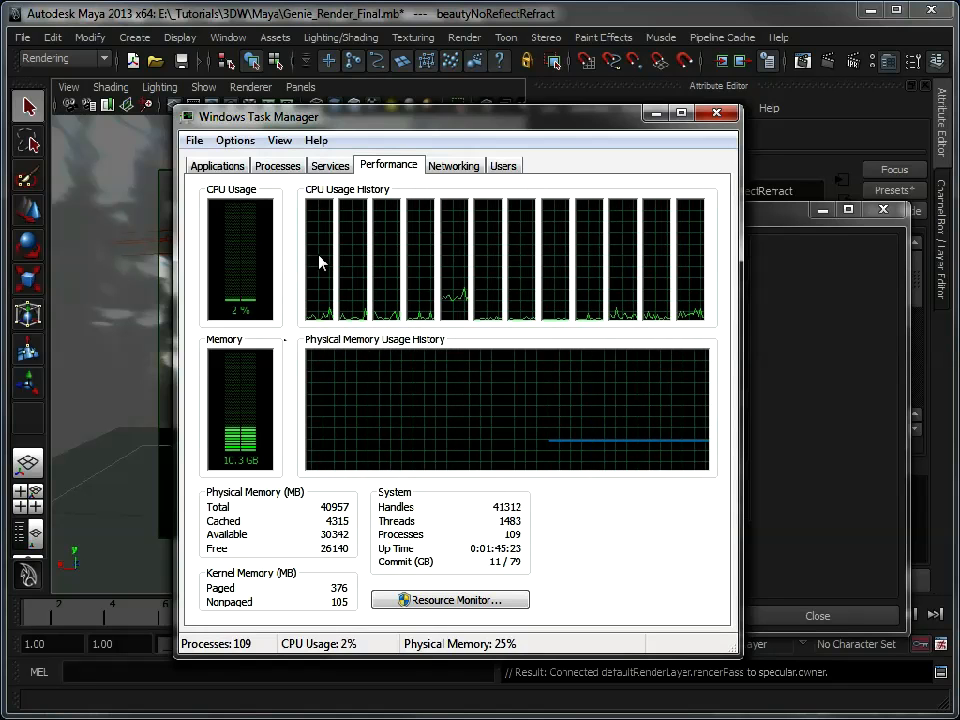
pyautogui.moveTo(684, 264)
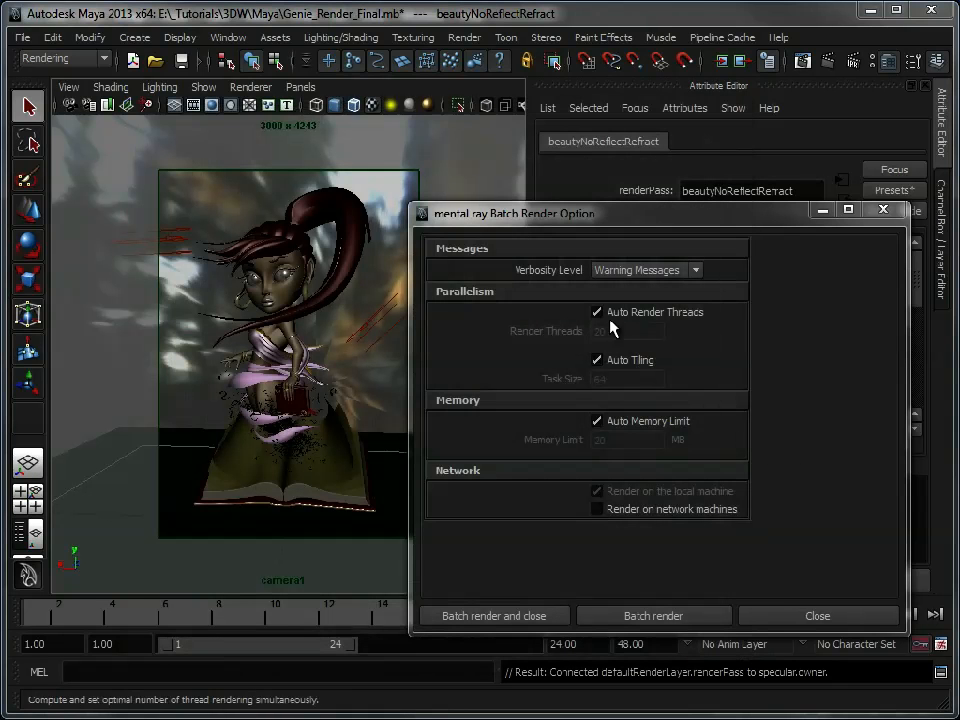
# Step: Turn off Auto Tiling for a fixed task size of 32 and close the batch render options
pyautogui.click(596, 312)
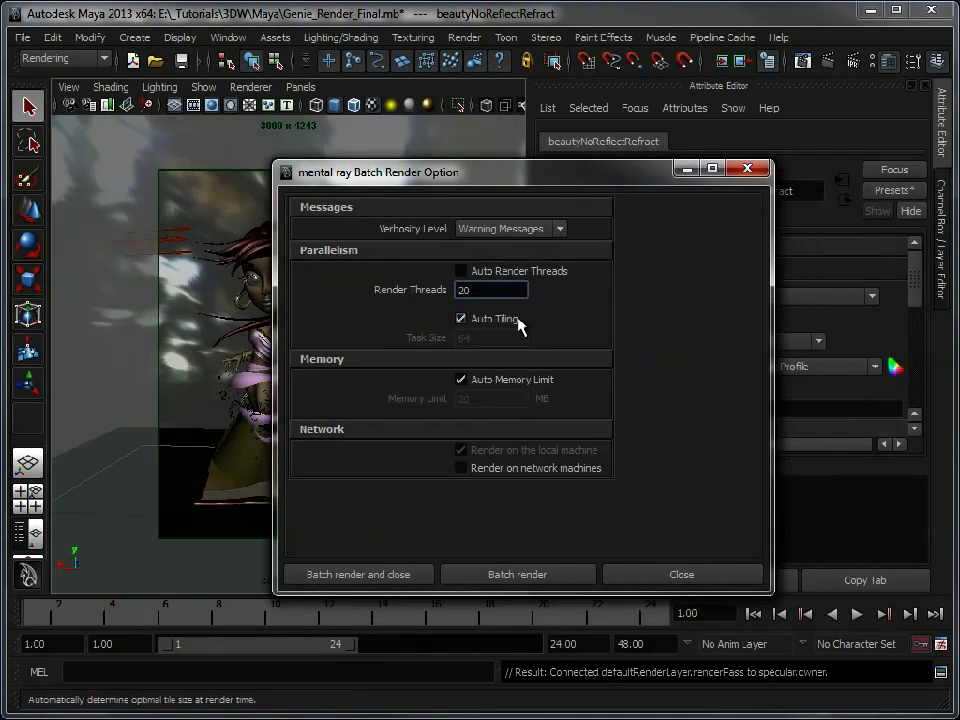
pyautogui.click(460, 318)
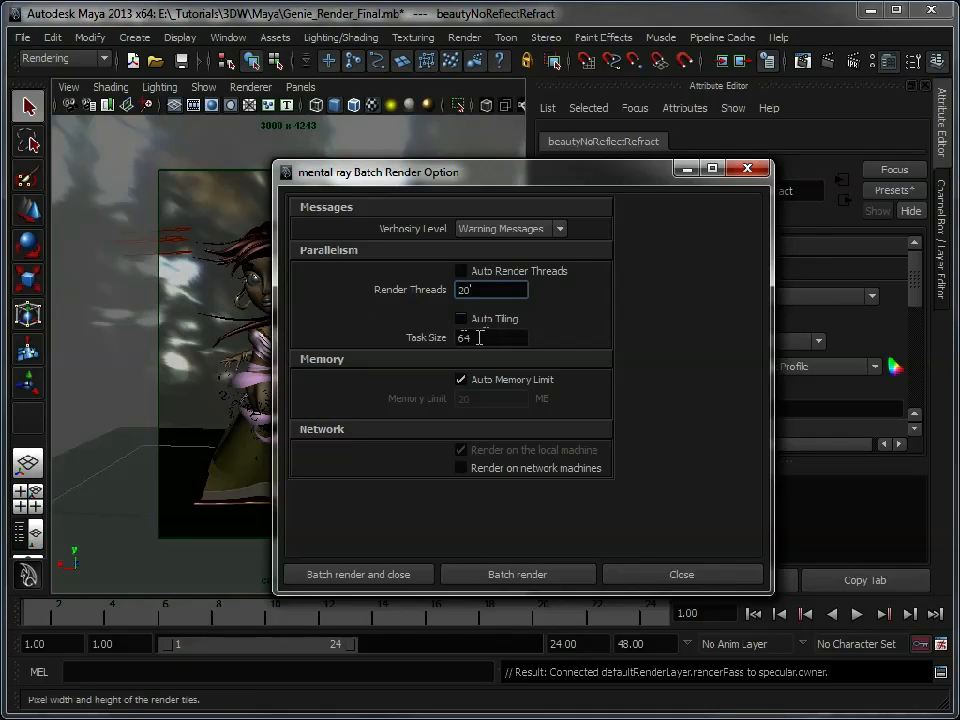
pyautogui.moveTo(480, 336)
pyautogui.write('32')
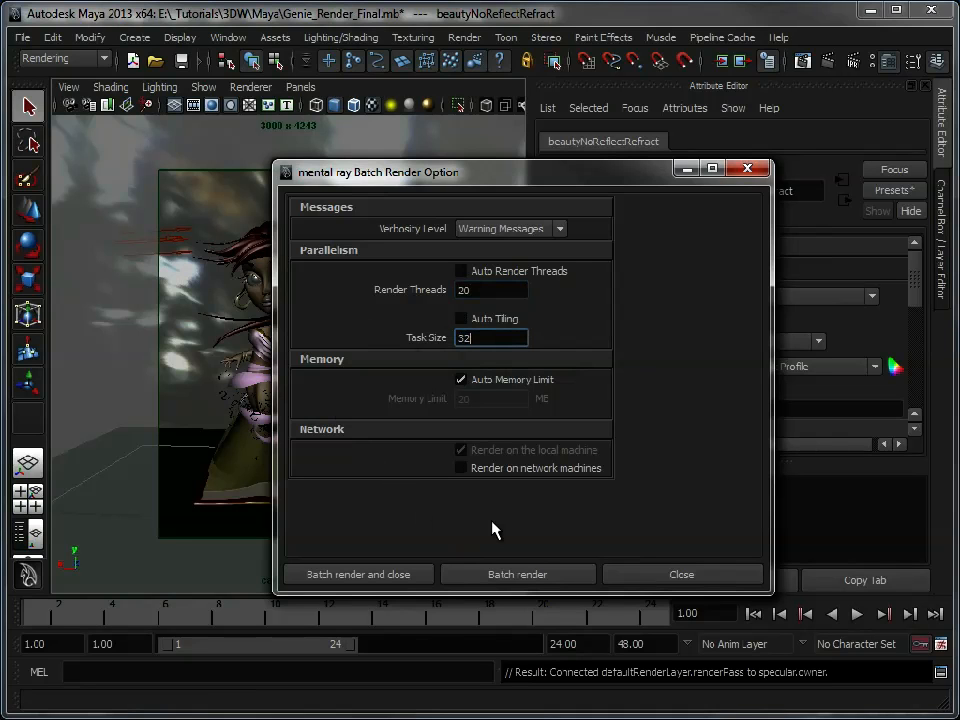
pyautogui.moveTo(624, 470)
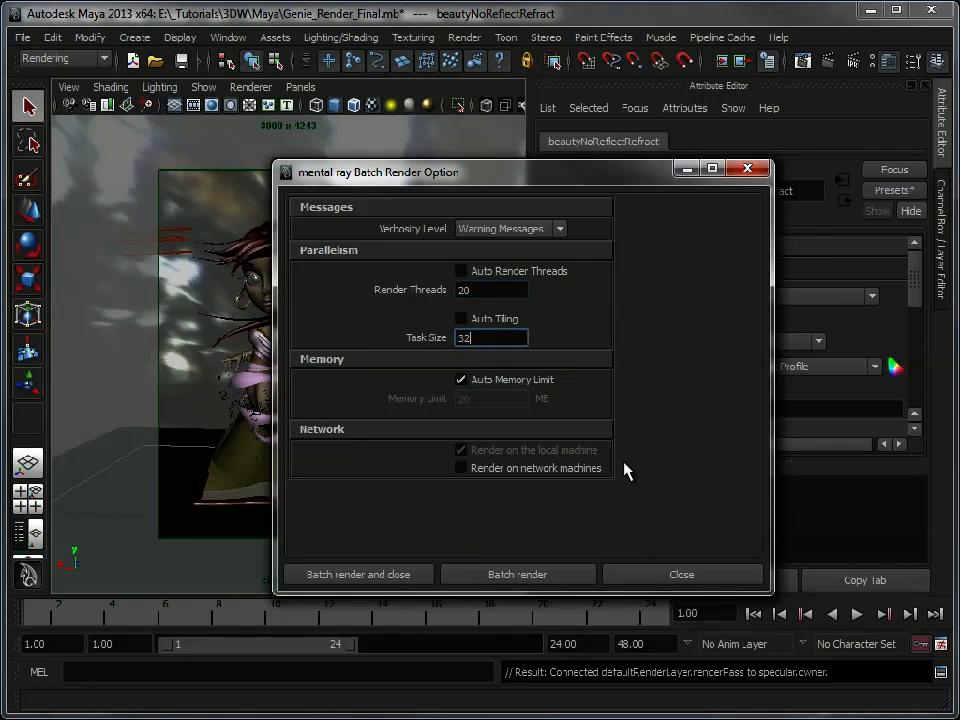
pyautogui.moveTo(710, 710)
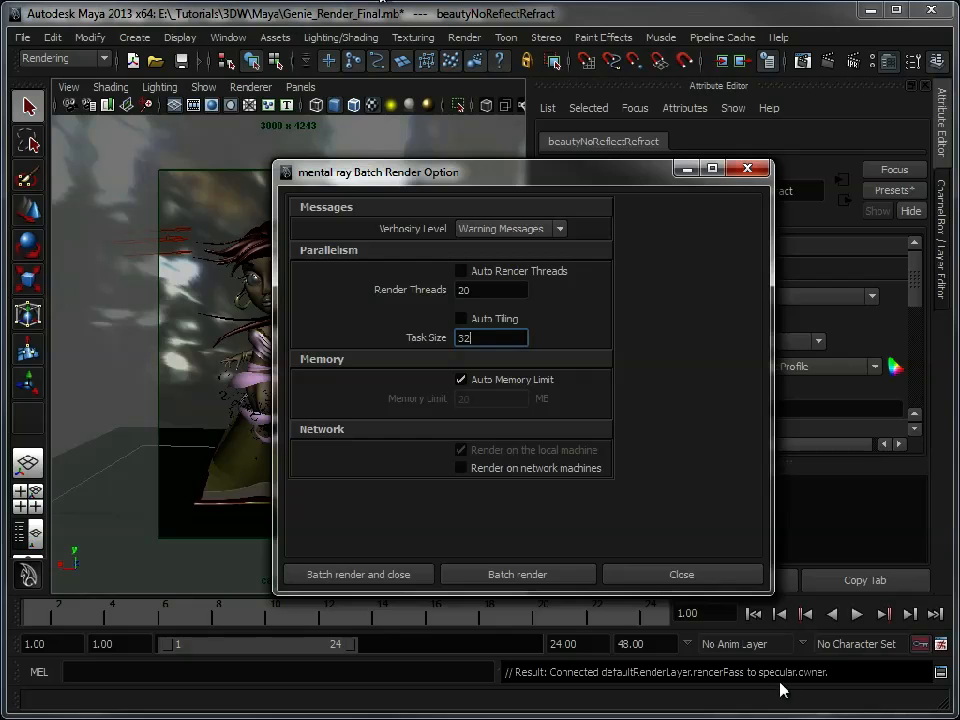
pyautogui.click(680, 574)
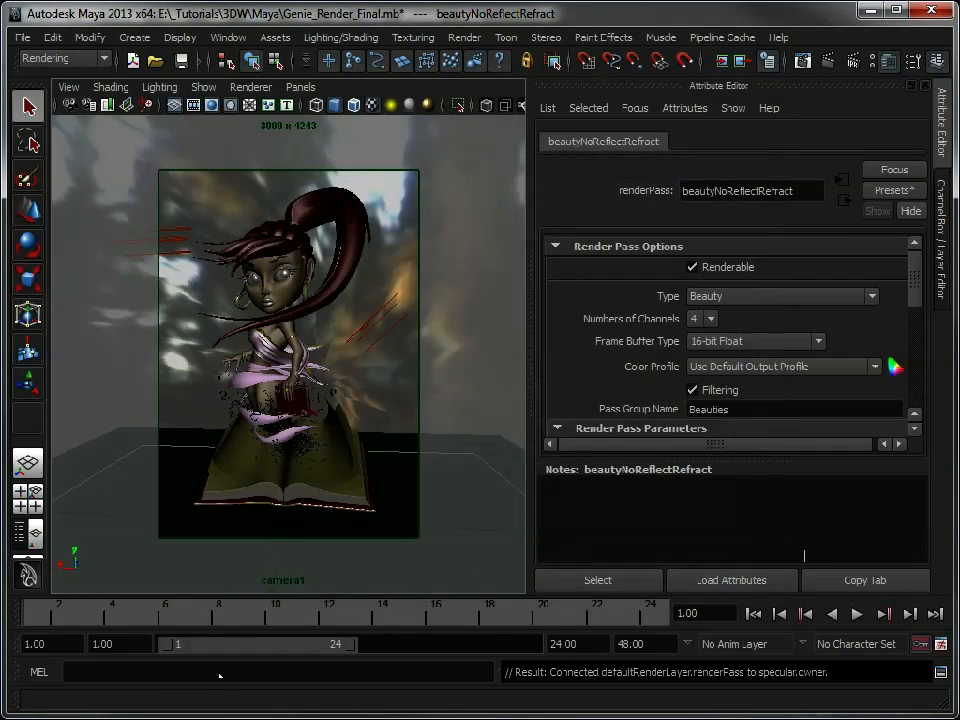